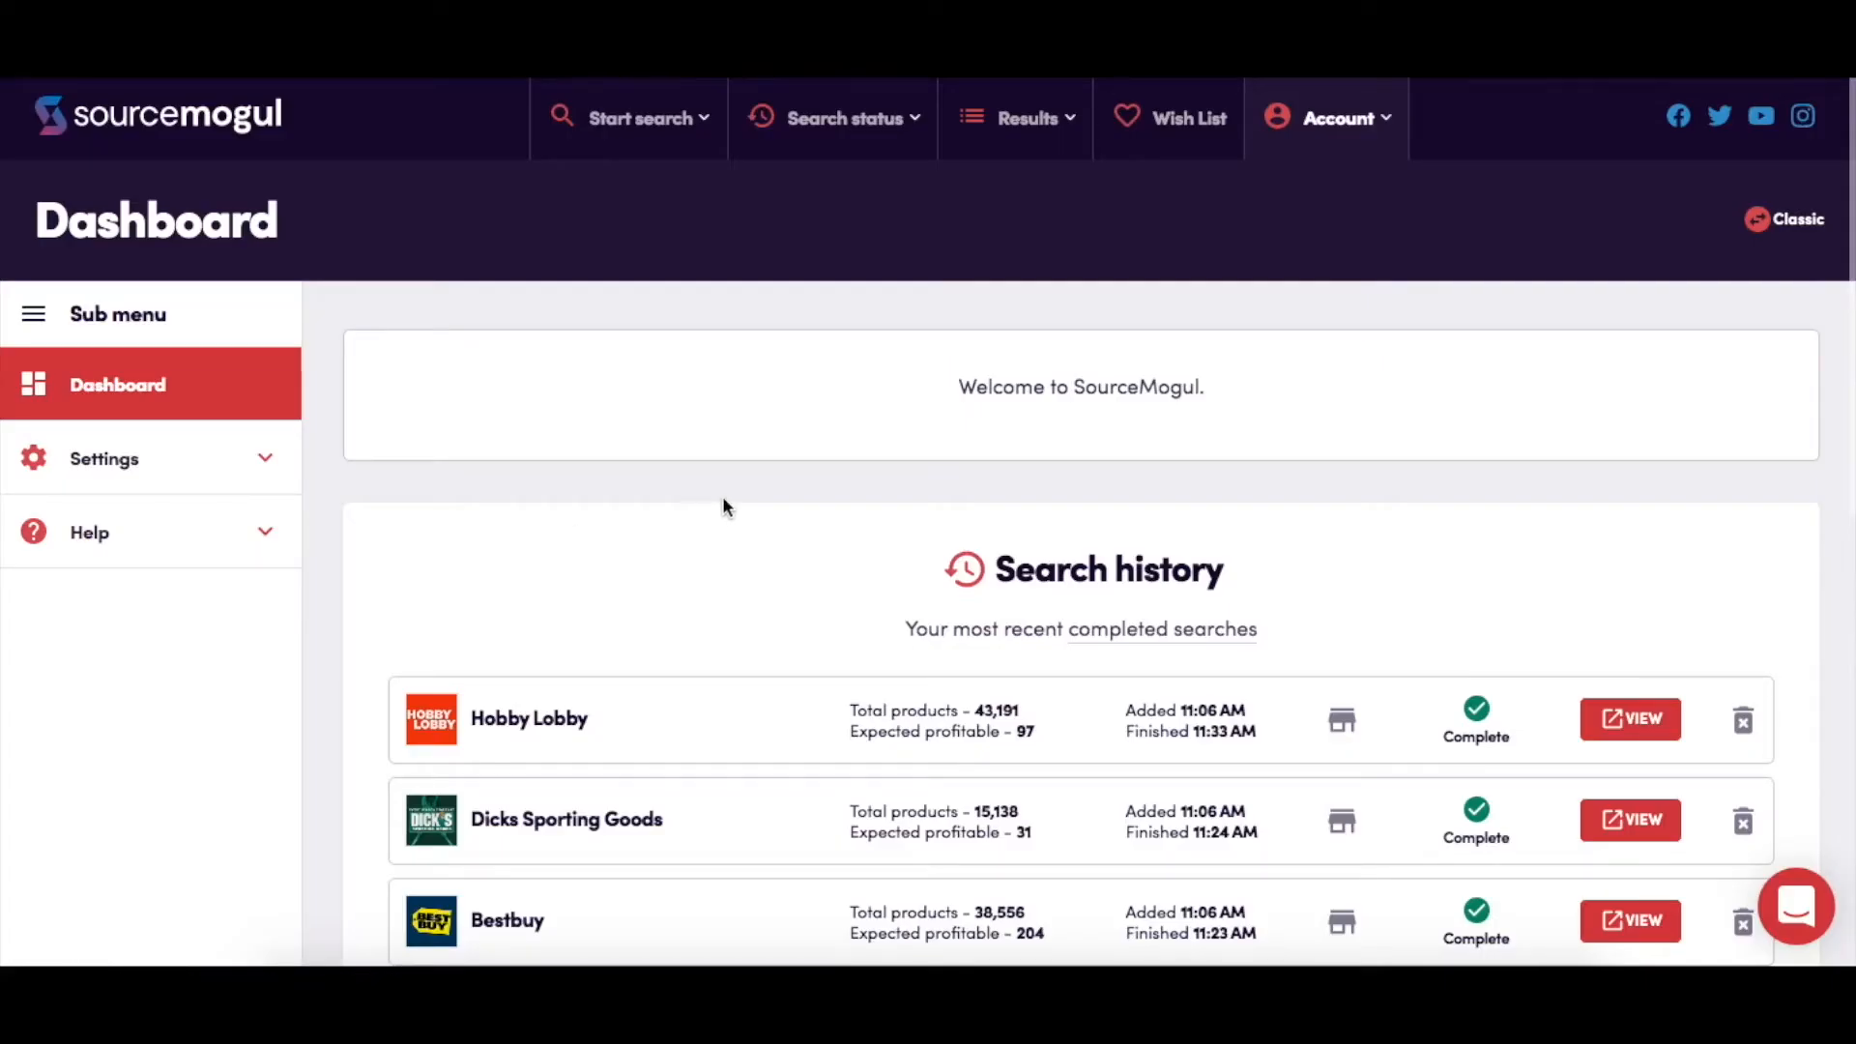
# Begin a By retailer search and browse down the alphabetical retailer cards
pyautogui.click(639, 118)
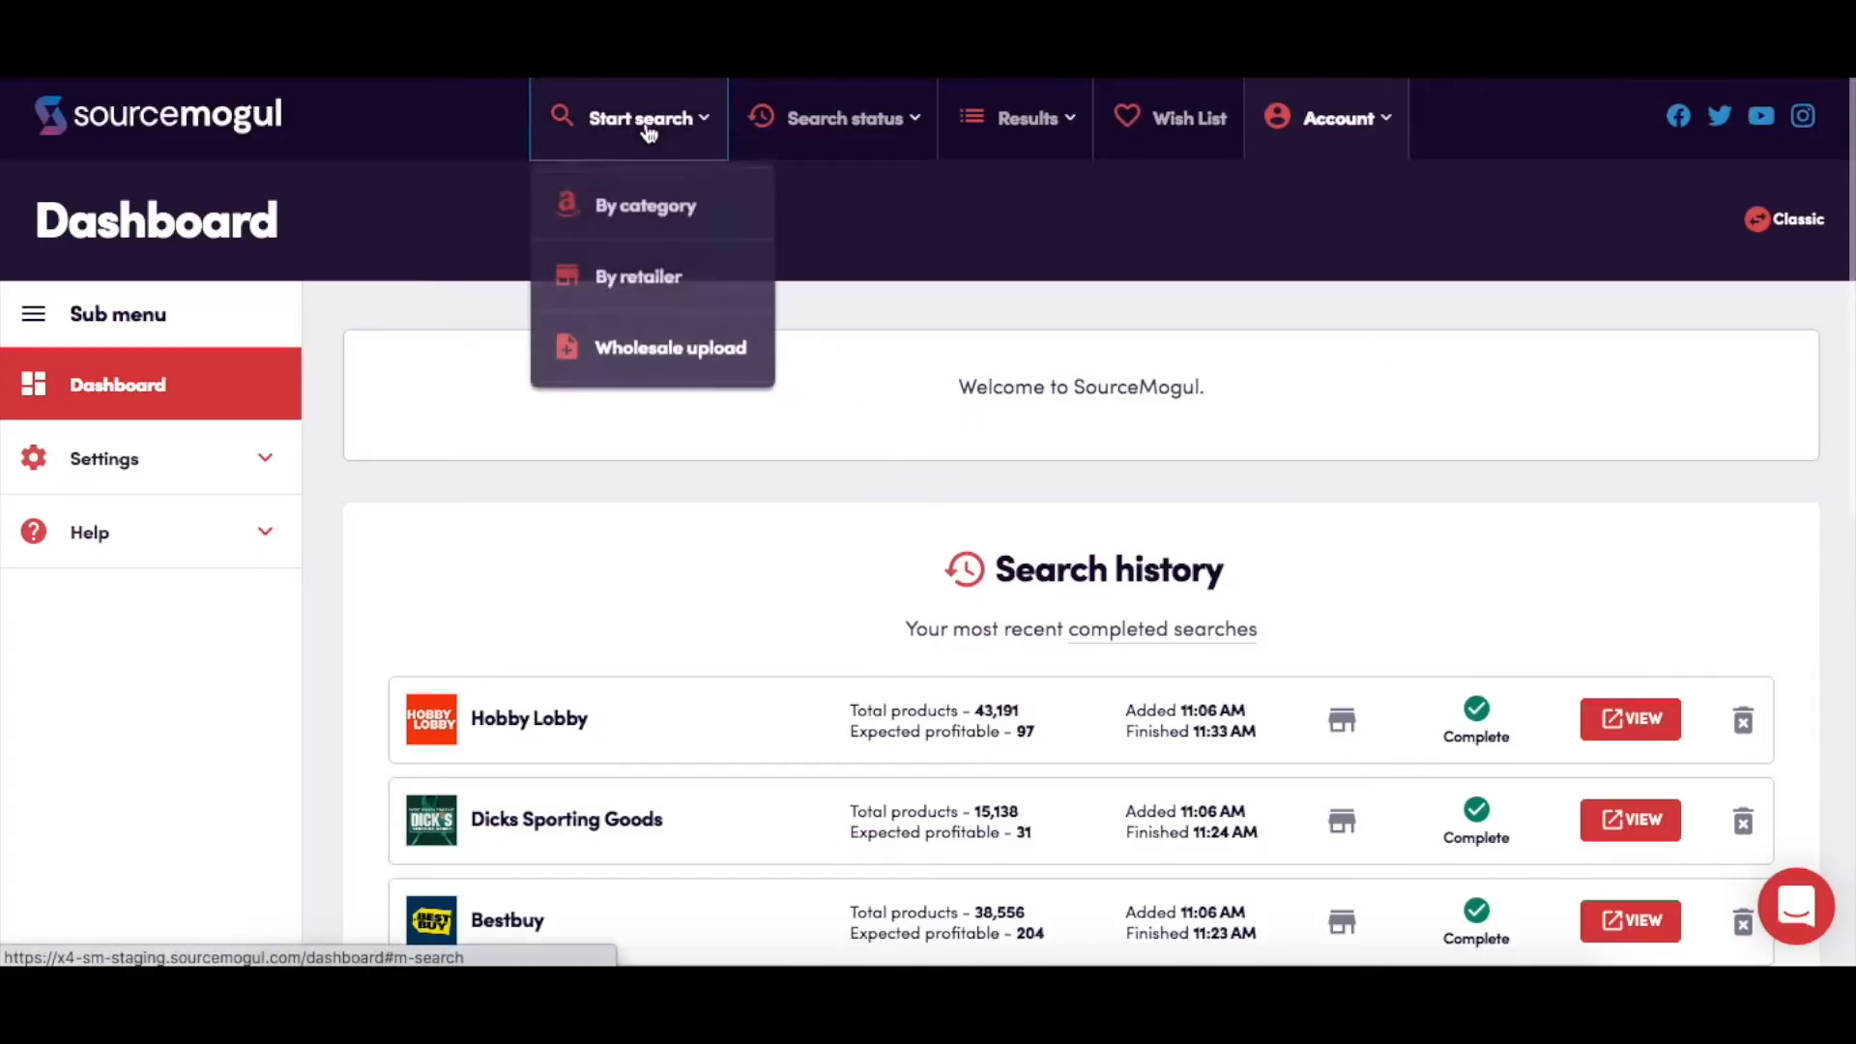
pyautogui.click(637, 276)
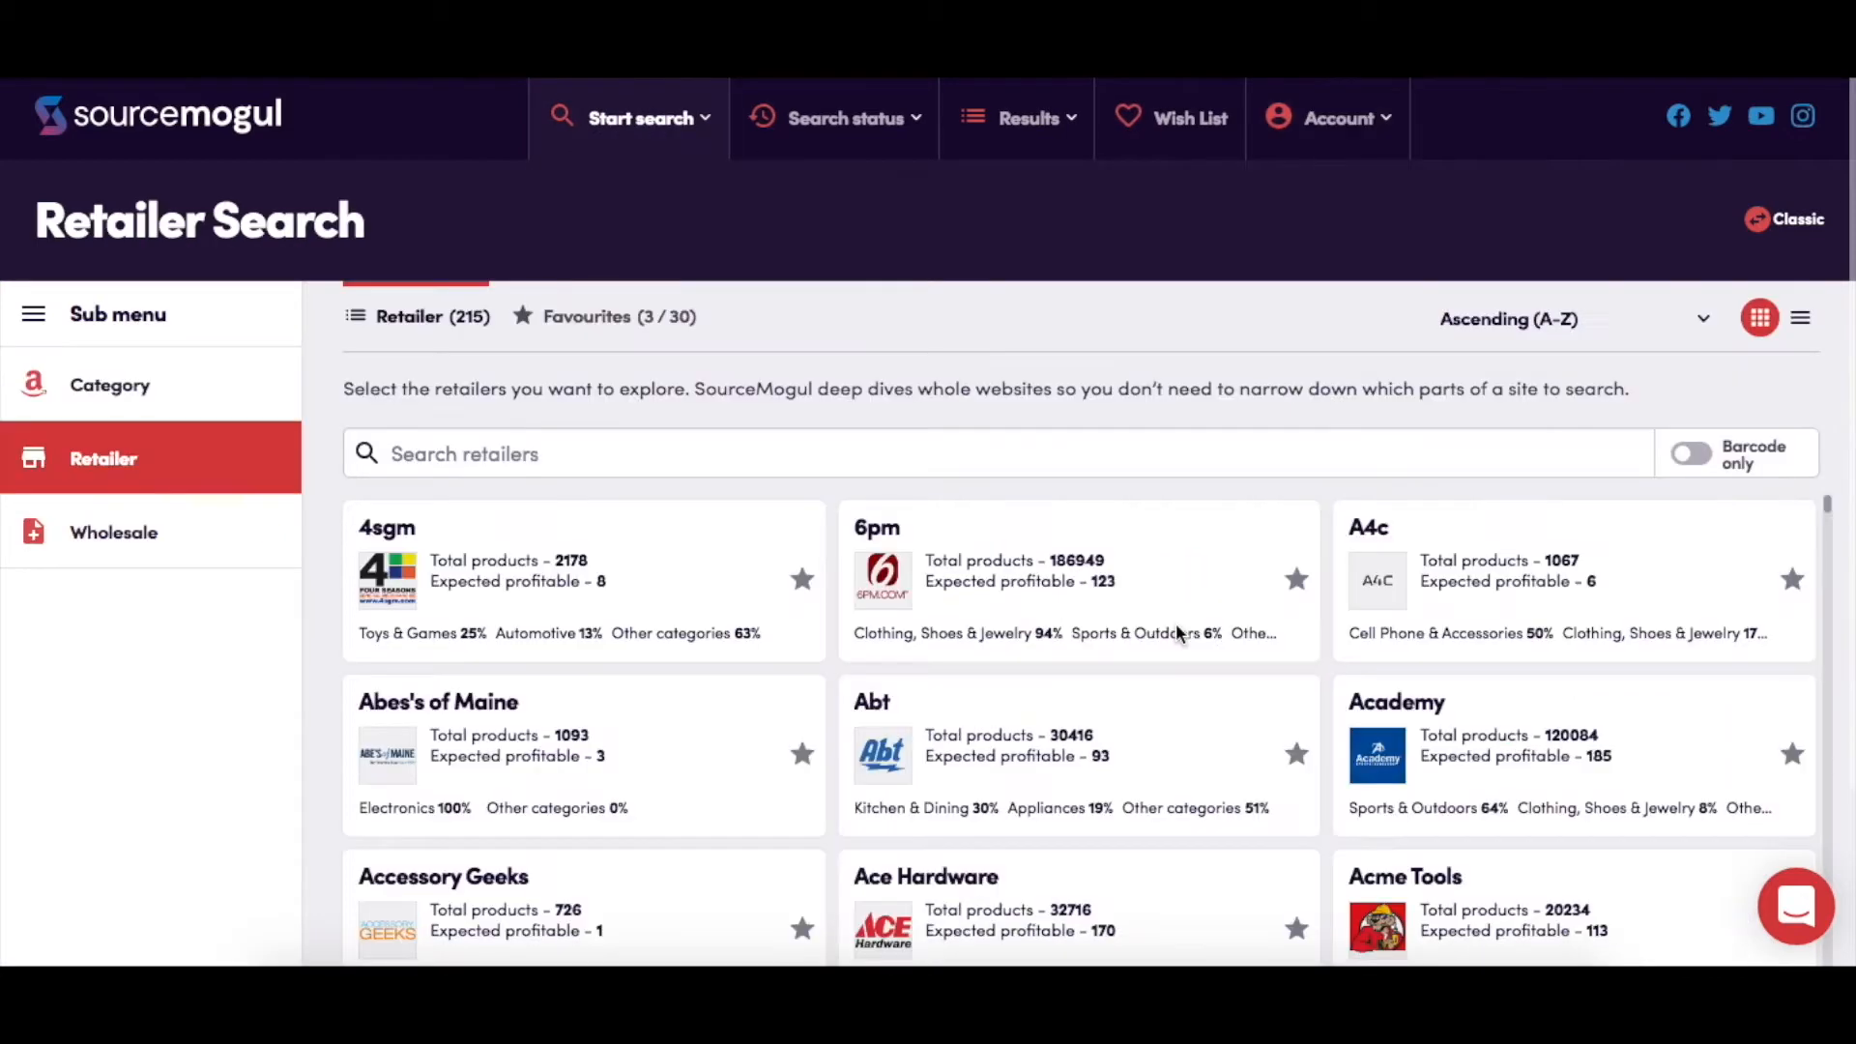
pyautogui.scroll(-3)
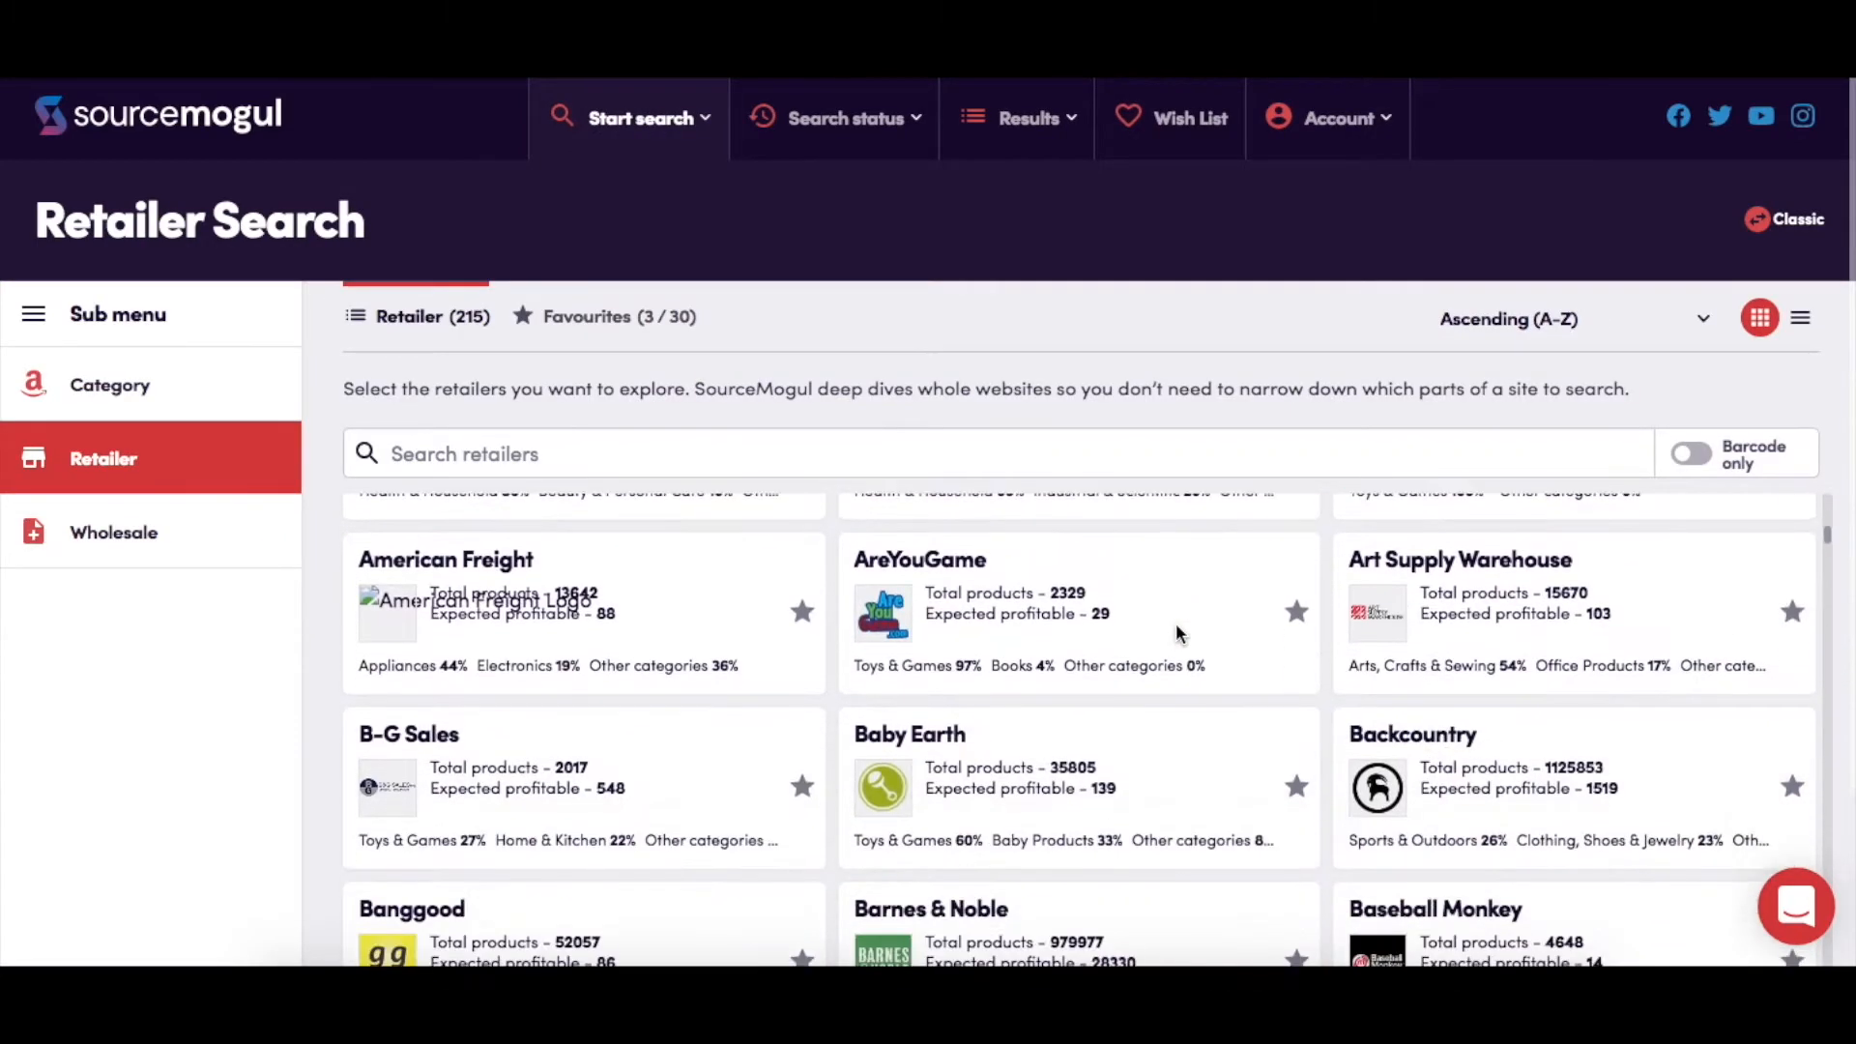
pyautogui.scroll(-3)
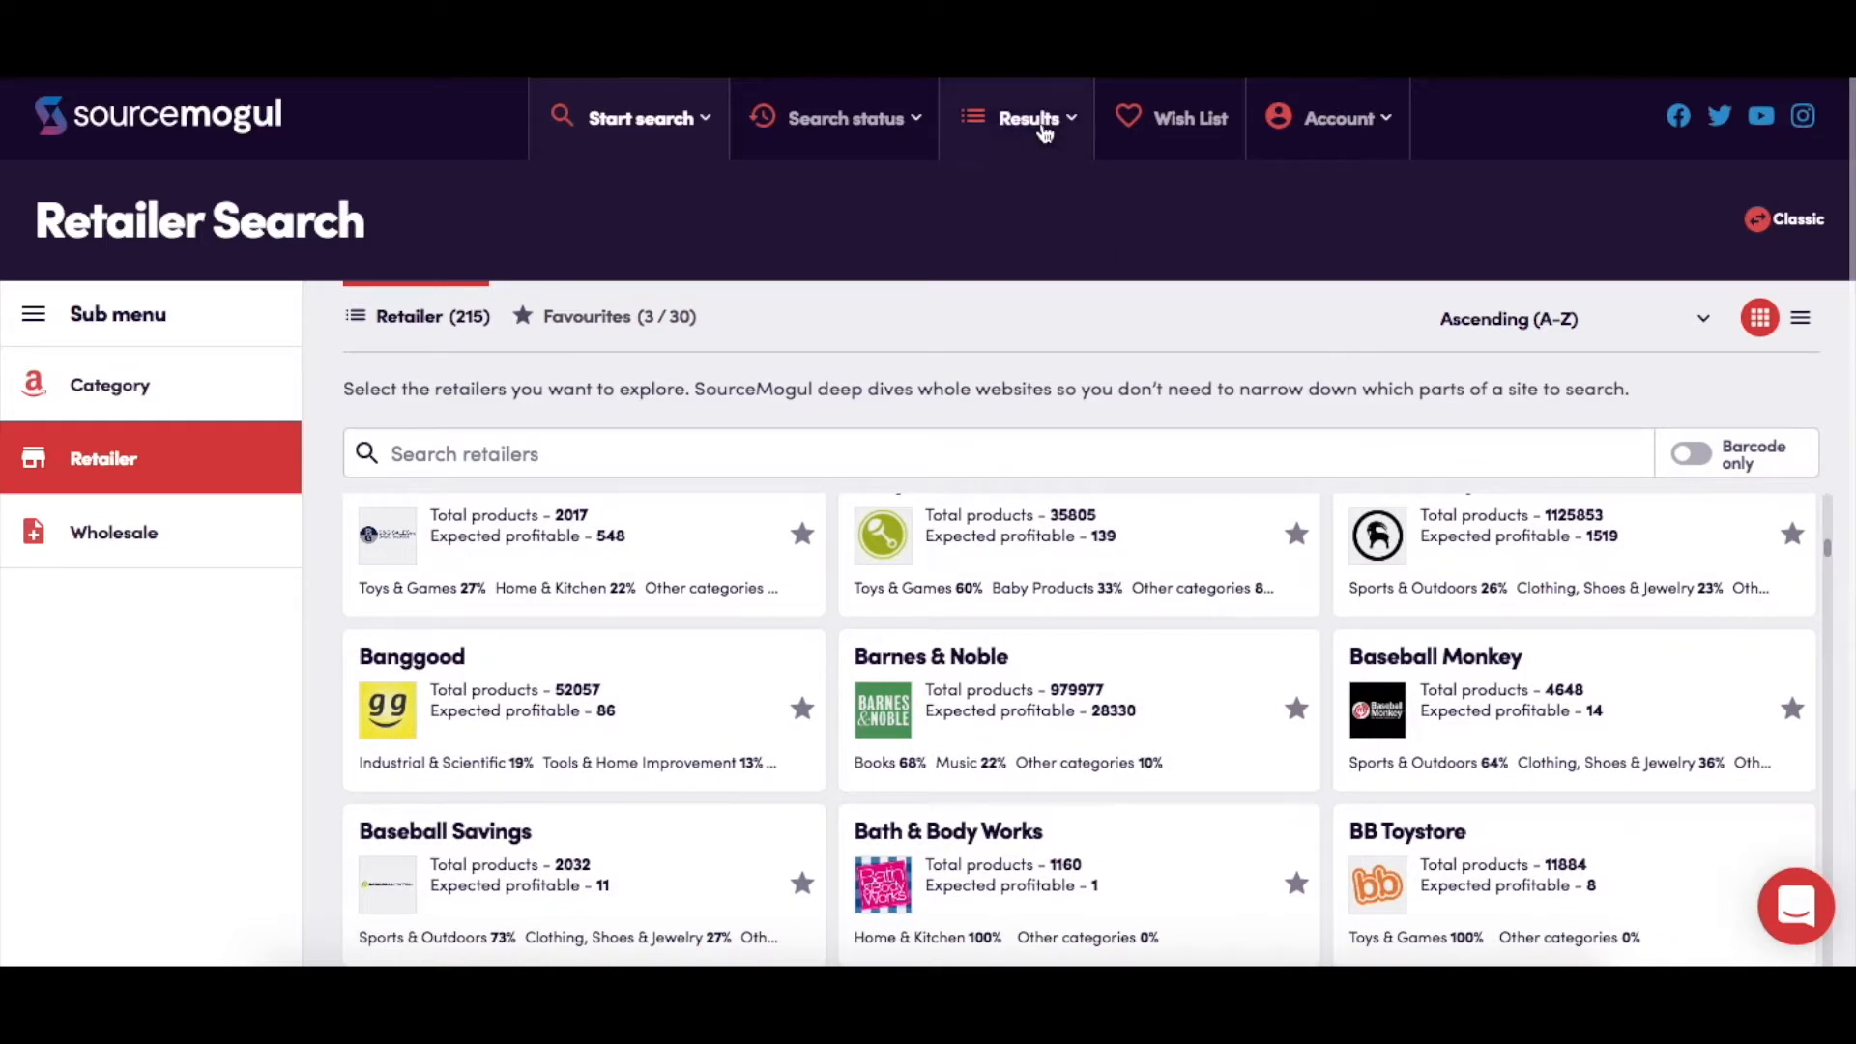
# Add the Thrustmaster T.Flight Hotas 4 joystick match to the Wishlist and browse further results
pyautogui.click(1029, 118)
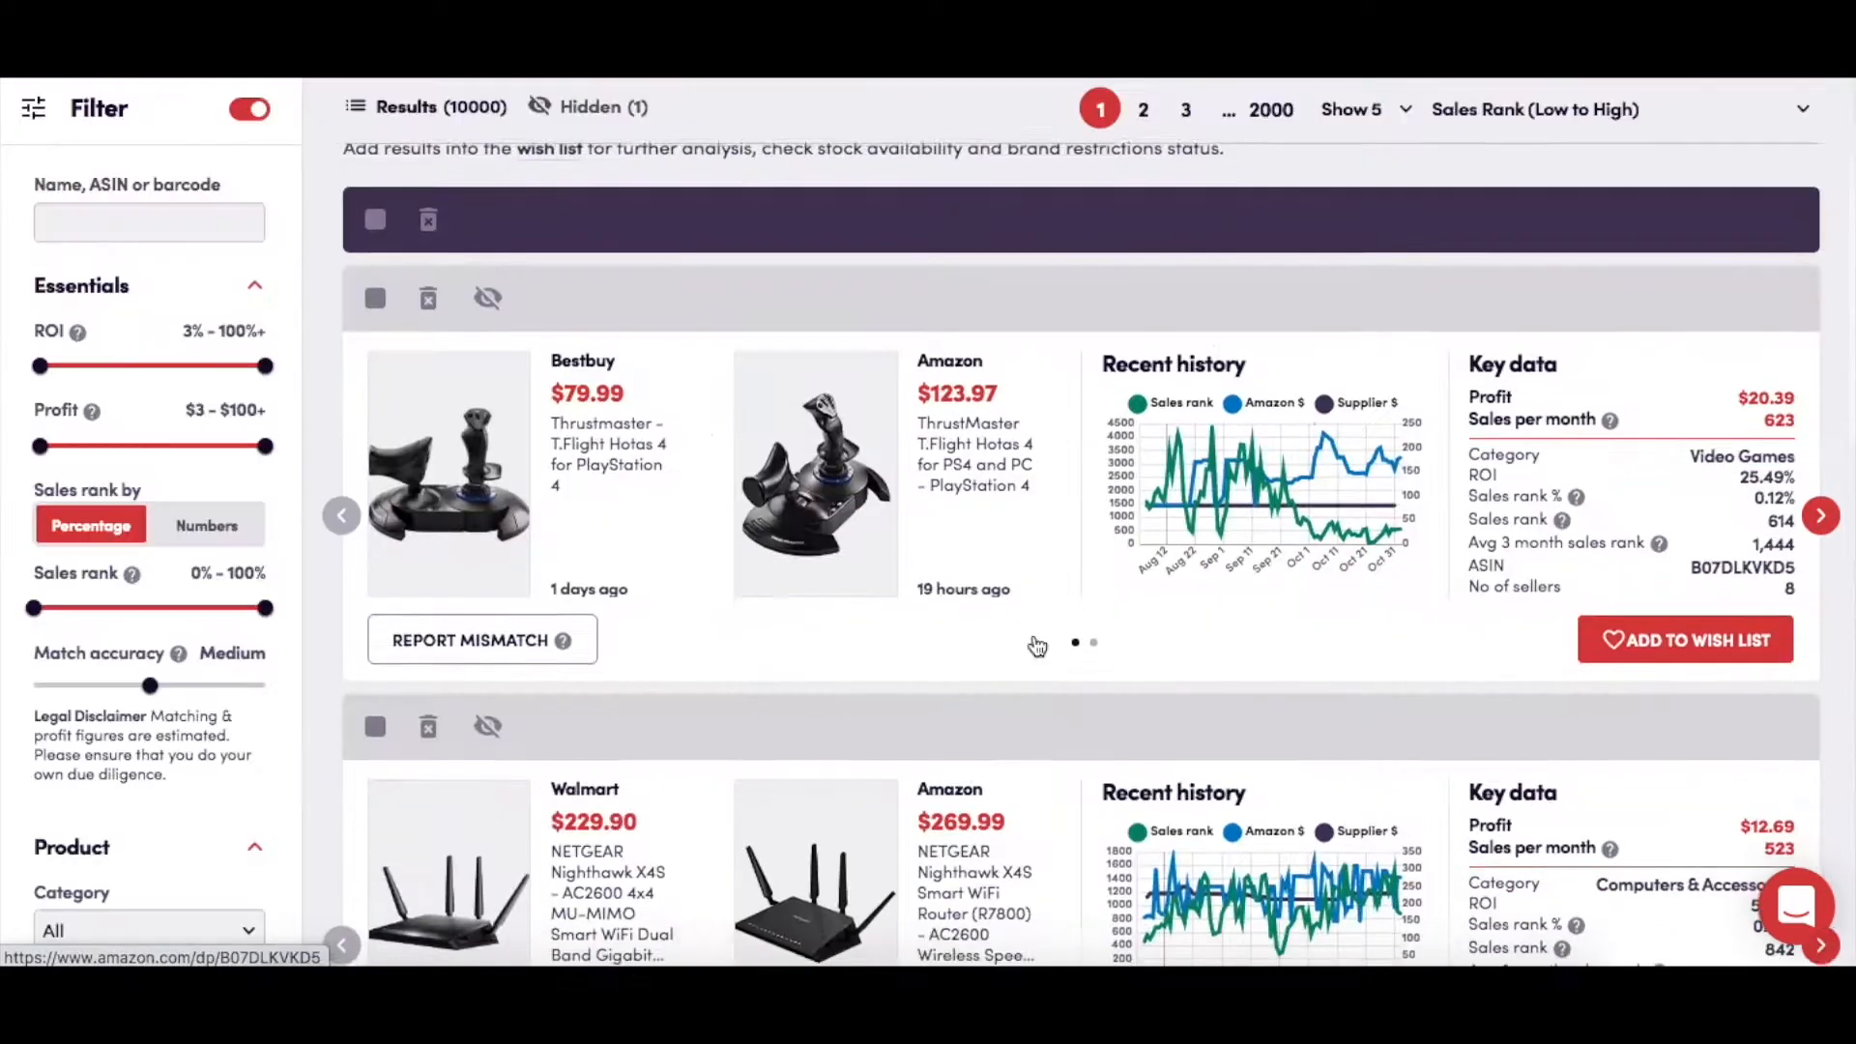
pyautogui.click(1684, 640)
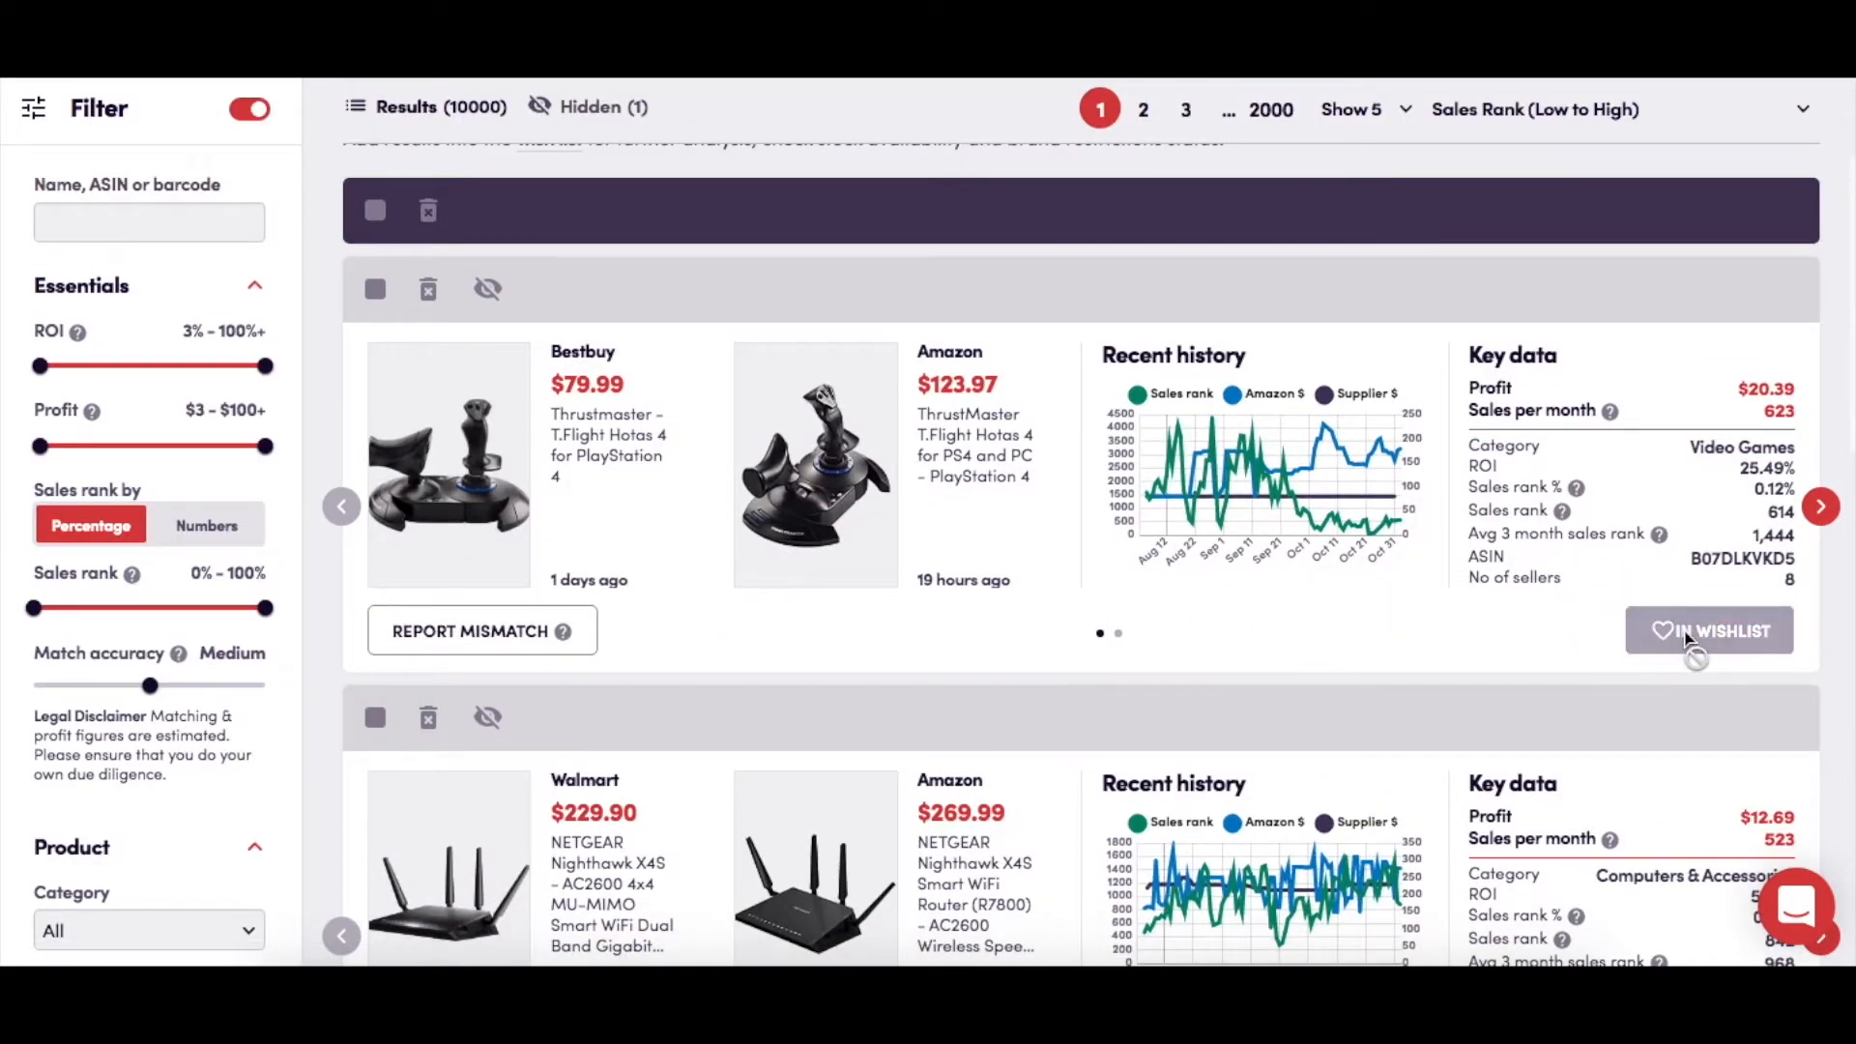
pyautogui.scroll(-3)
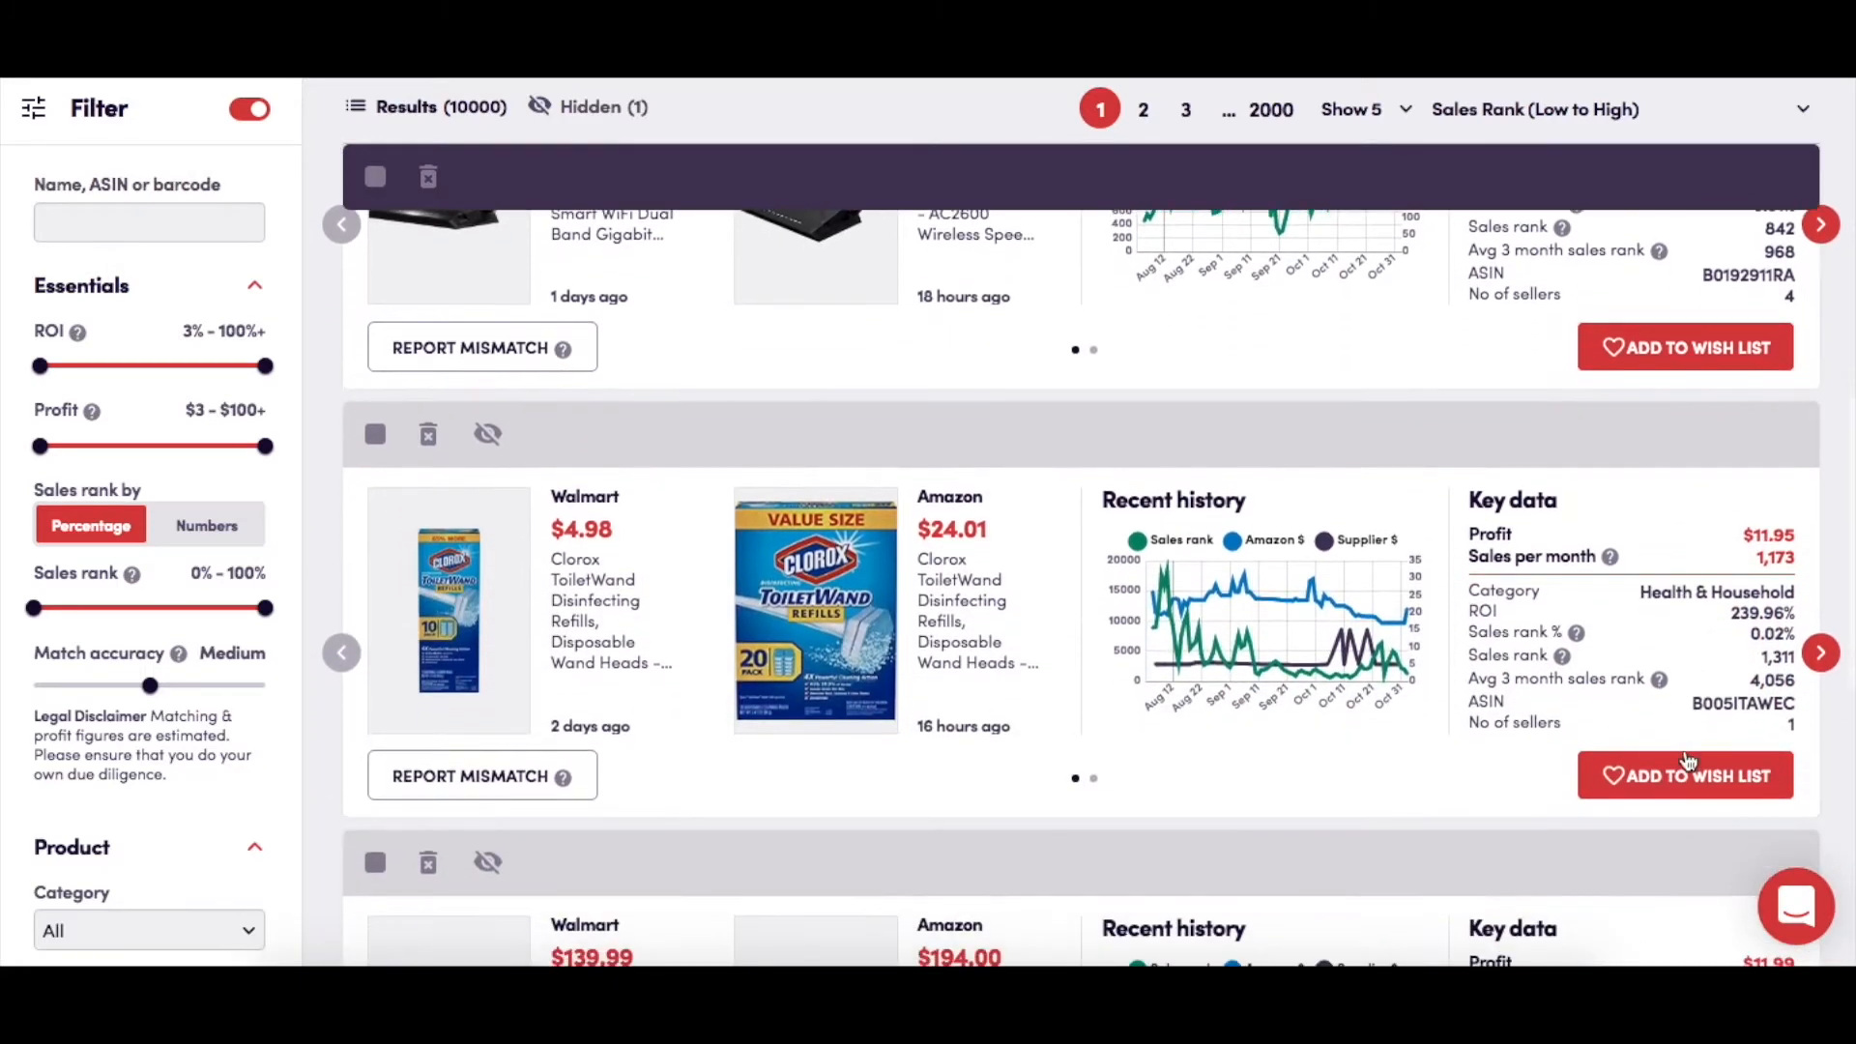
pyautogui.scroll(-3)
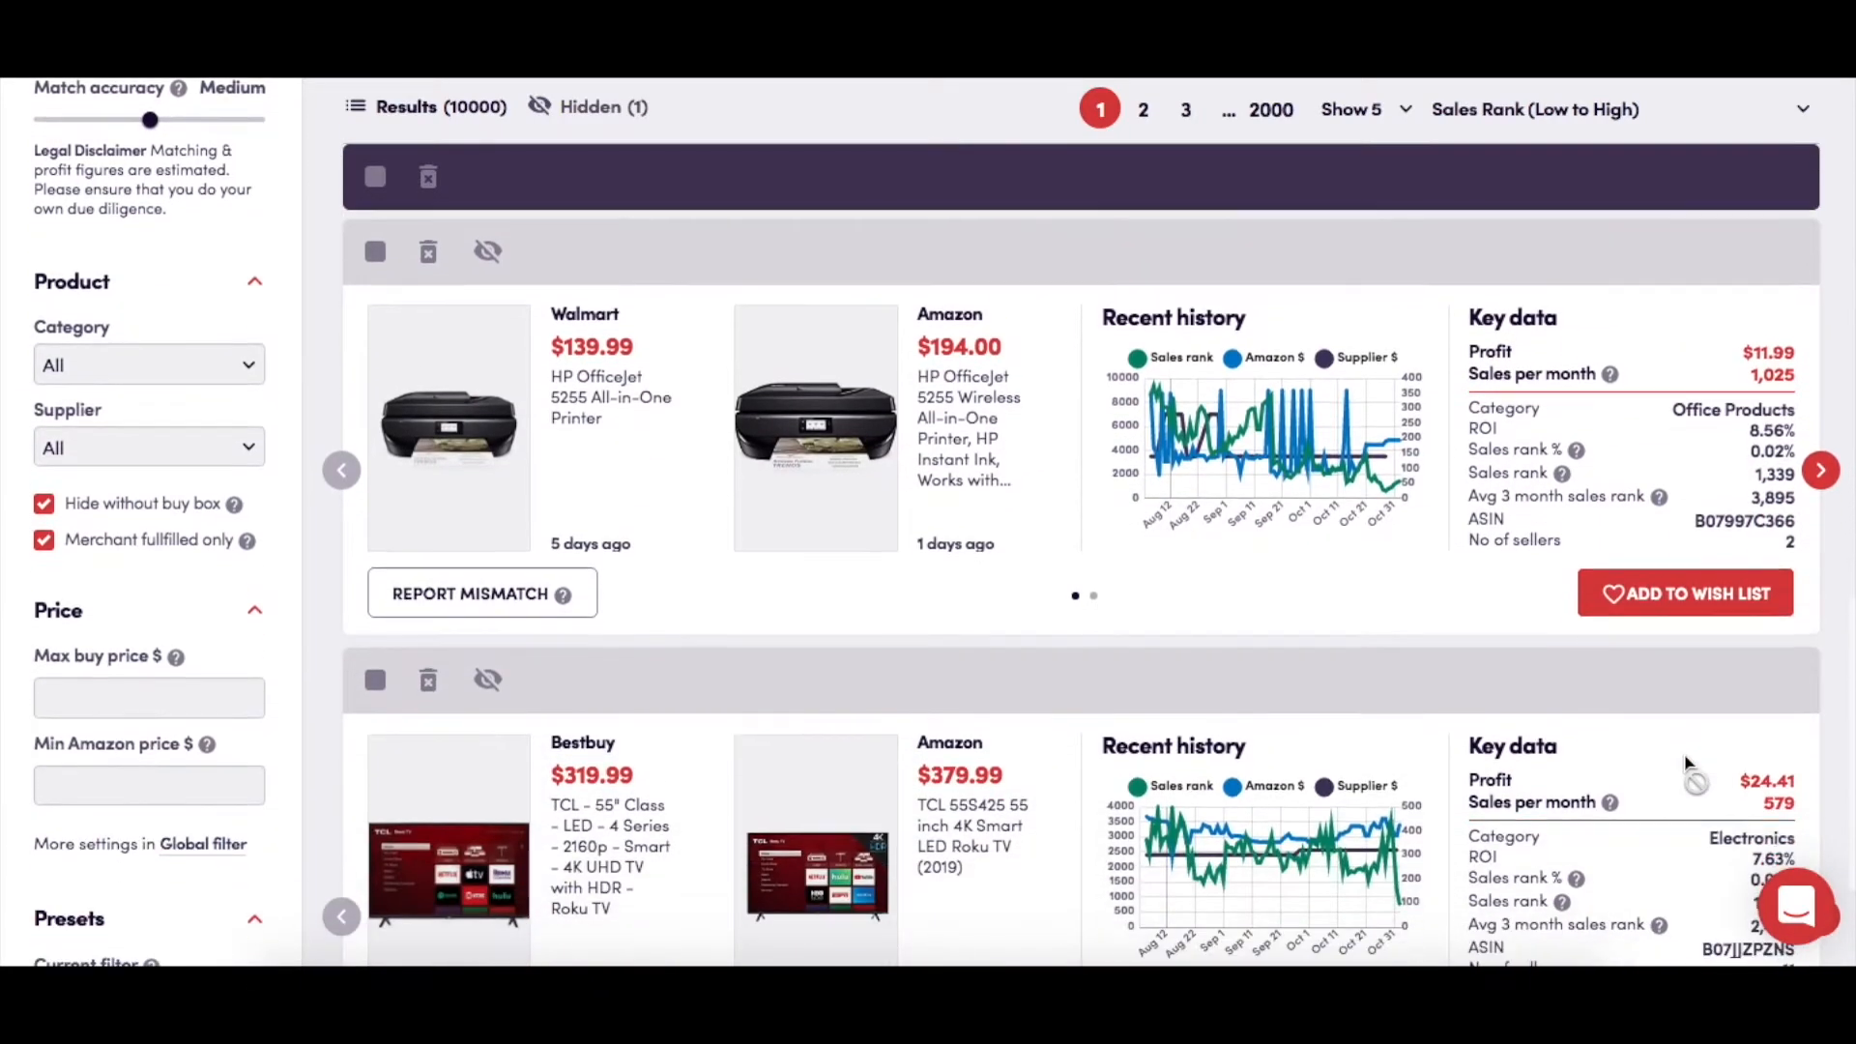
pyautogui.scroll(-3)
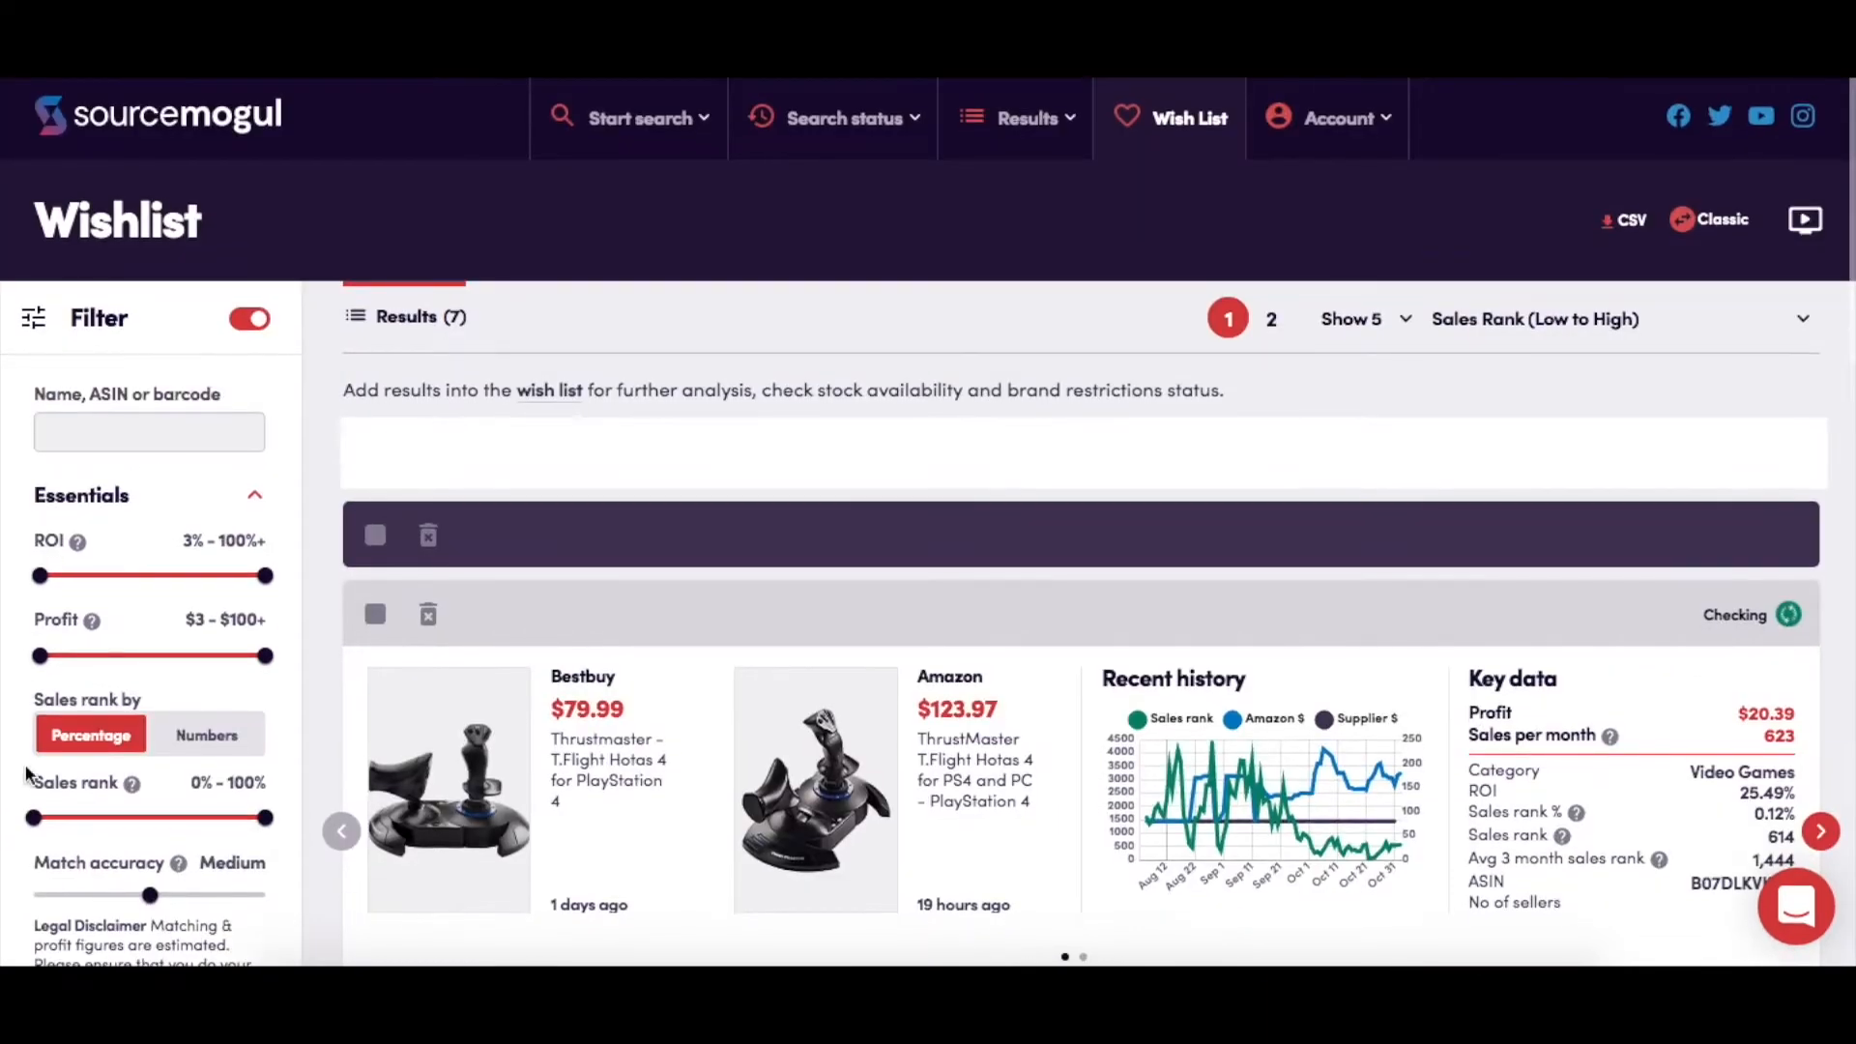
pyautogui.moveTo(185, 792)
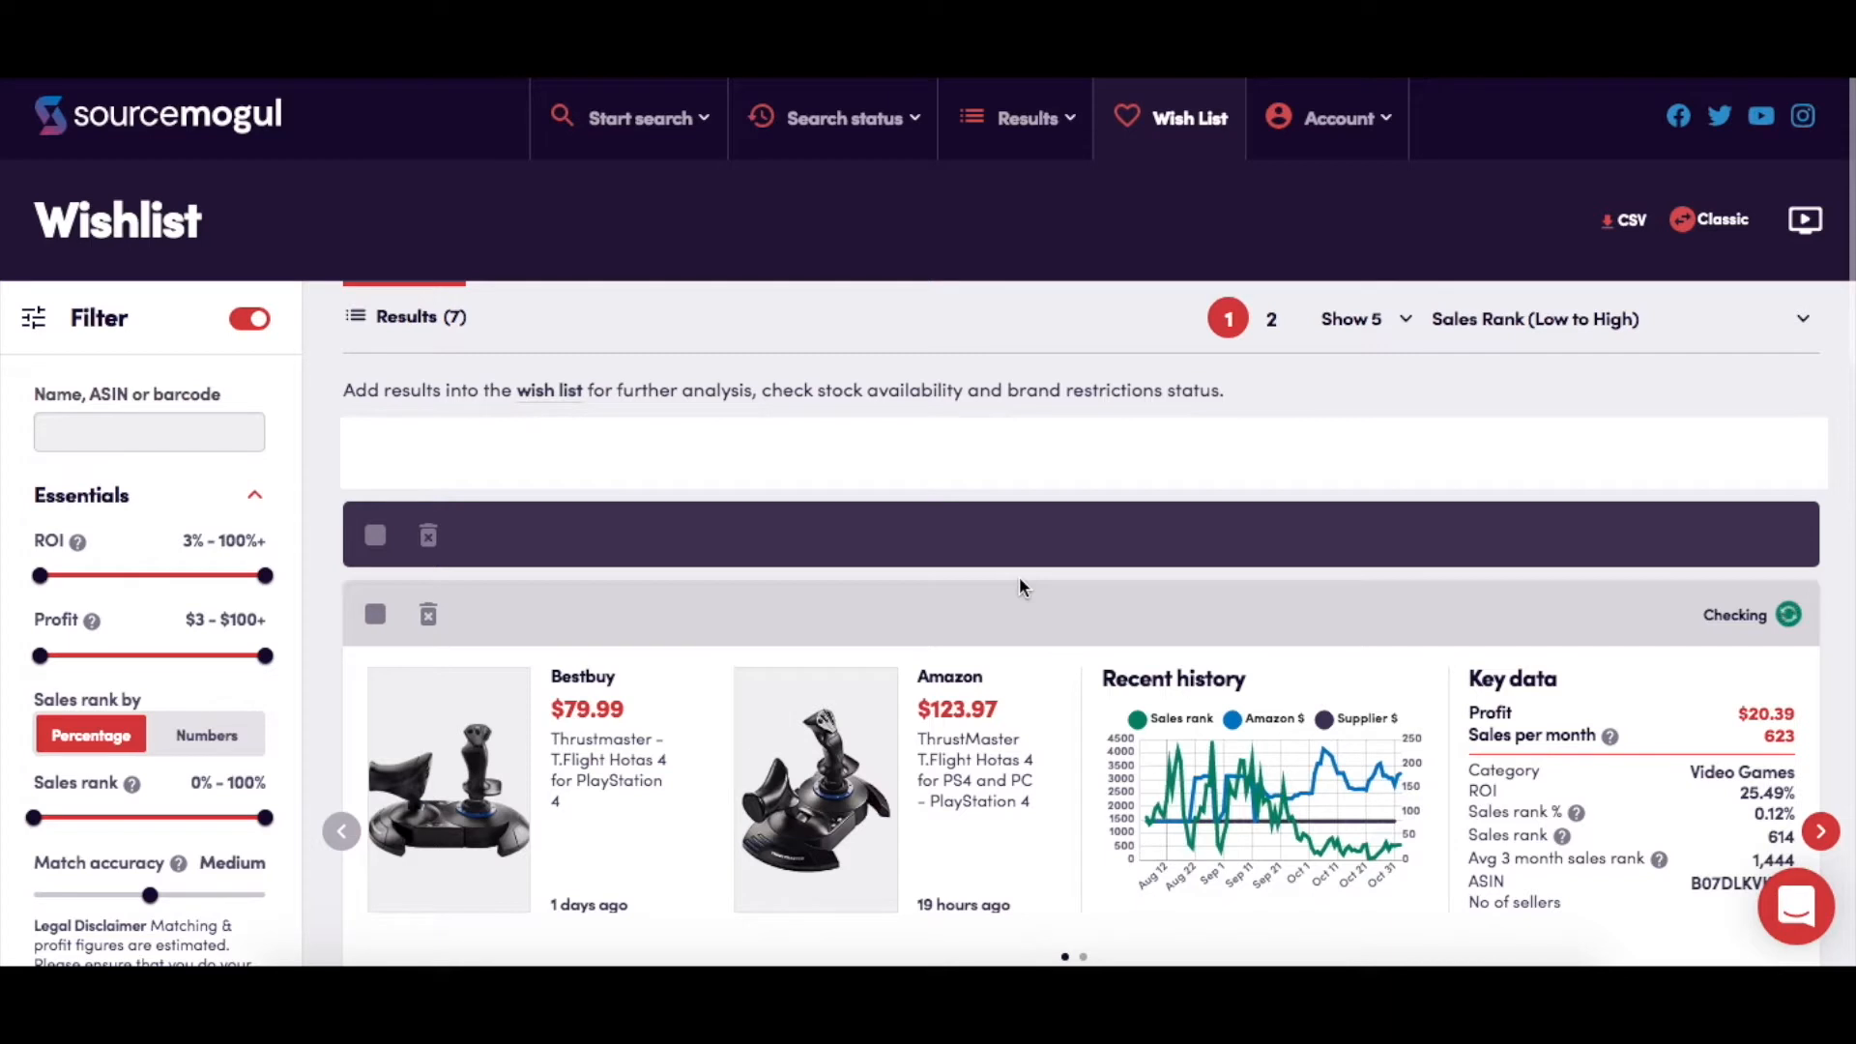
pyautogui.moveTo(1399, 926)
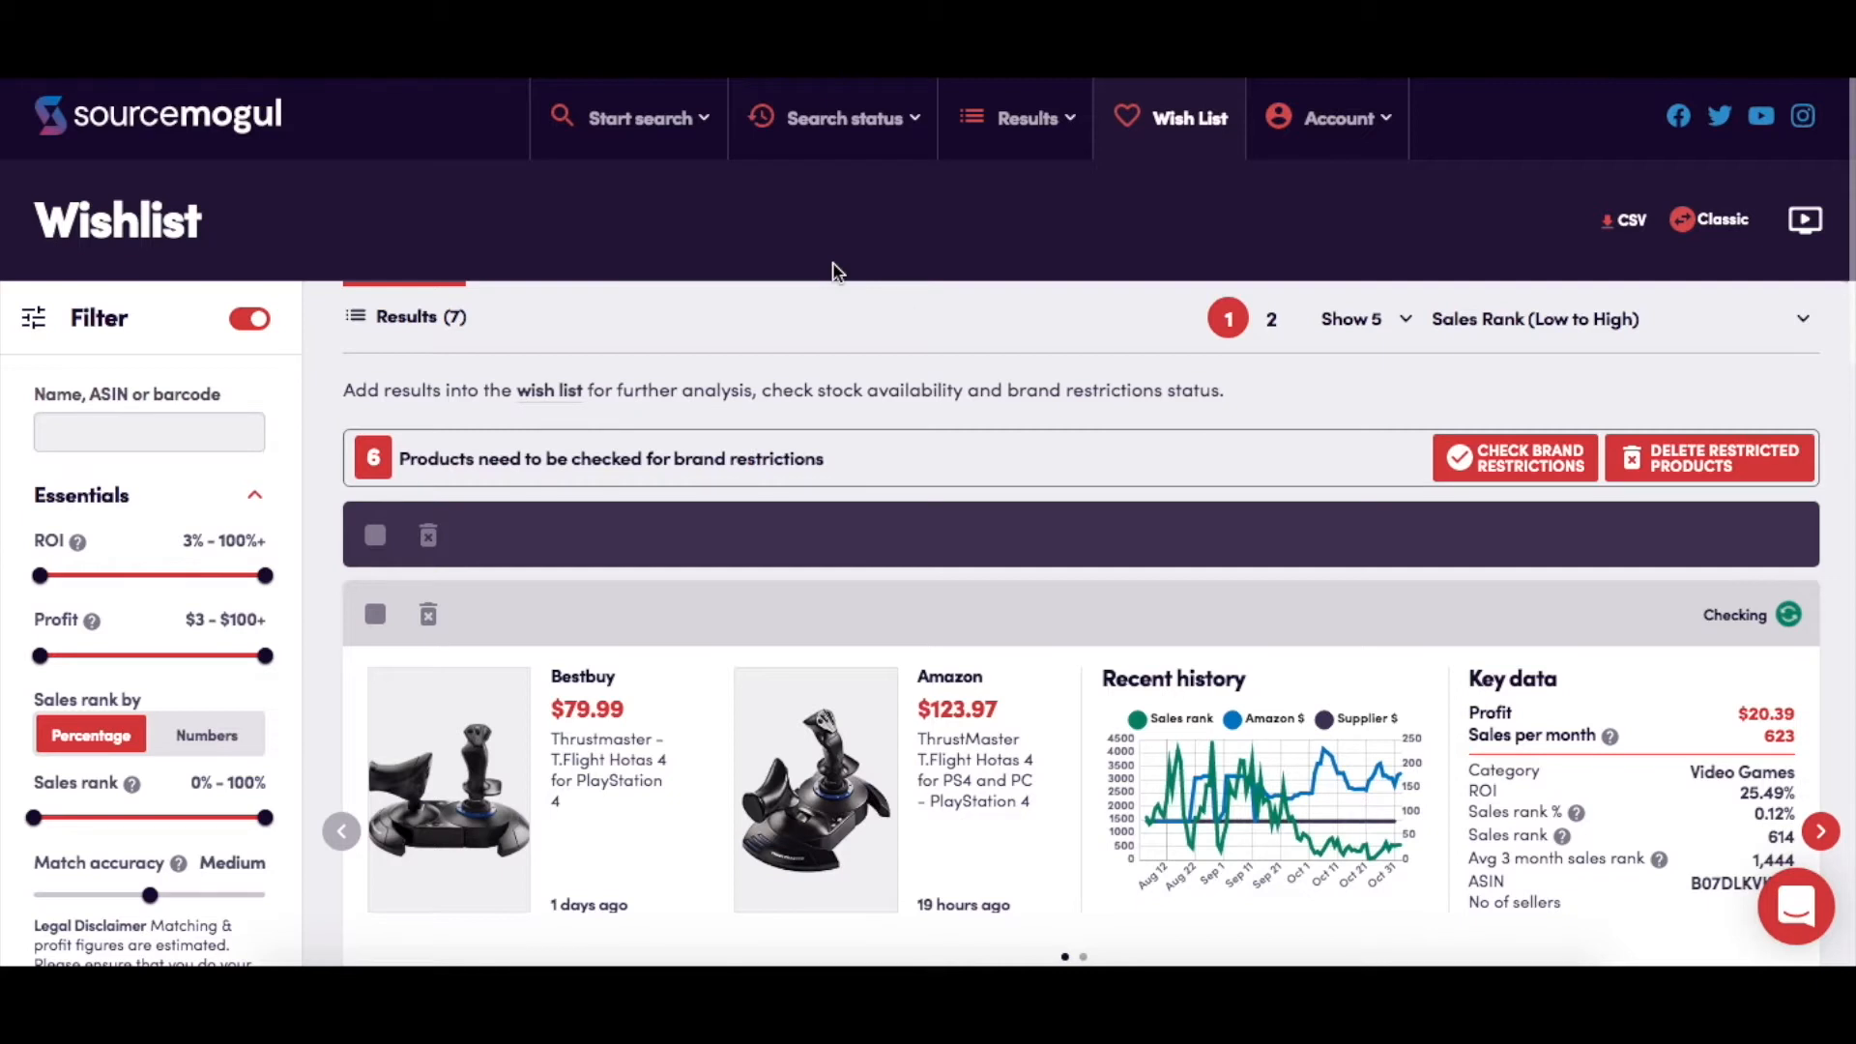
# Bring up the Start search options after reviewing the Wishlist's brand-restriction checks
pyautogui.click(640, 118)
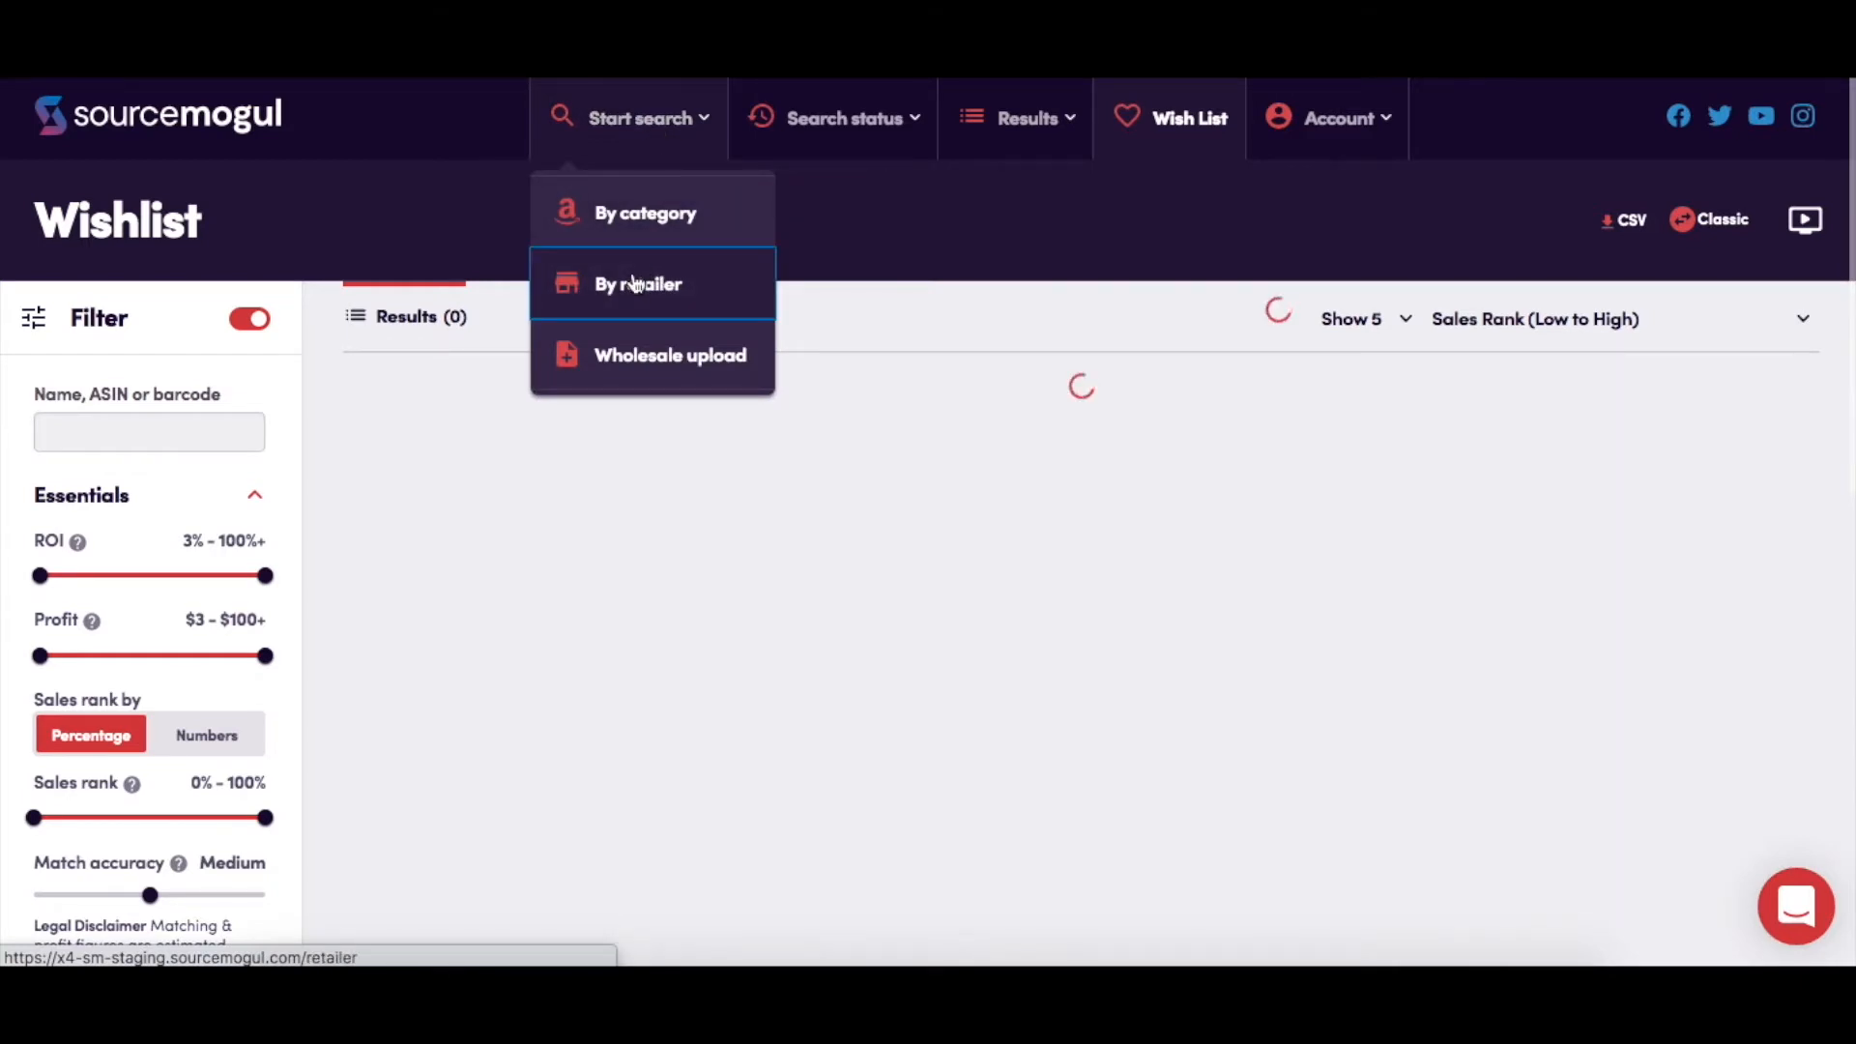
# Go to the retailer list and browse down to the Hobby Lobby card
pyautogui.click(636, 284)
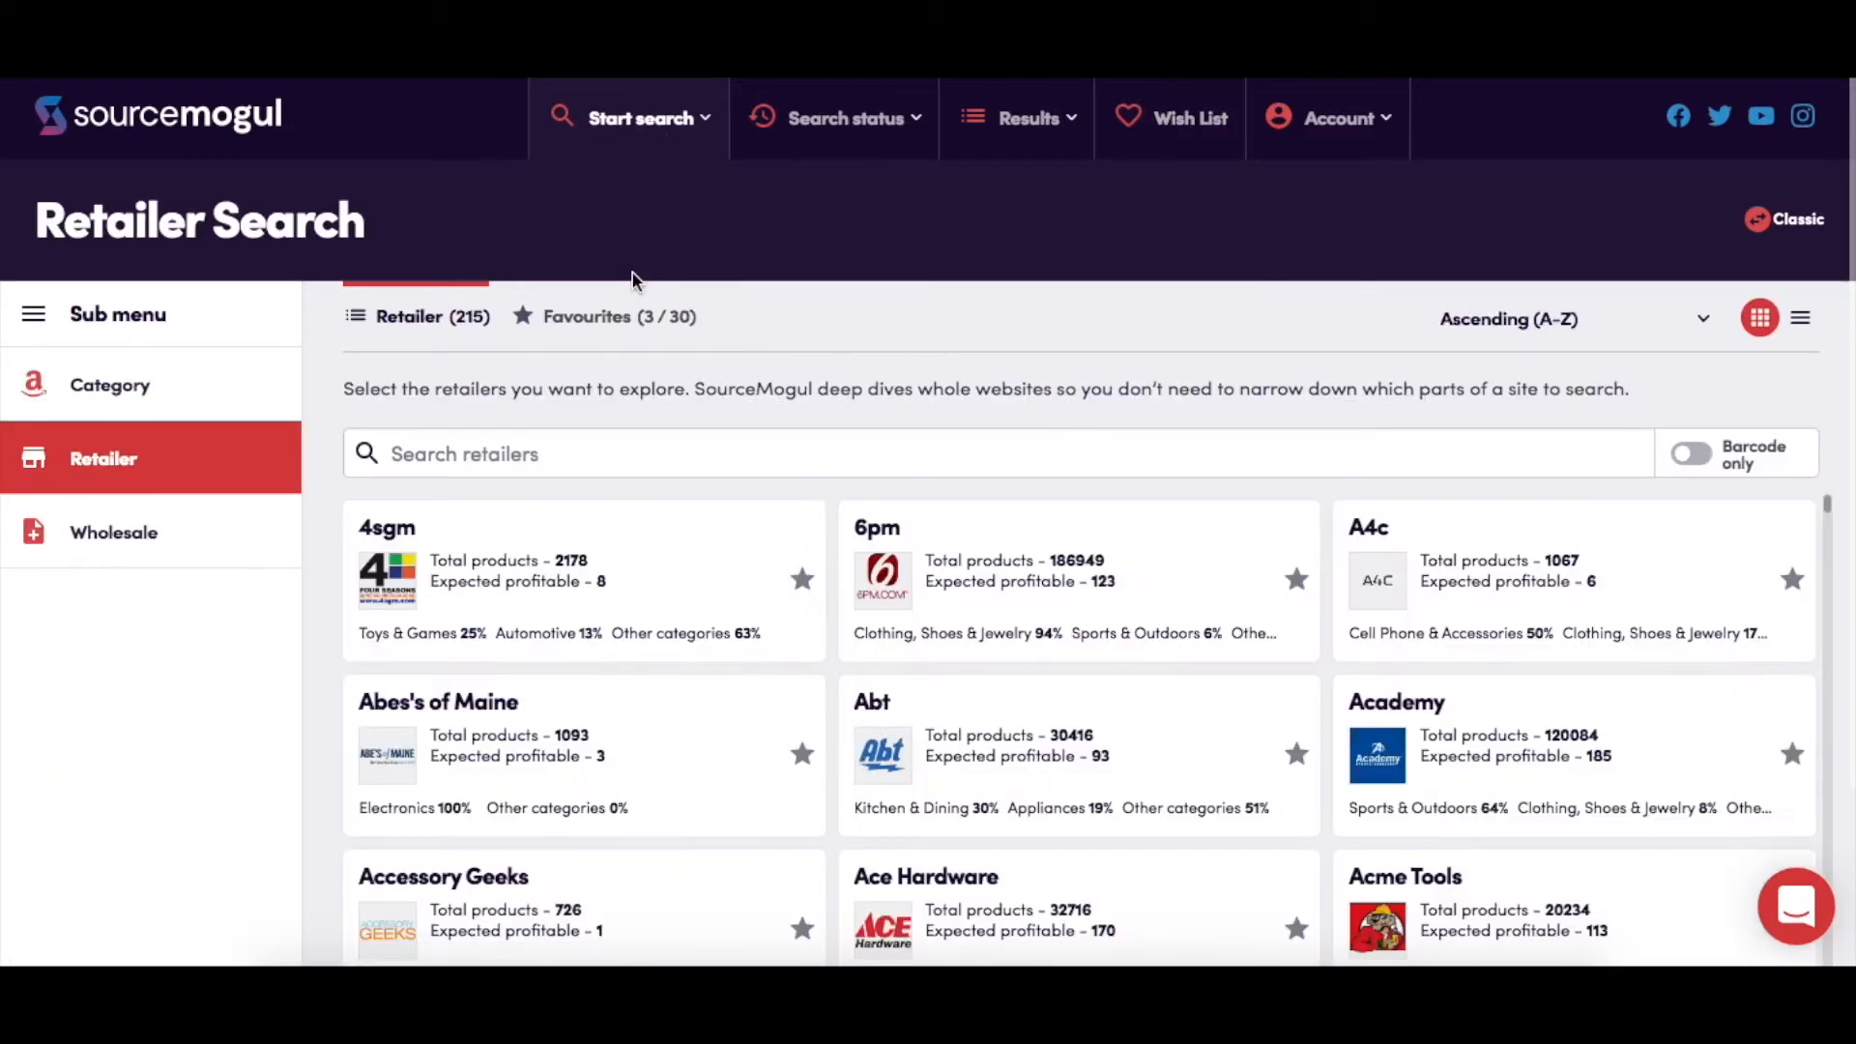
pyautogui.scroll(-3)
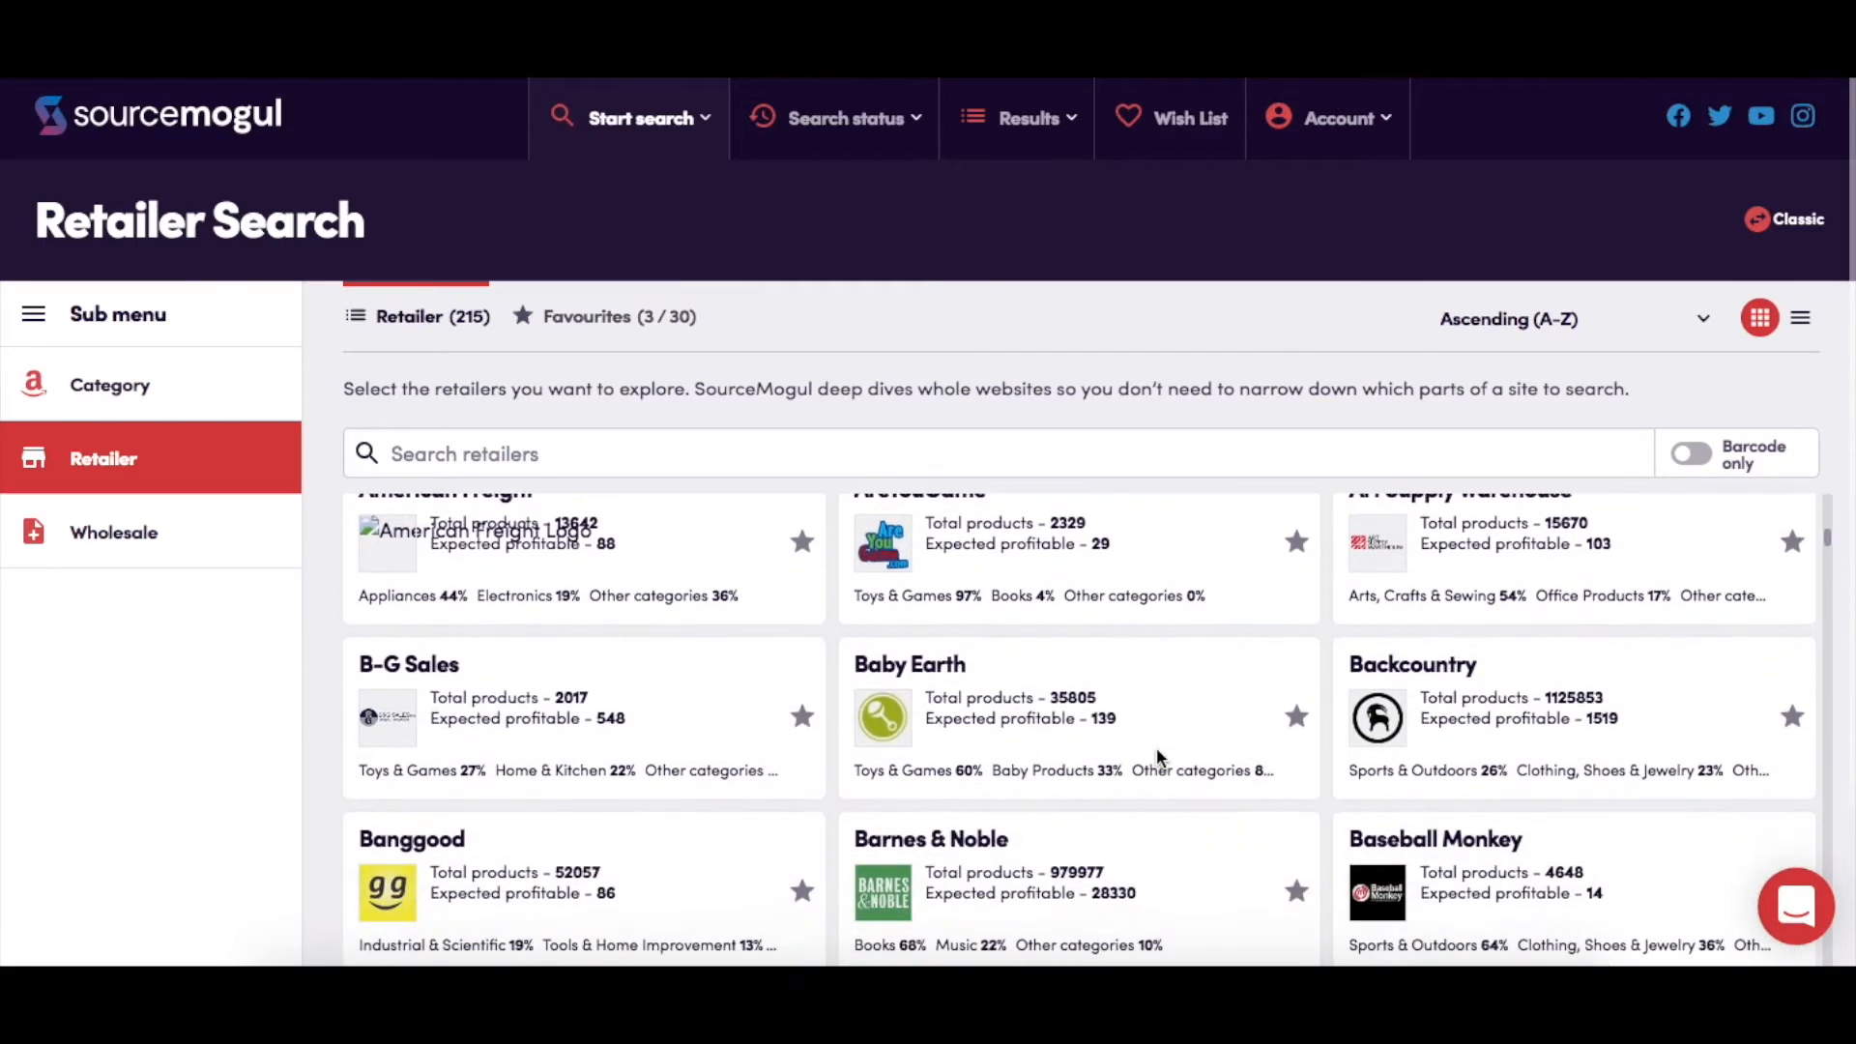
pyautogui.scroll(-3)
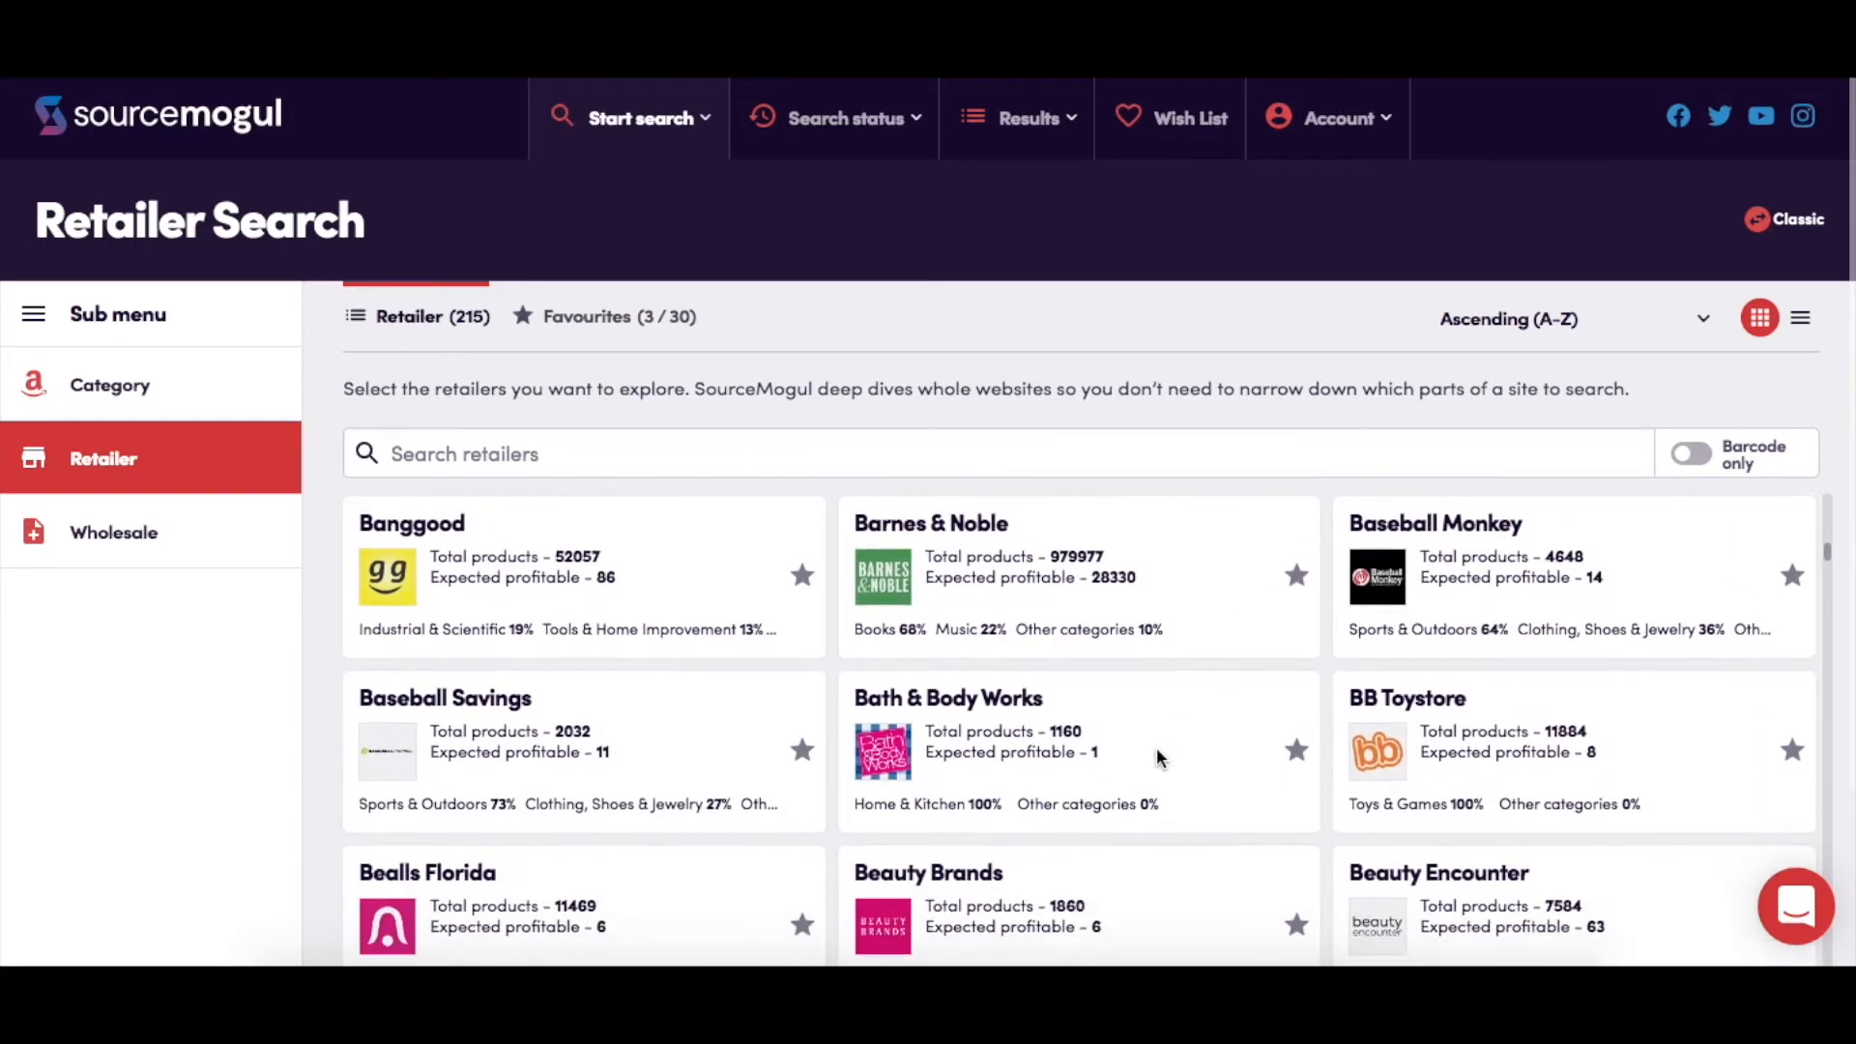
pyautogui.scroll(-3)
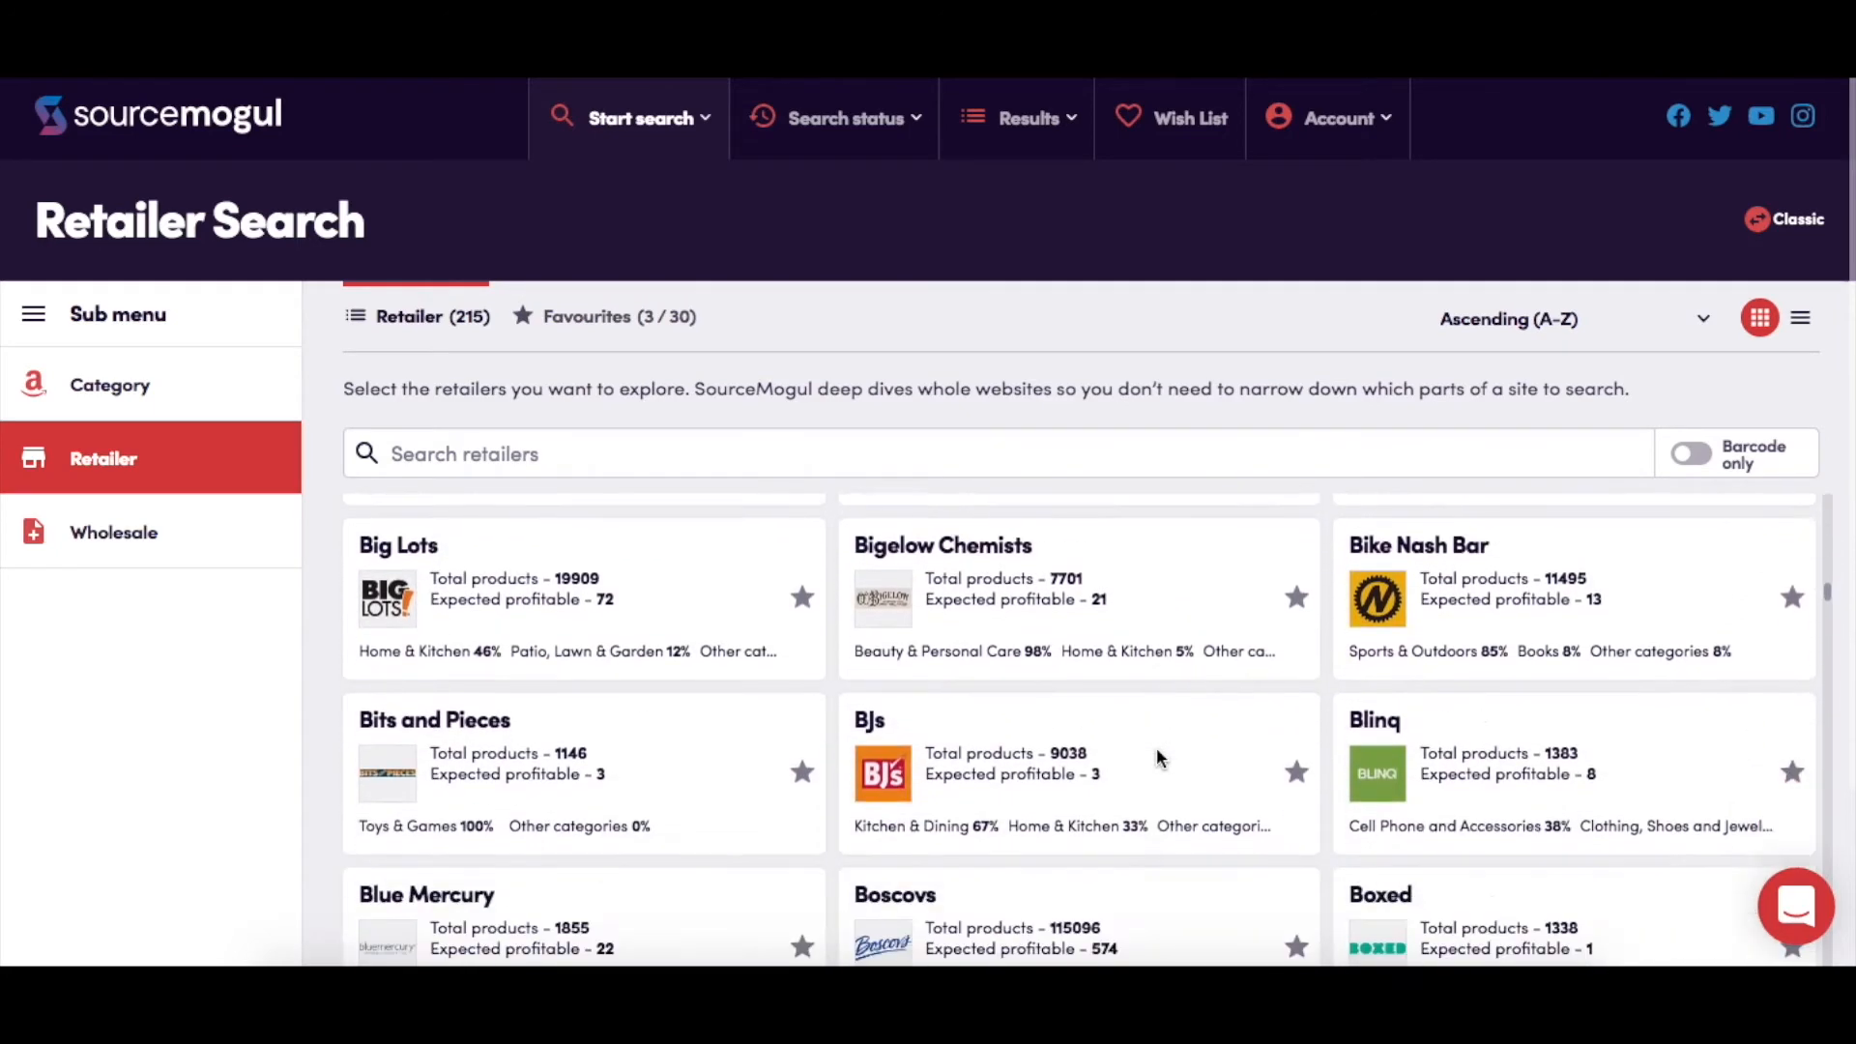
pyautogui.scroll(-3)
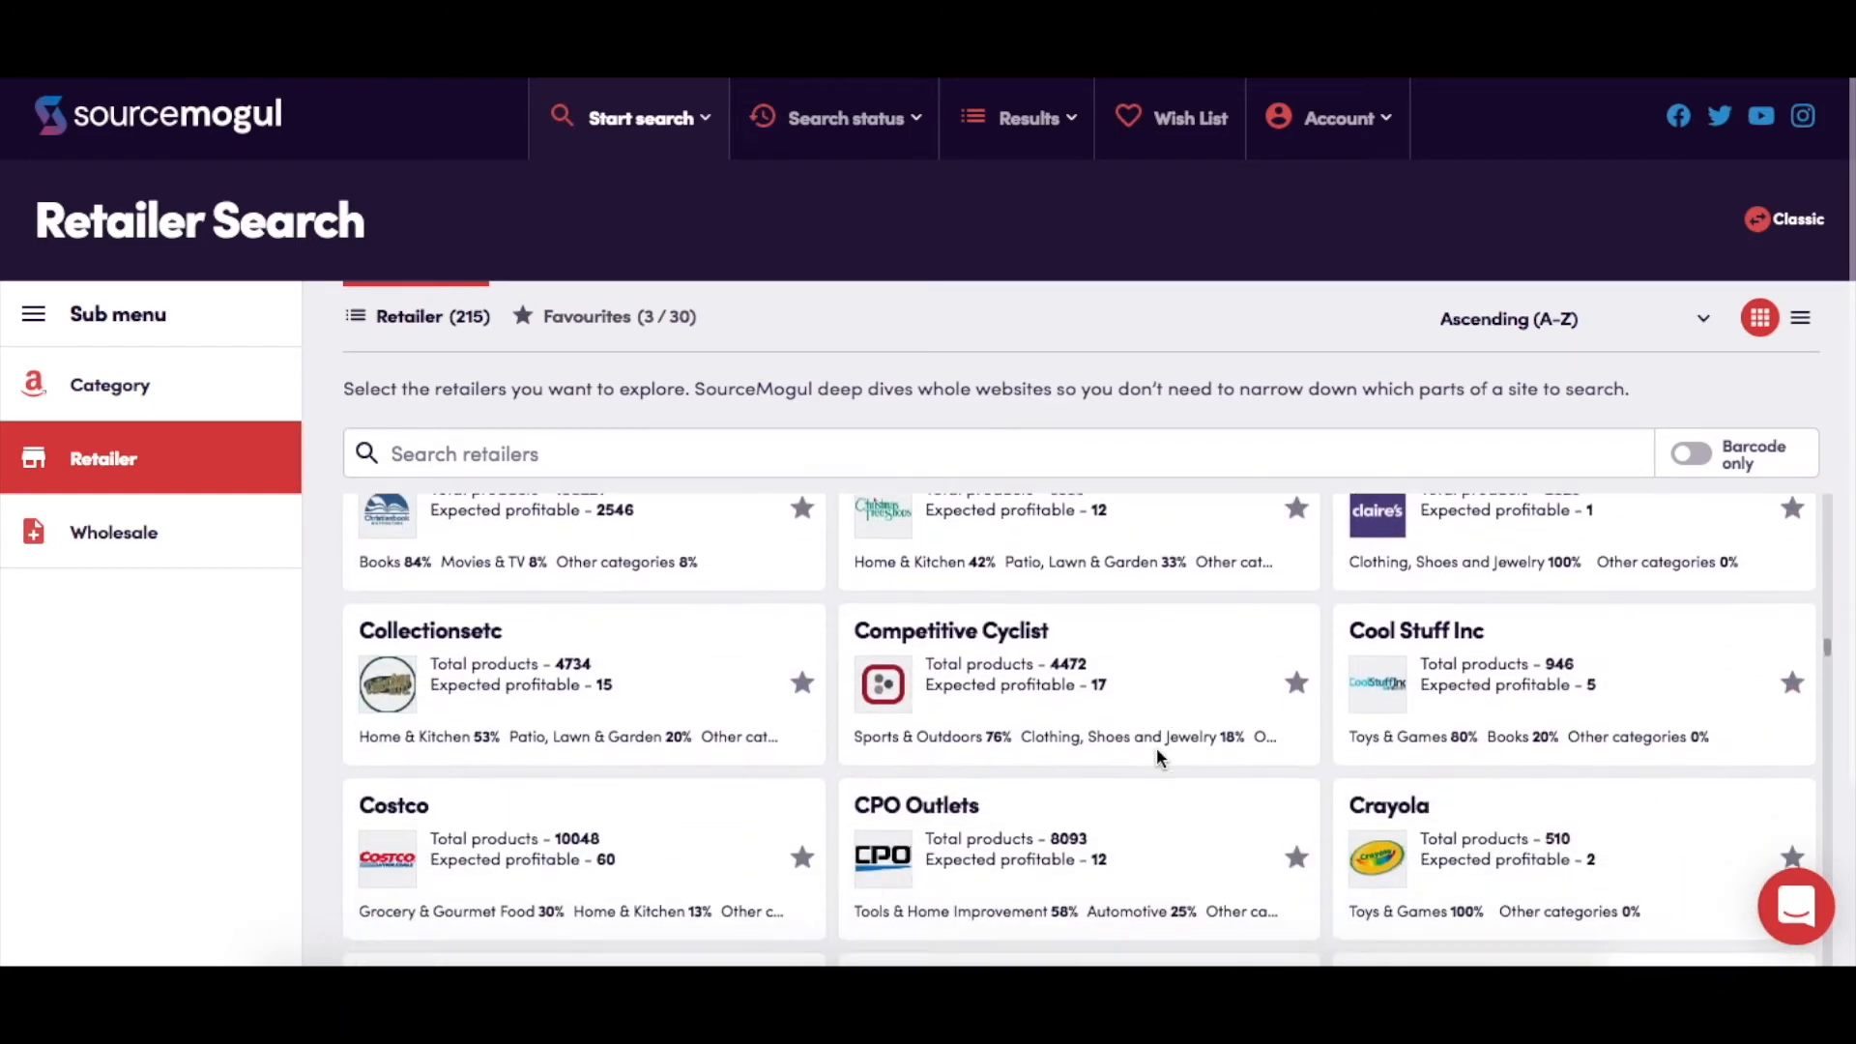
pyautogui.scroll(-3)
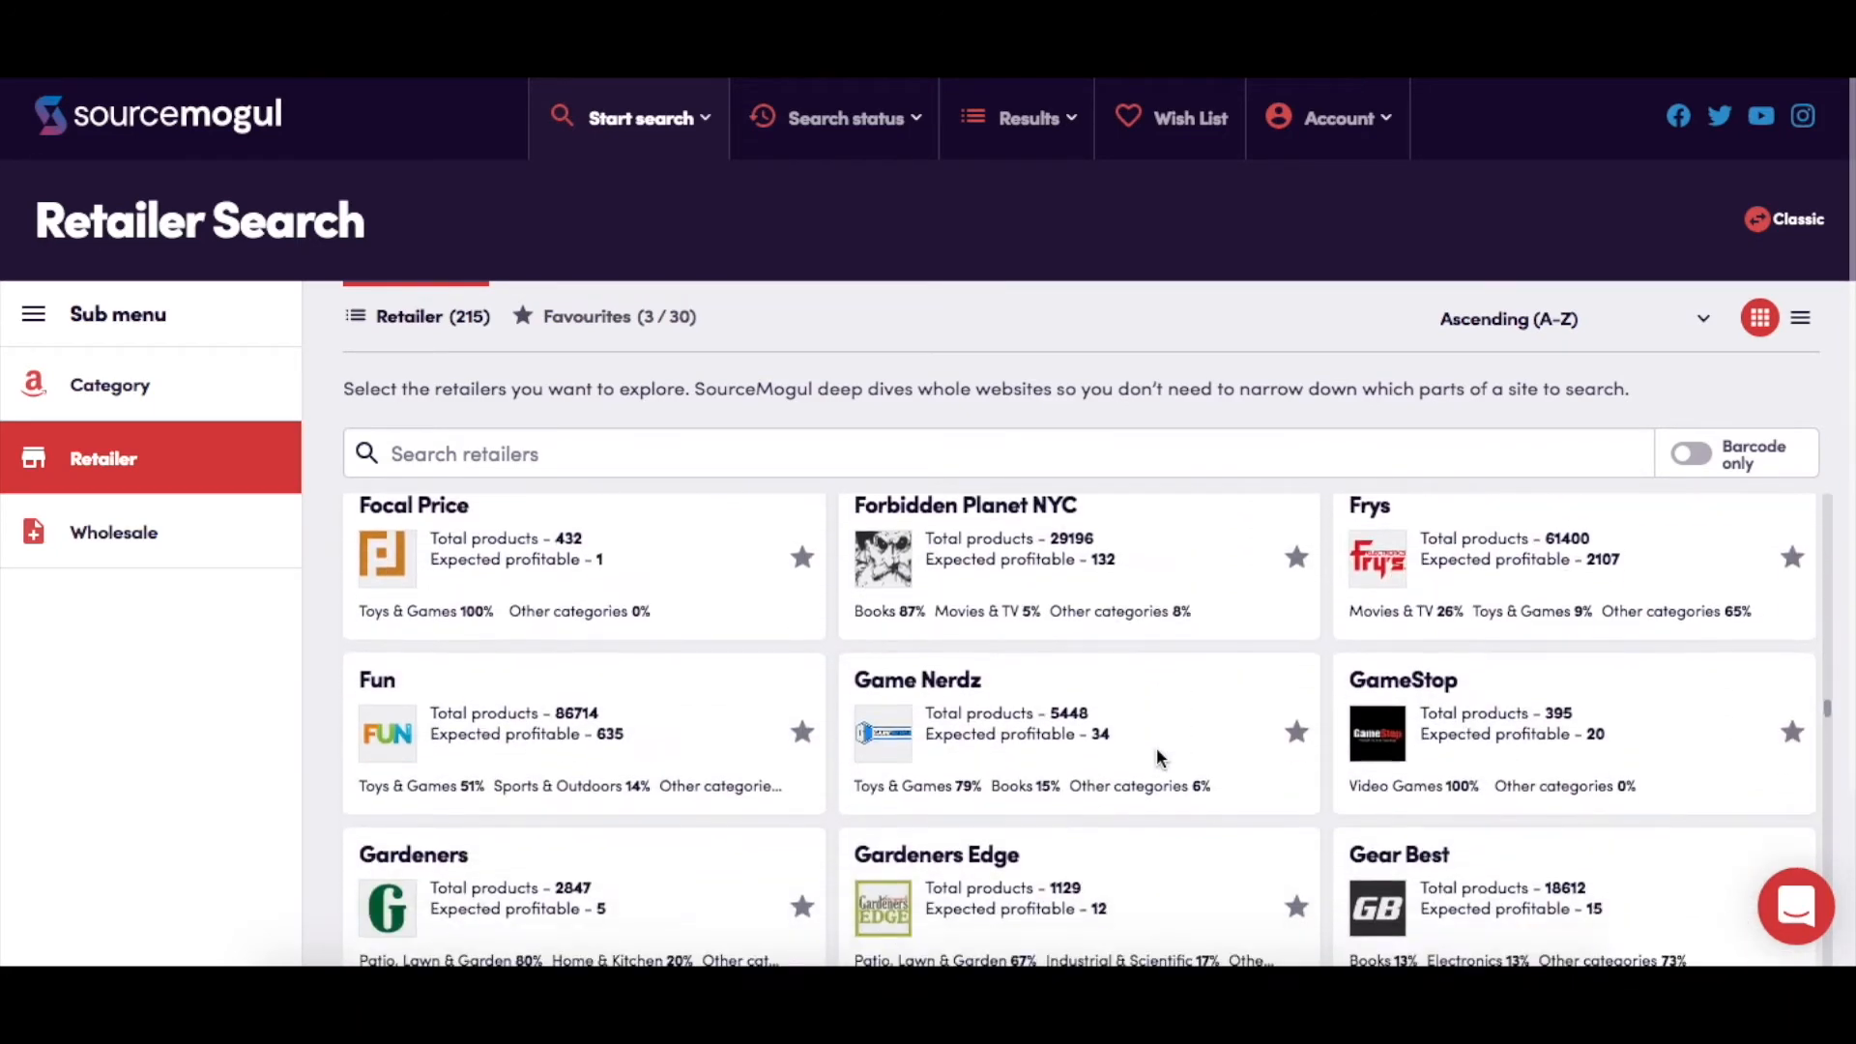
pyautogui.scroll(-3)
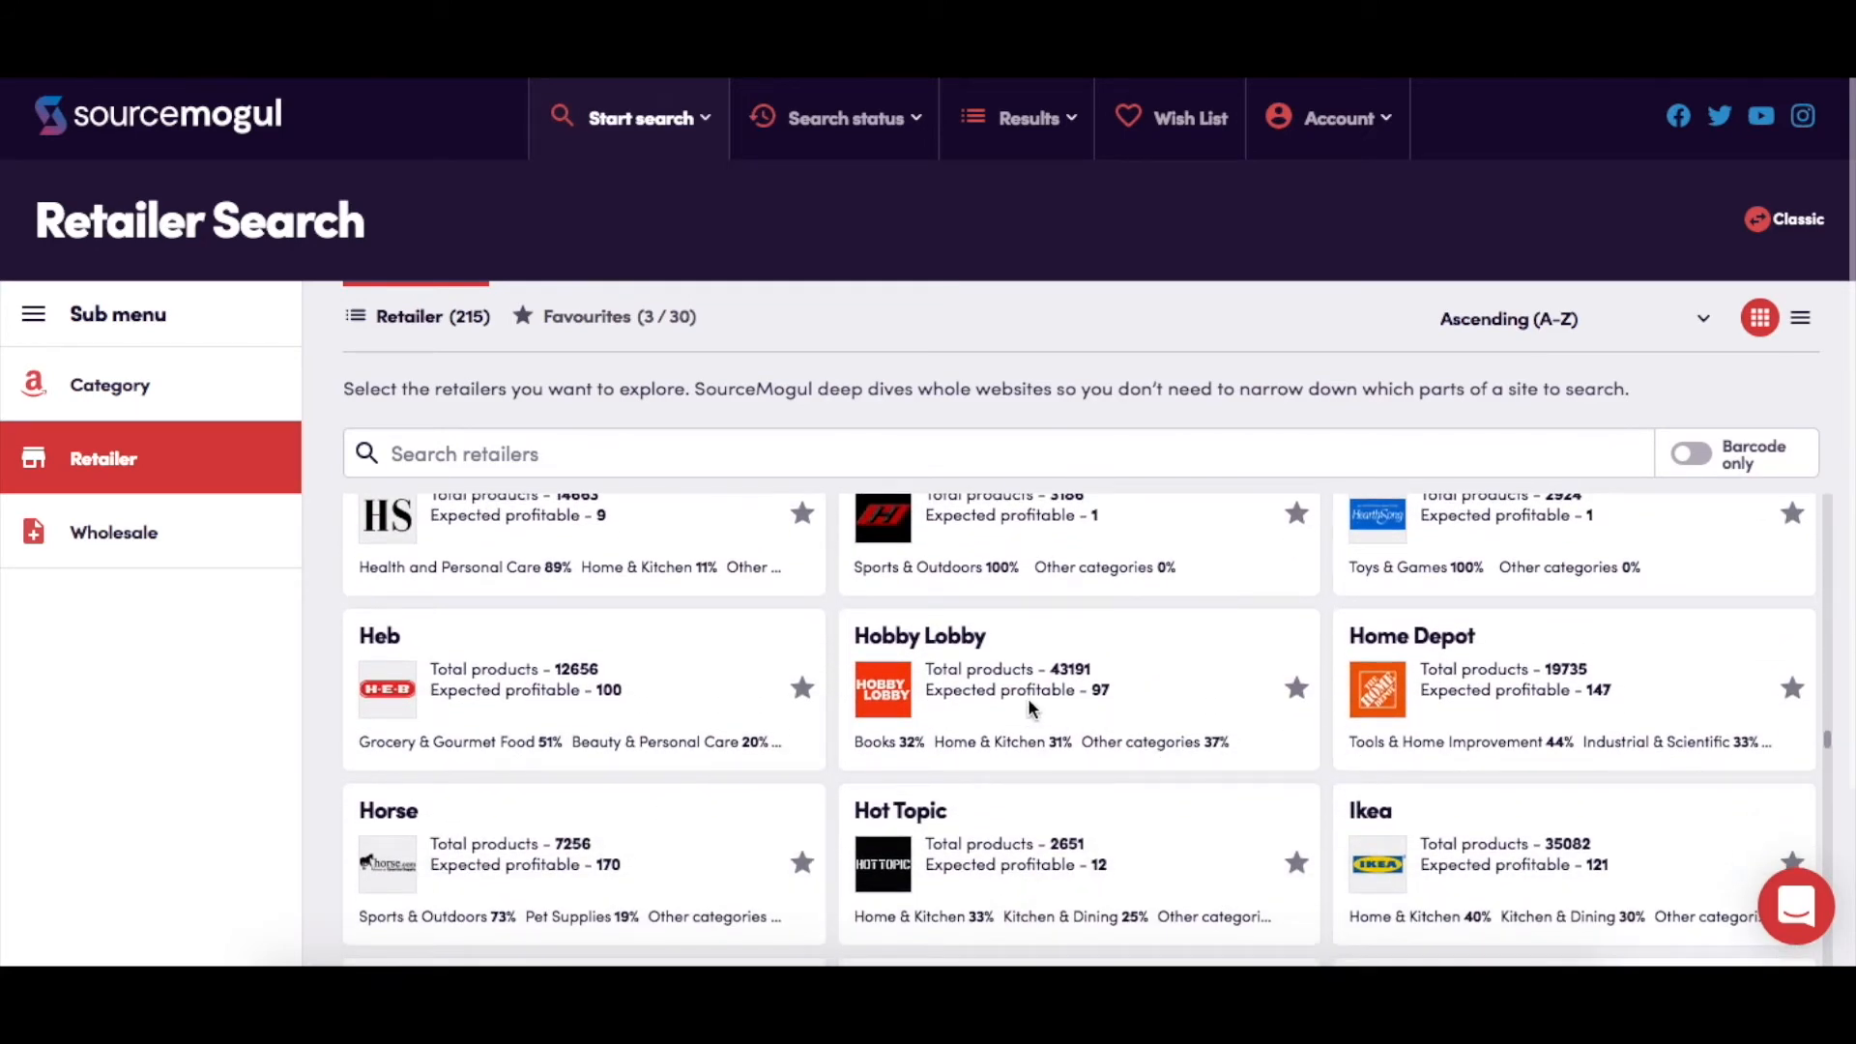
# Select Hobby Lobby and launch the search with Search Selected
pyautogui.click(1077, 686)
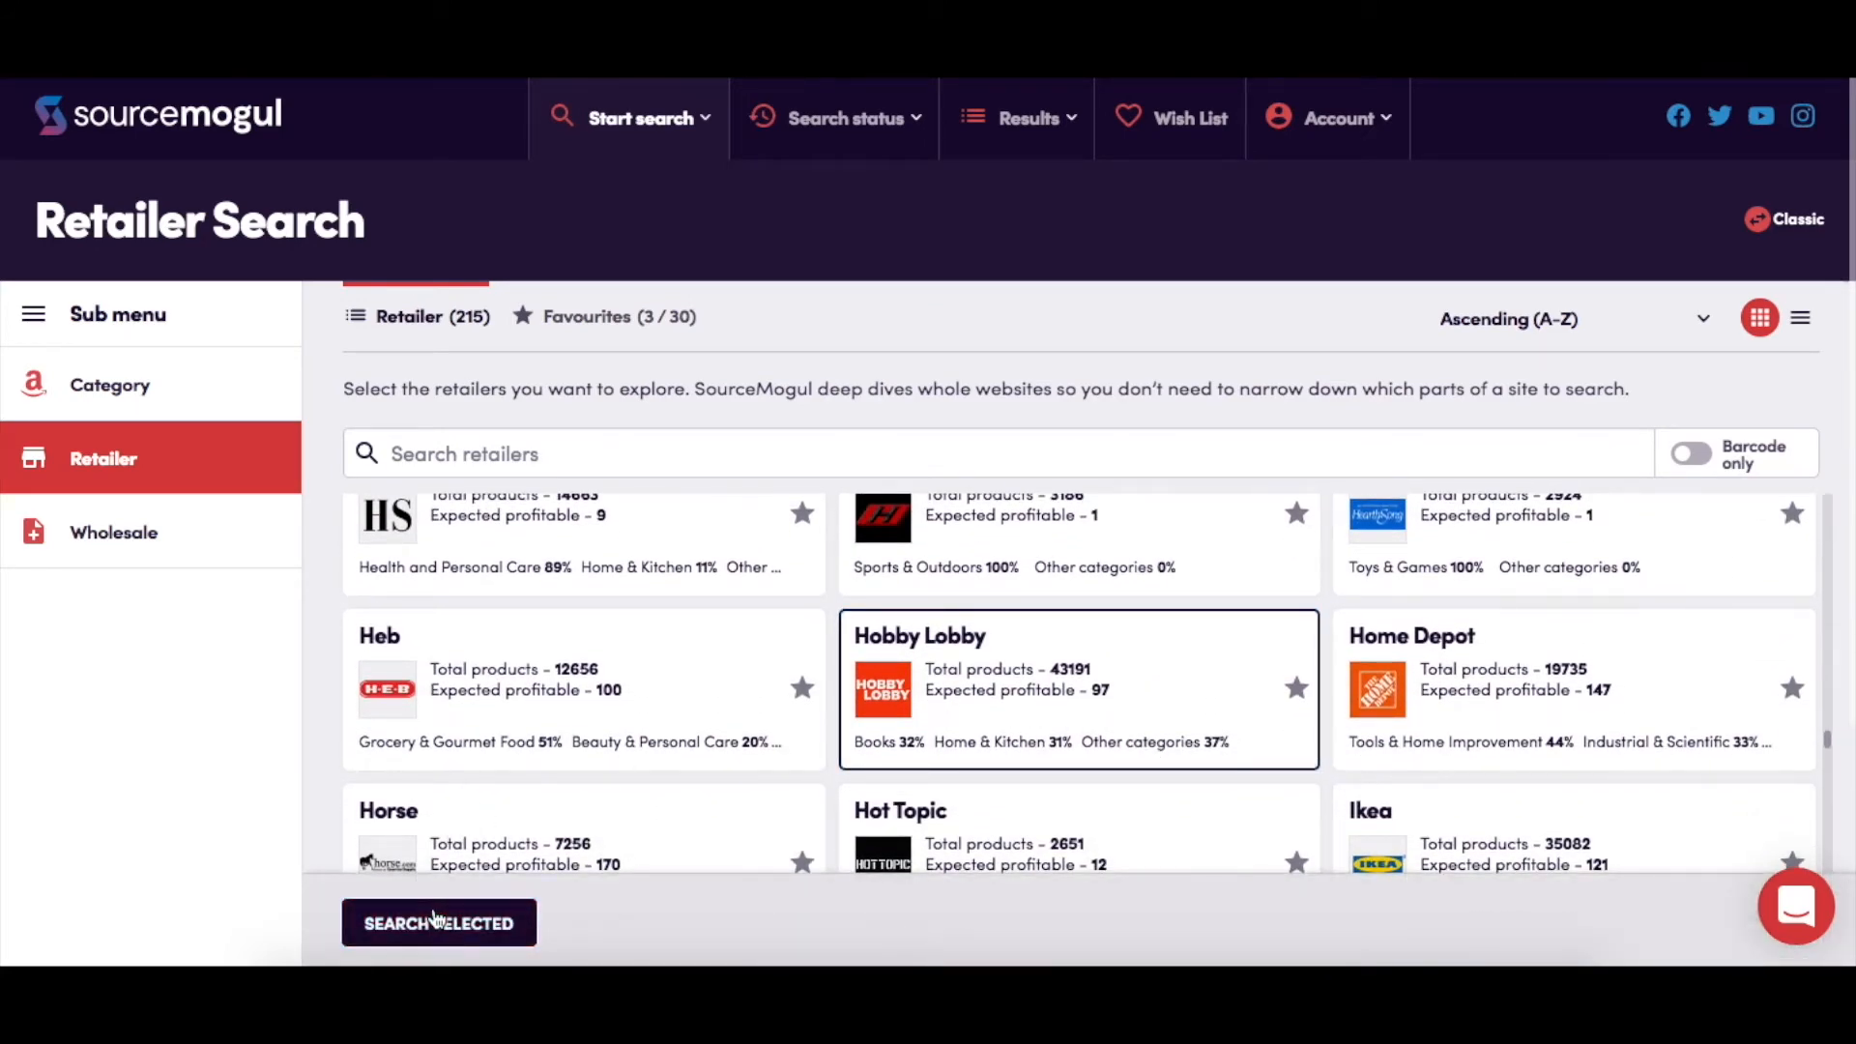
pyautogui.click(439, 924)
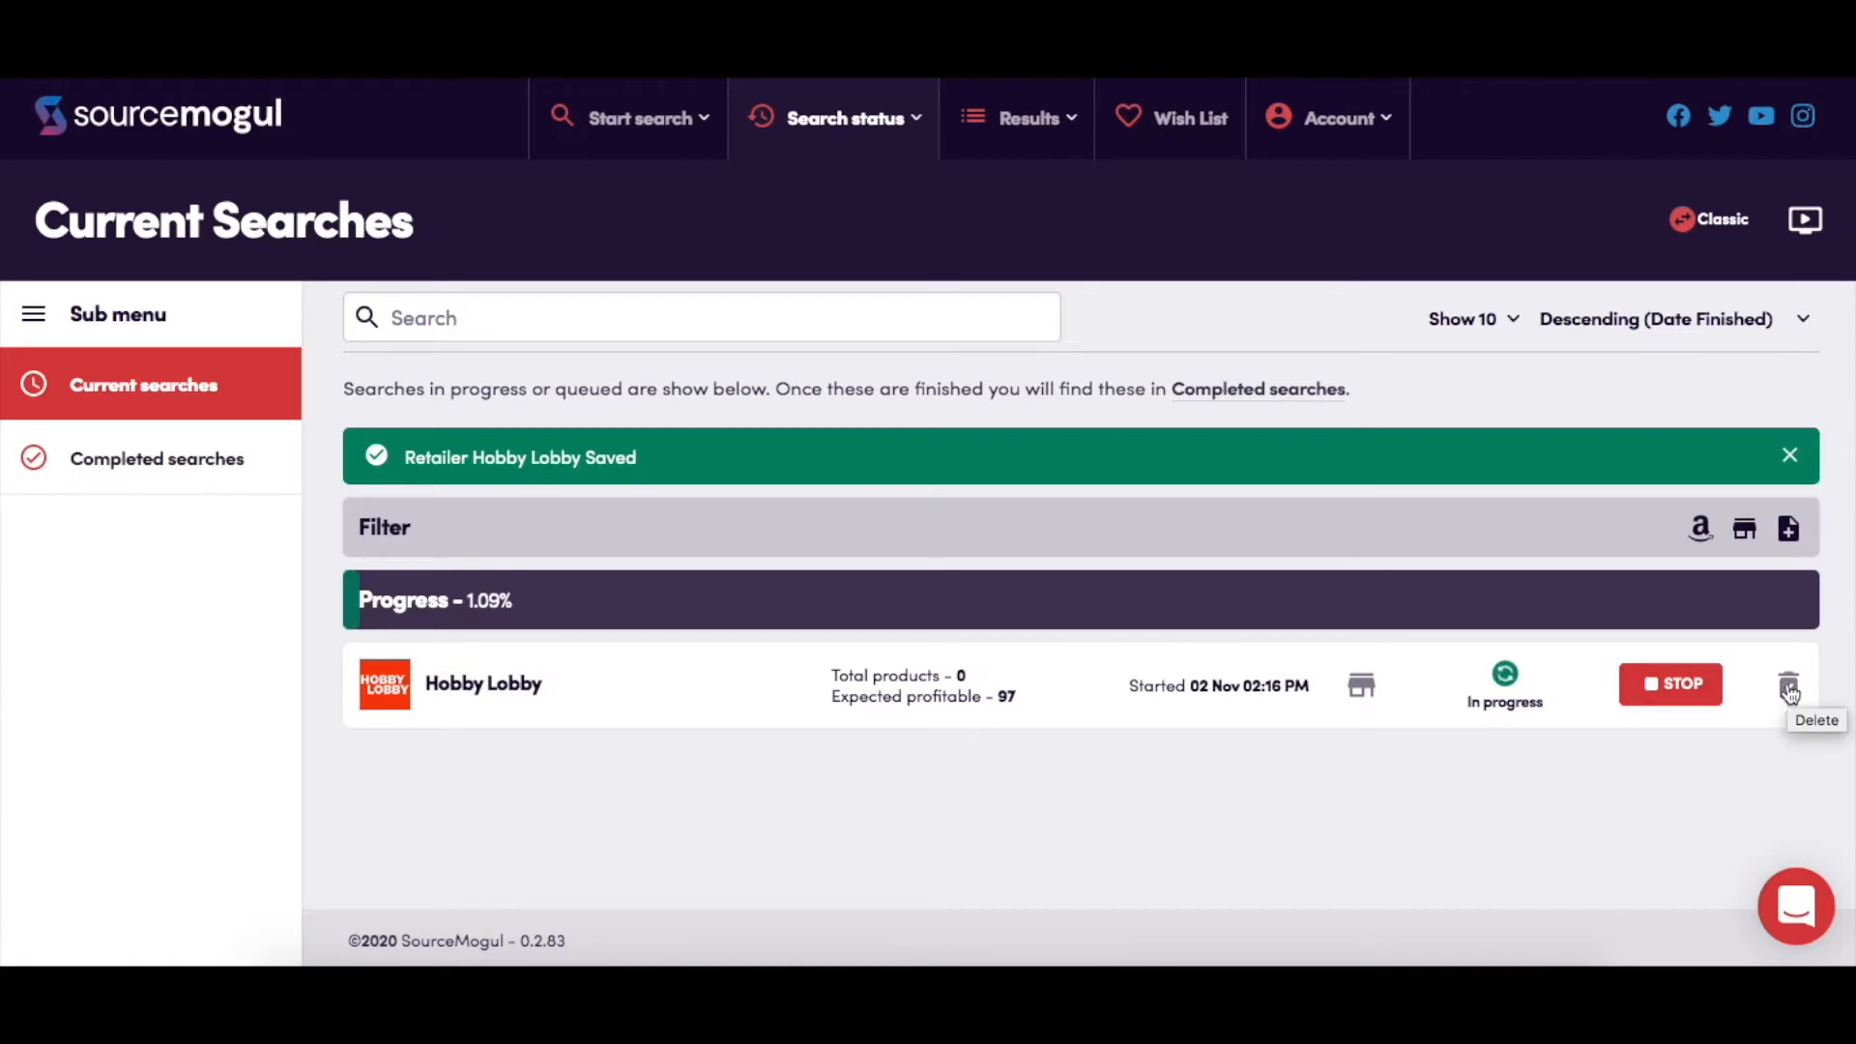
# View the completed 31 Oct Hobby Lobby search's 19 matched products
pyautogui.click(155, 460)
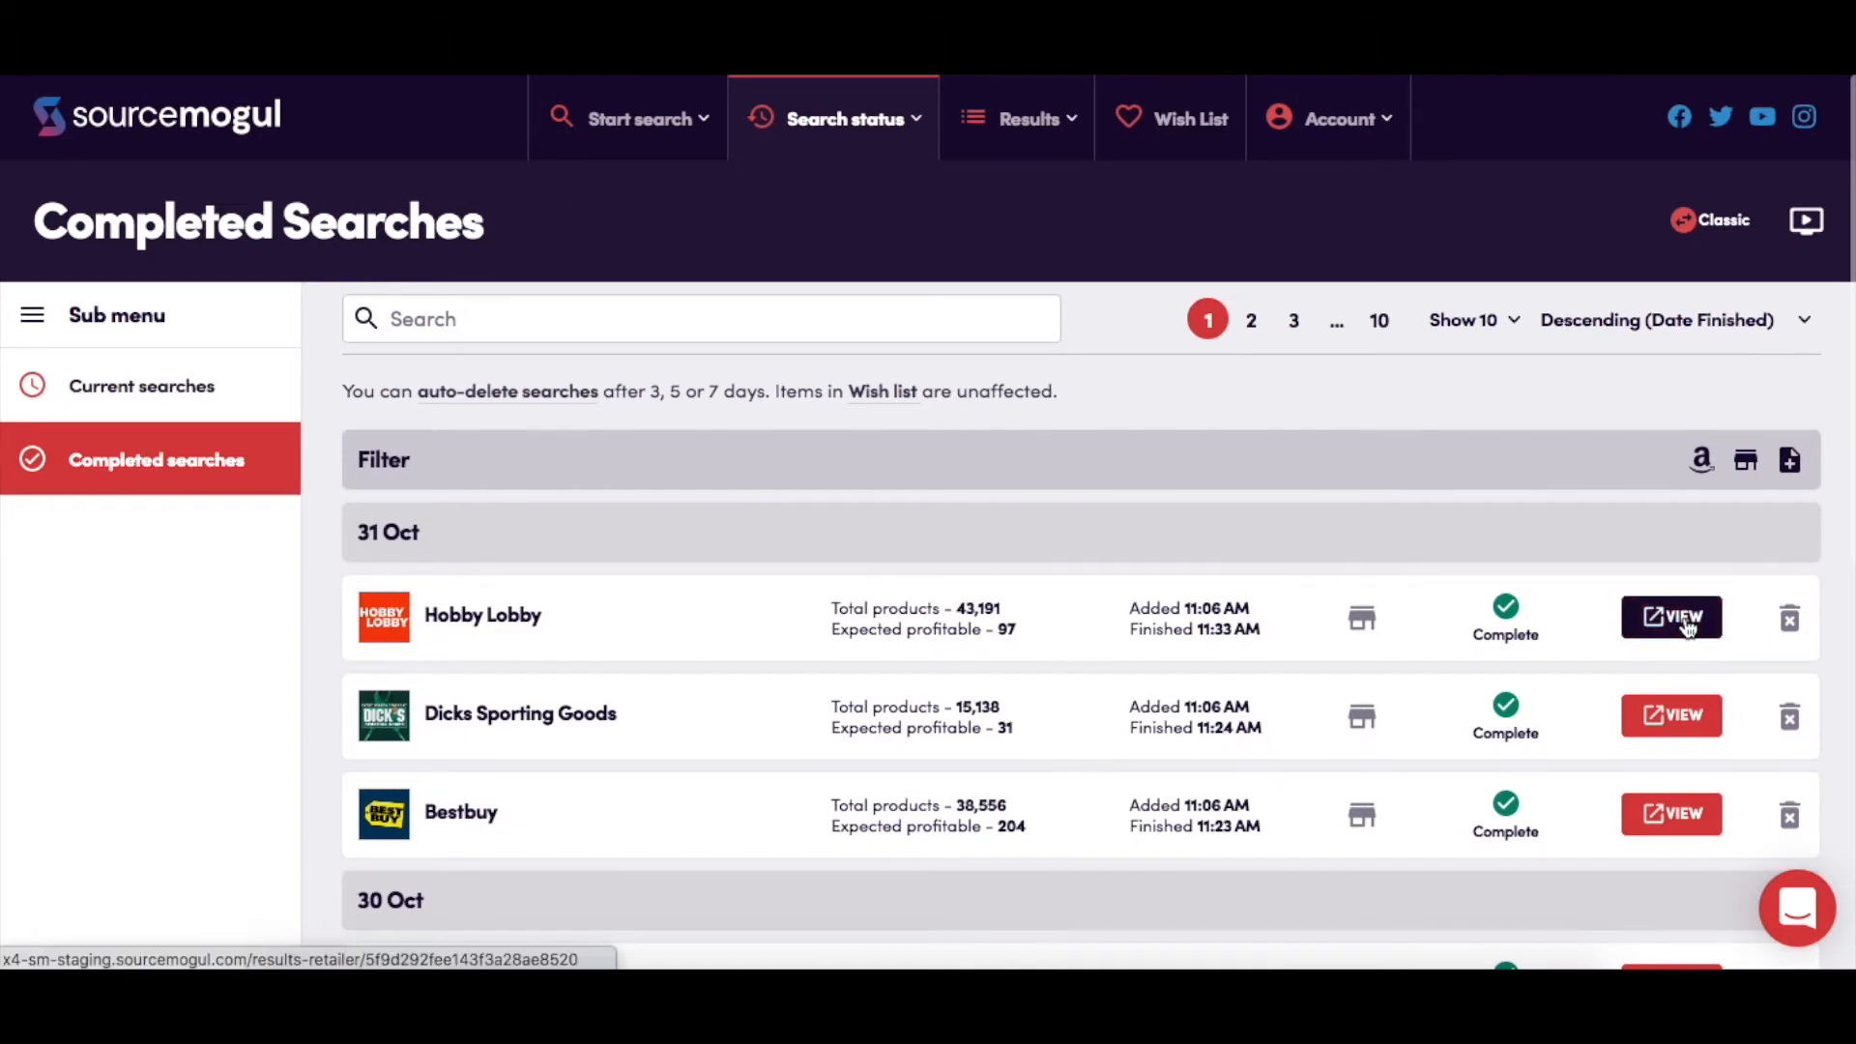
pyautogui.click(1670, 616)
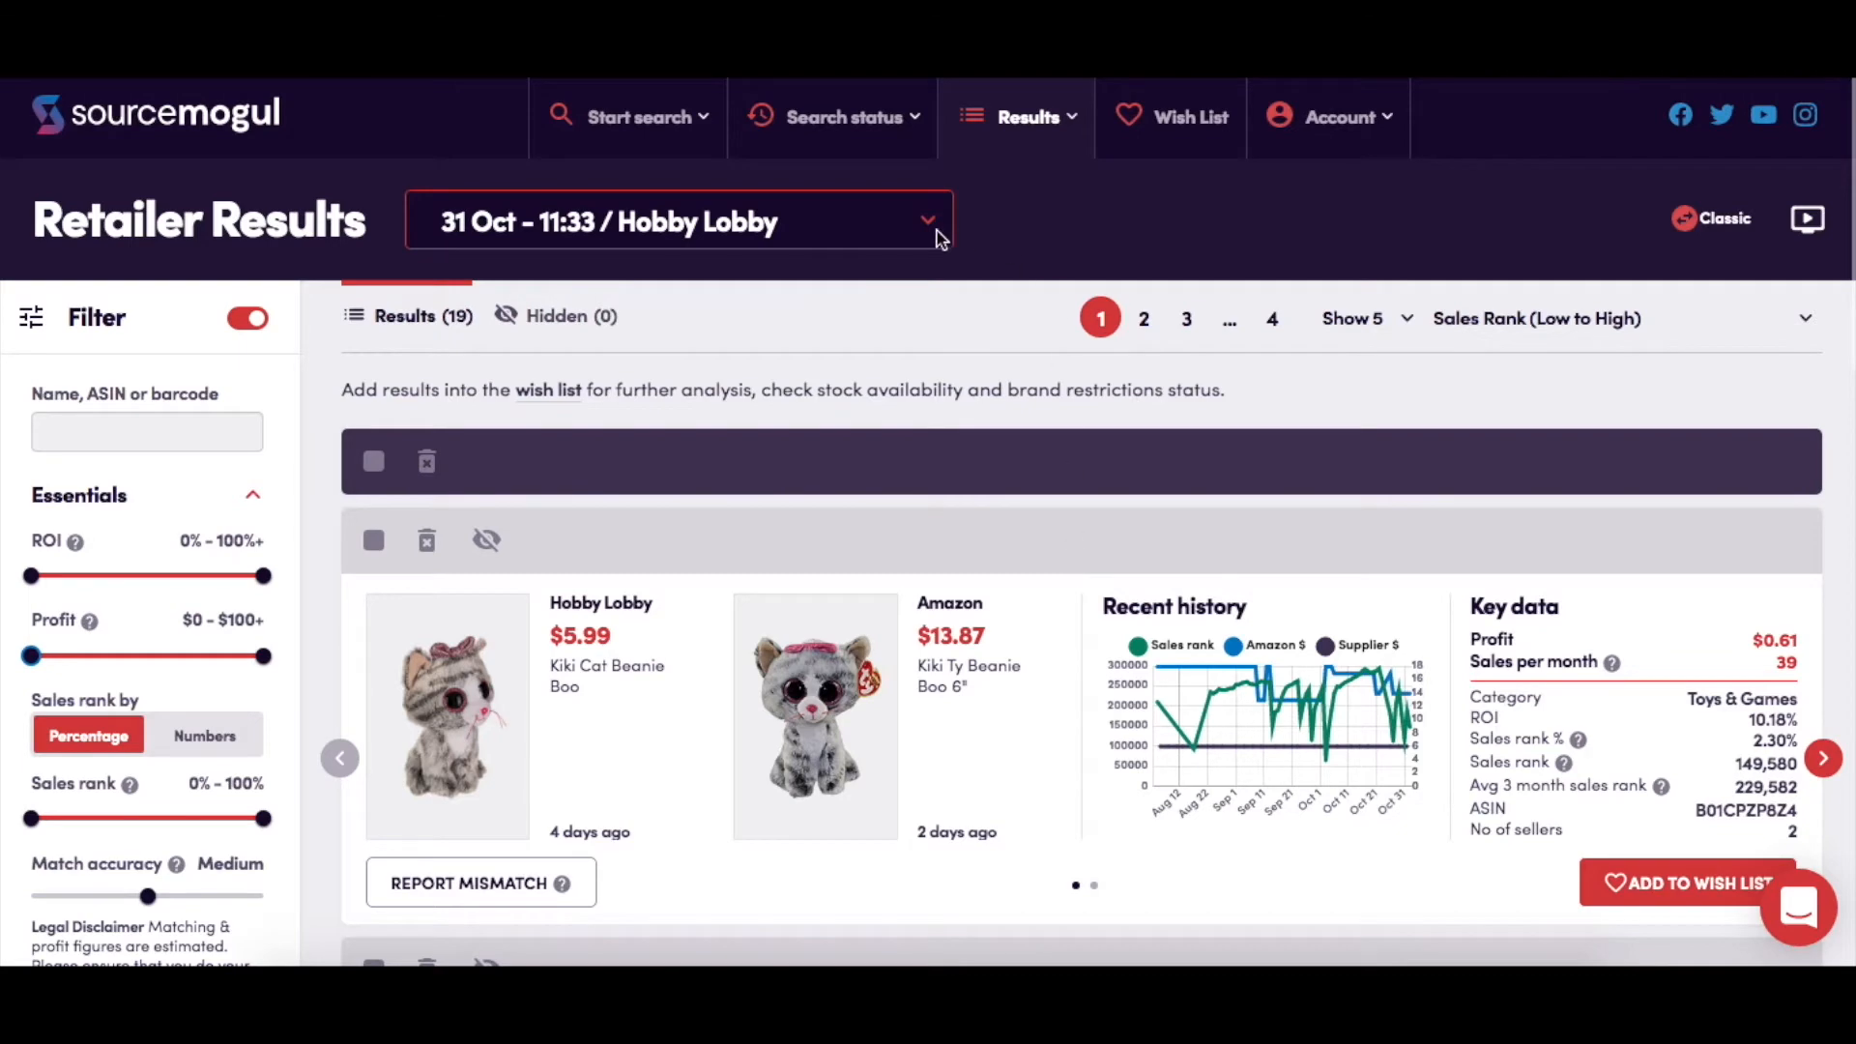
# Keep the Hobby Lobby results showing and wishlist the Kiki Cat Beanie Boo match
pyautogui.click(677, 220)
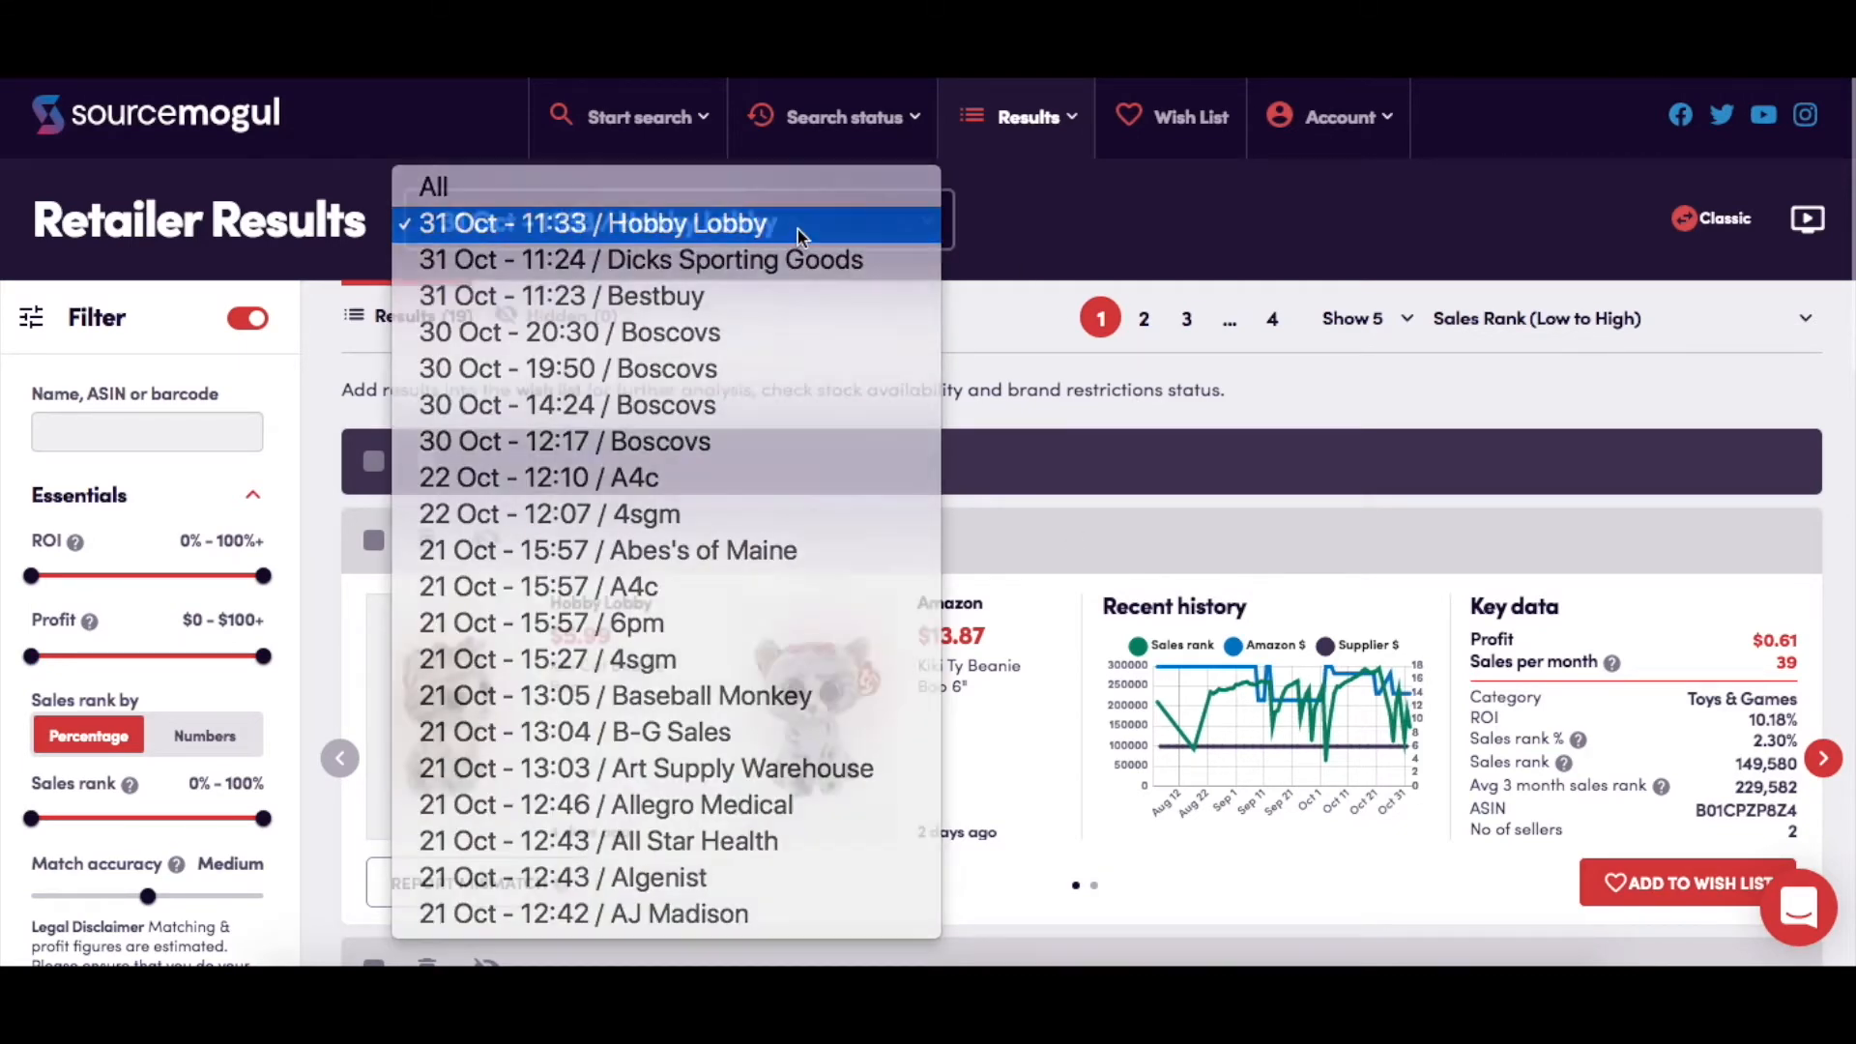
pyautogui.click(592, 223)
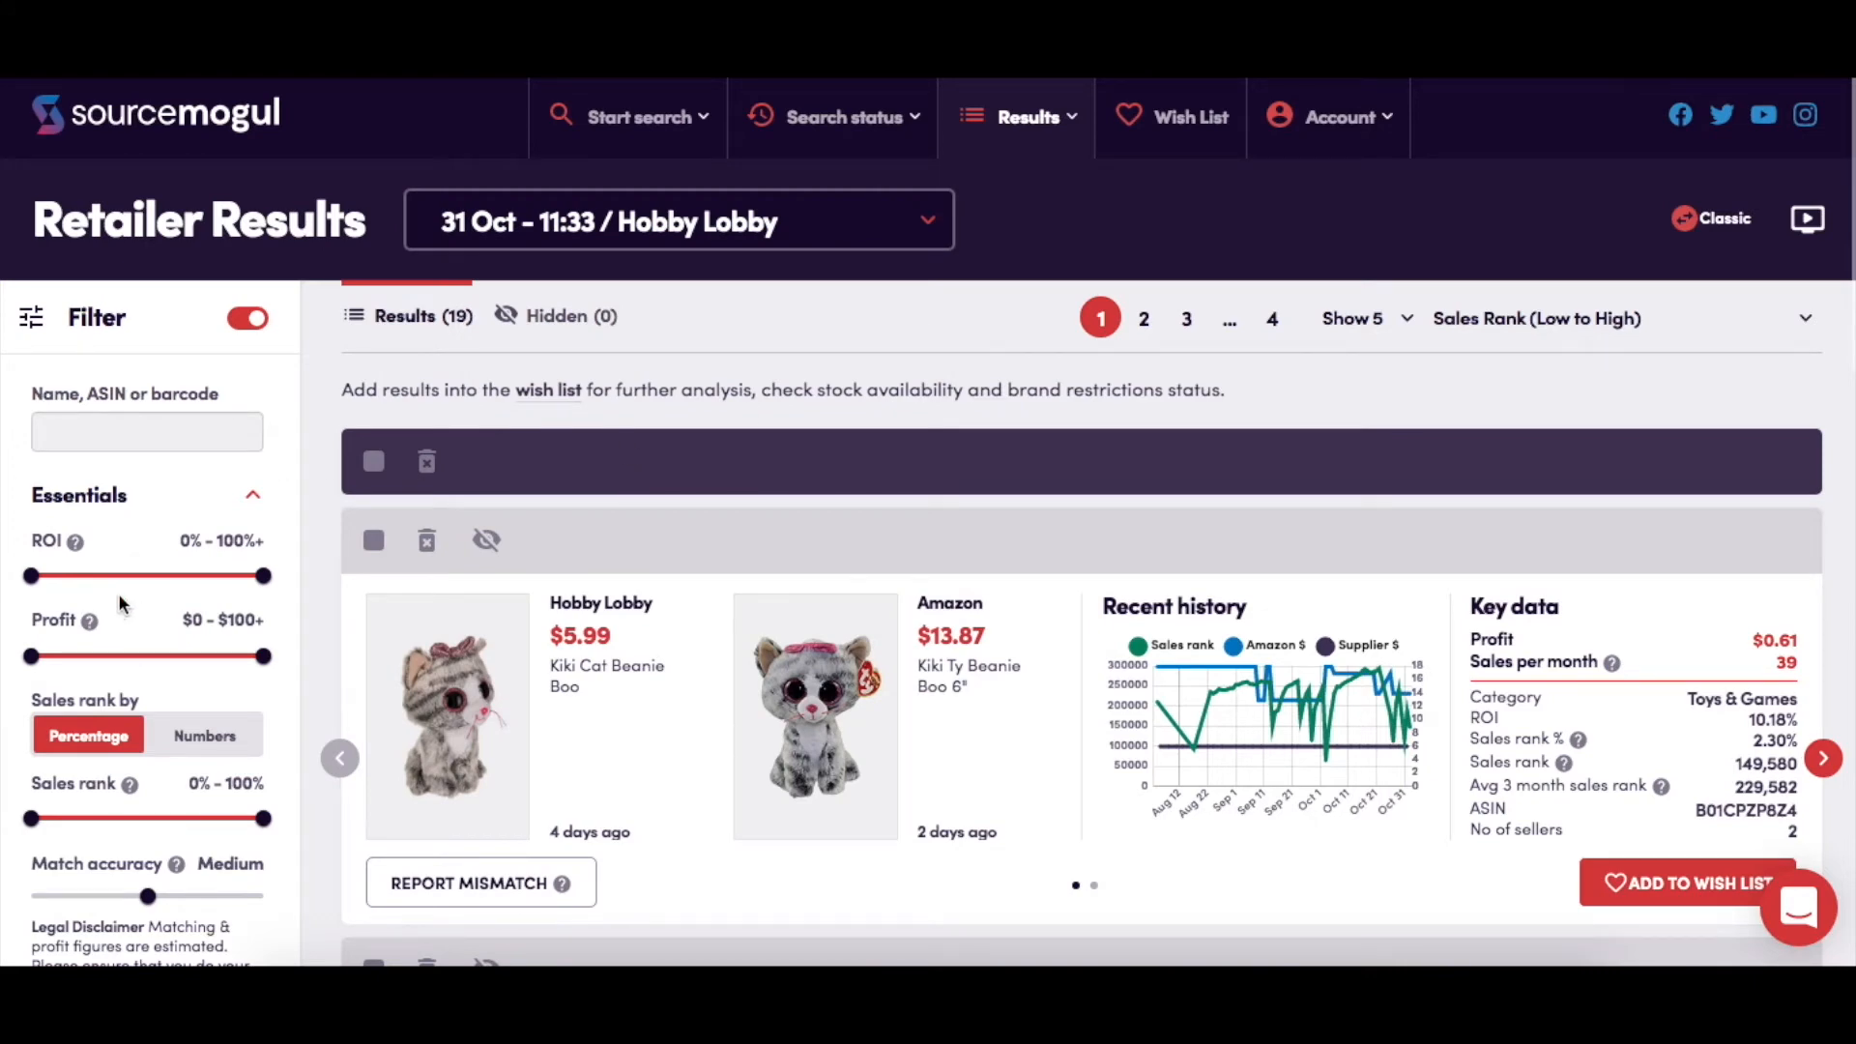
pyautogui.scroll(-3)
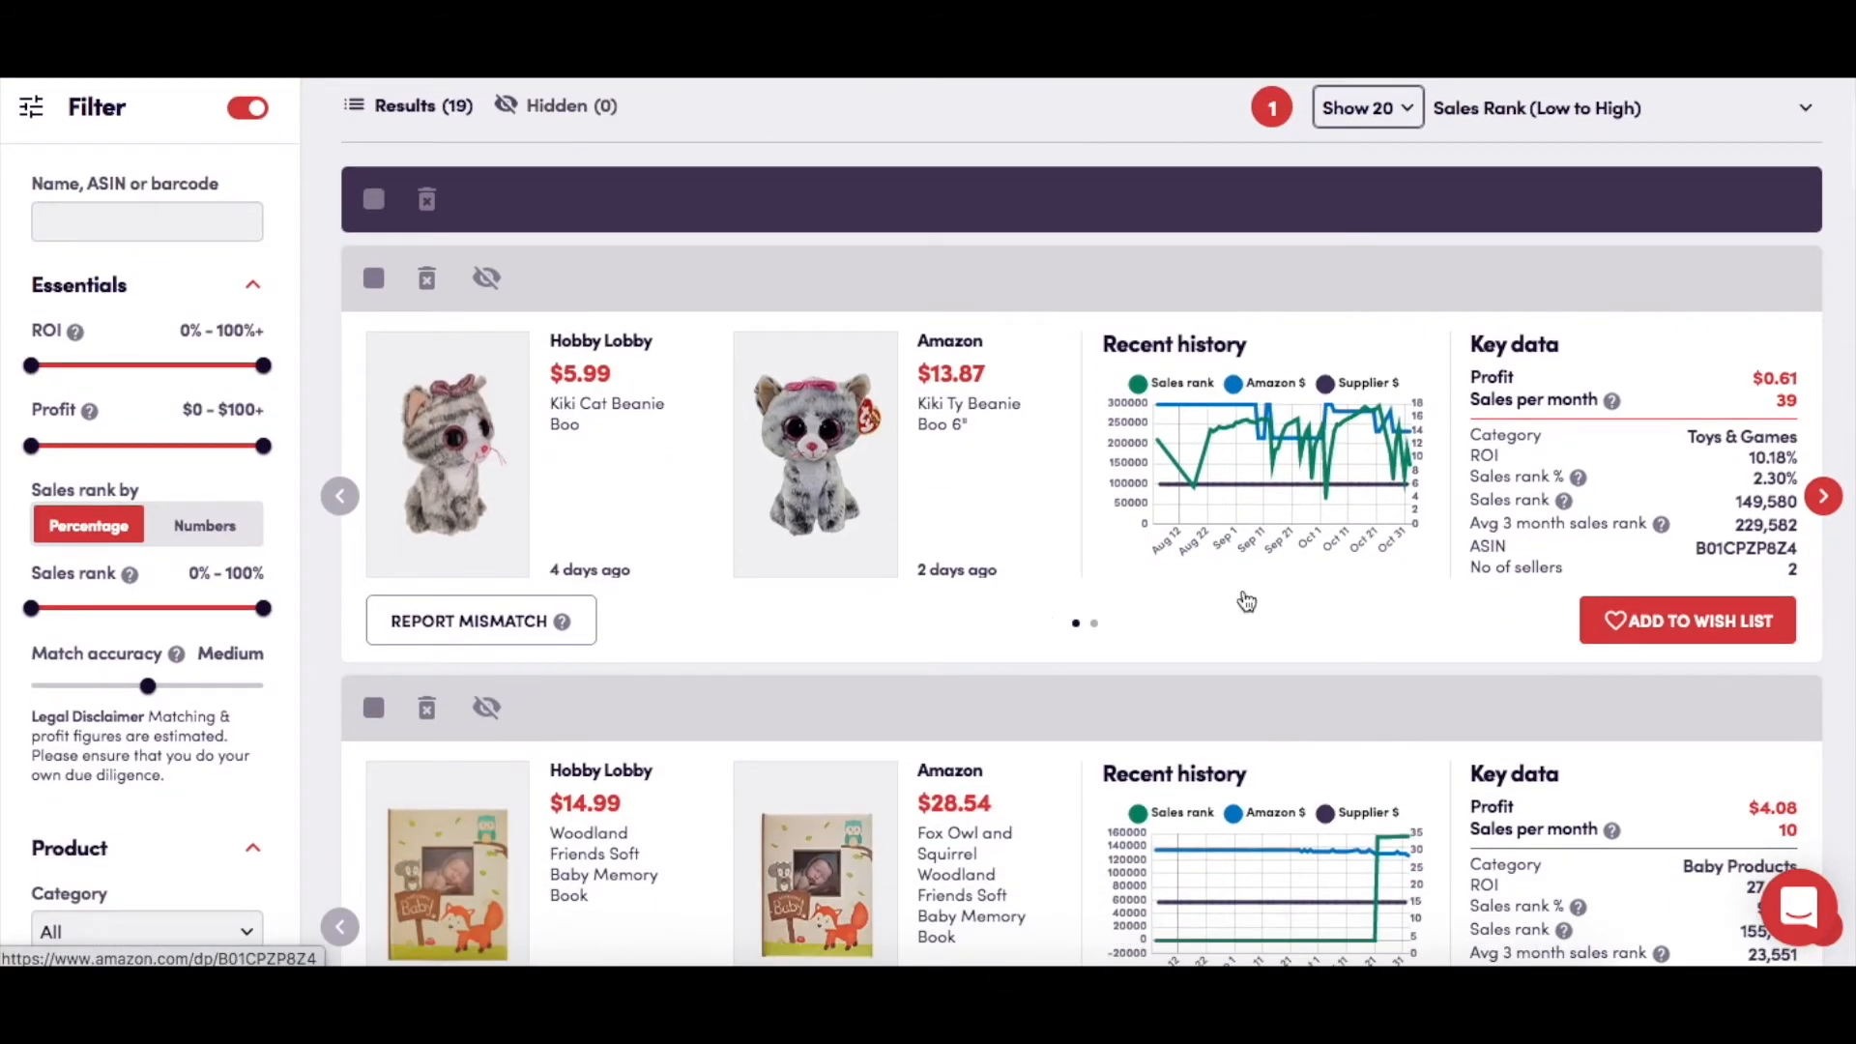
pyautogui.click(1686, 620)
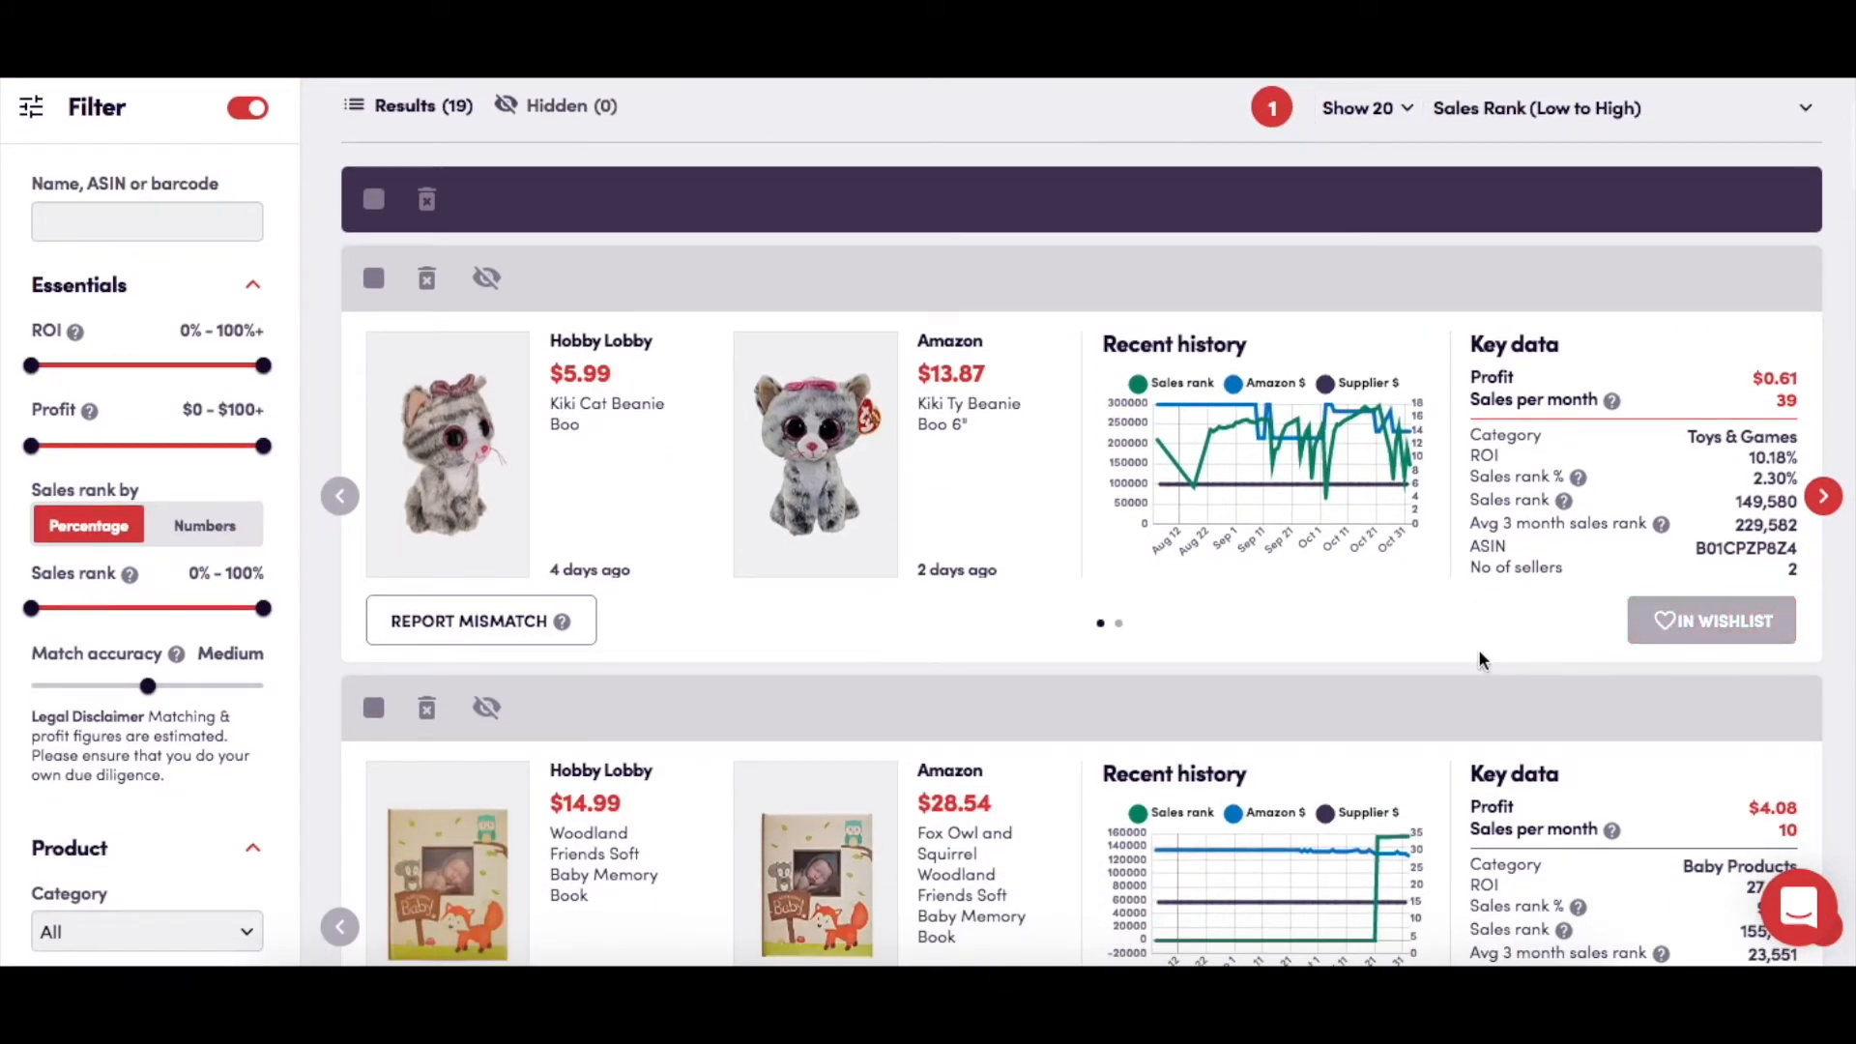
pyautogui.scroll(-3)
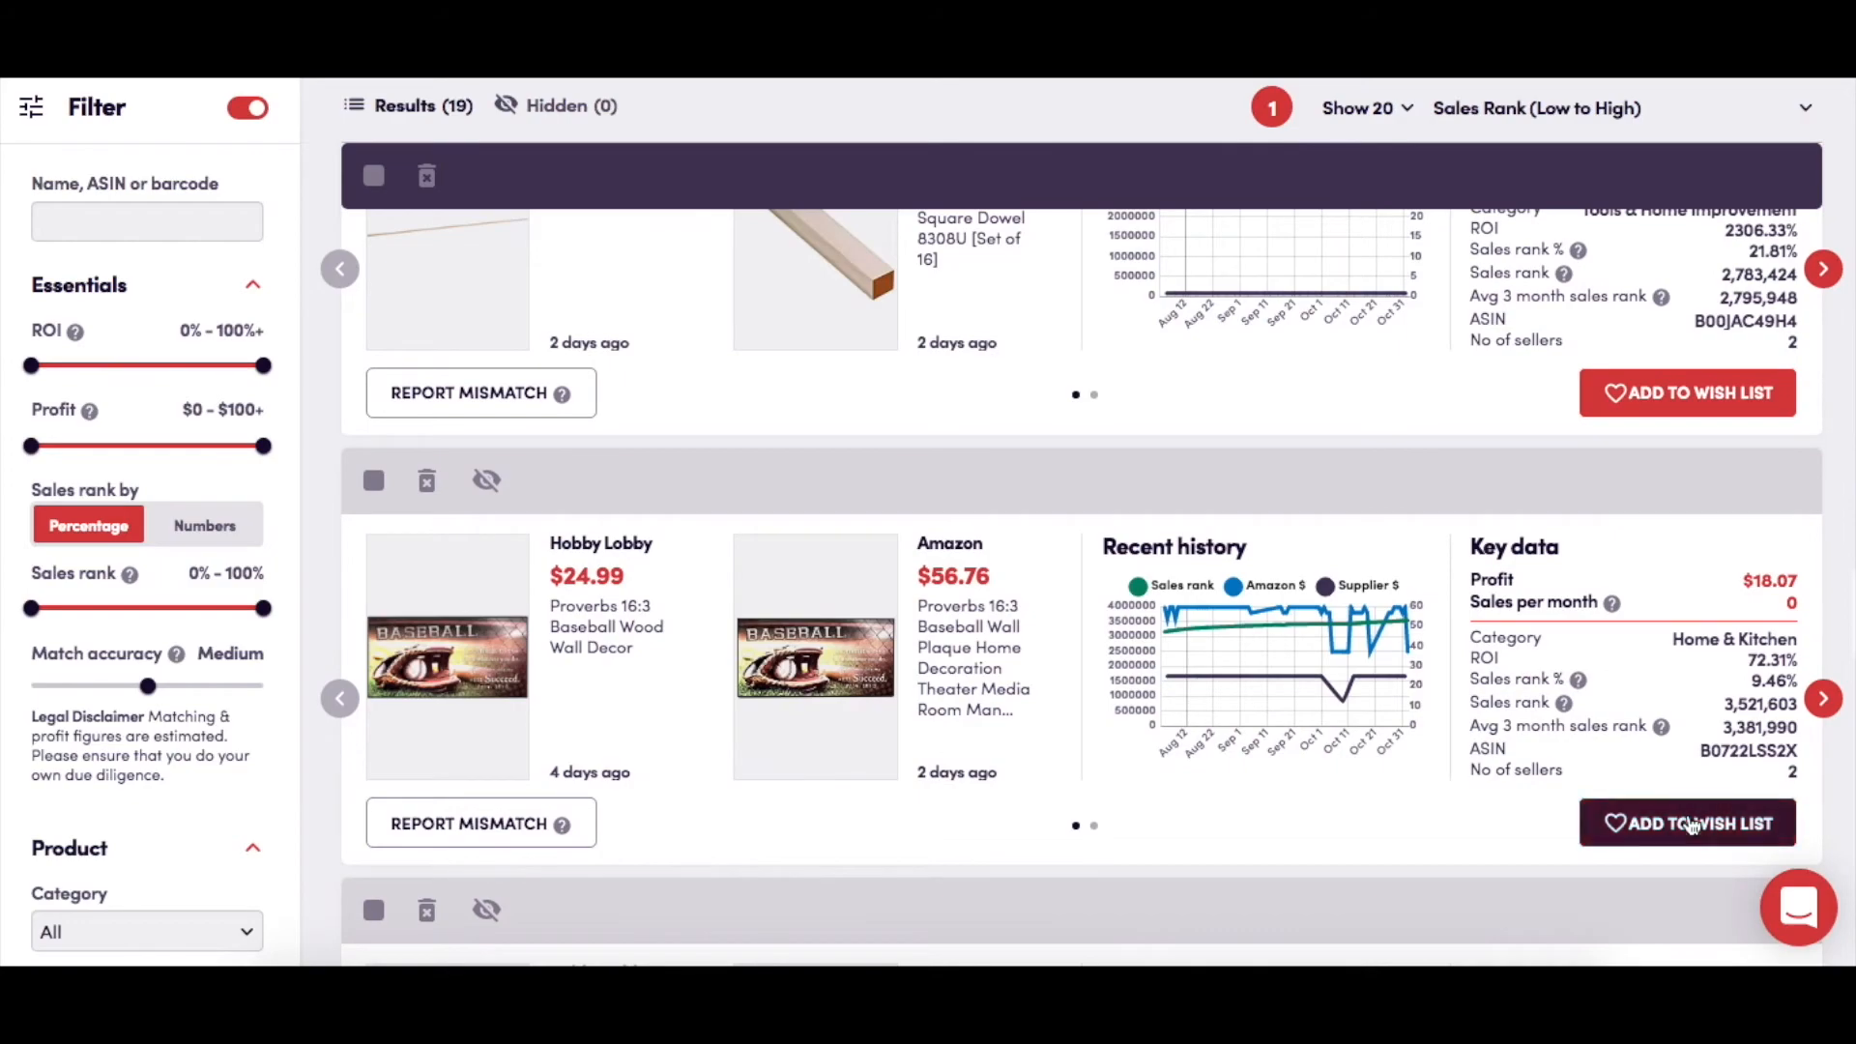
pyautogui.scroll(-3)
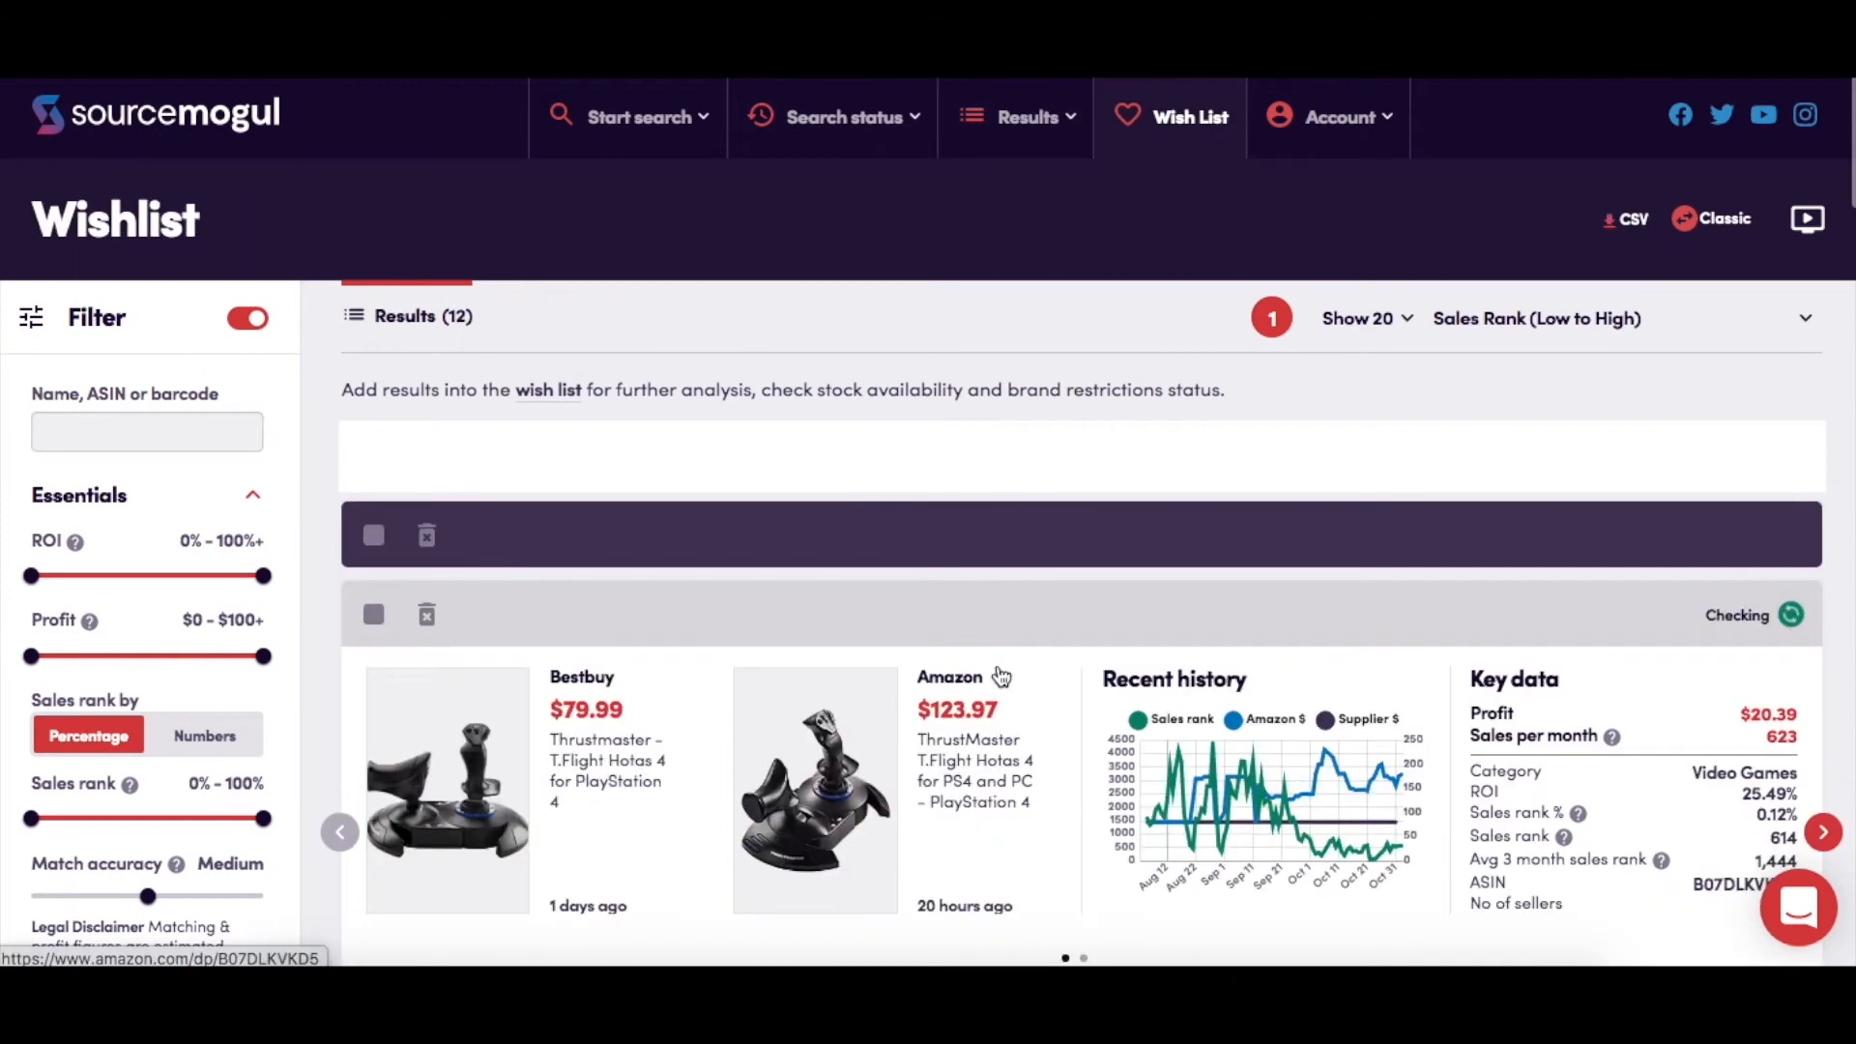
pyautogui.moveTo(1154, 600)
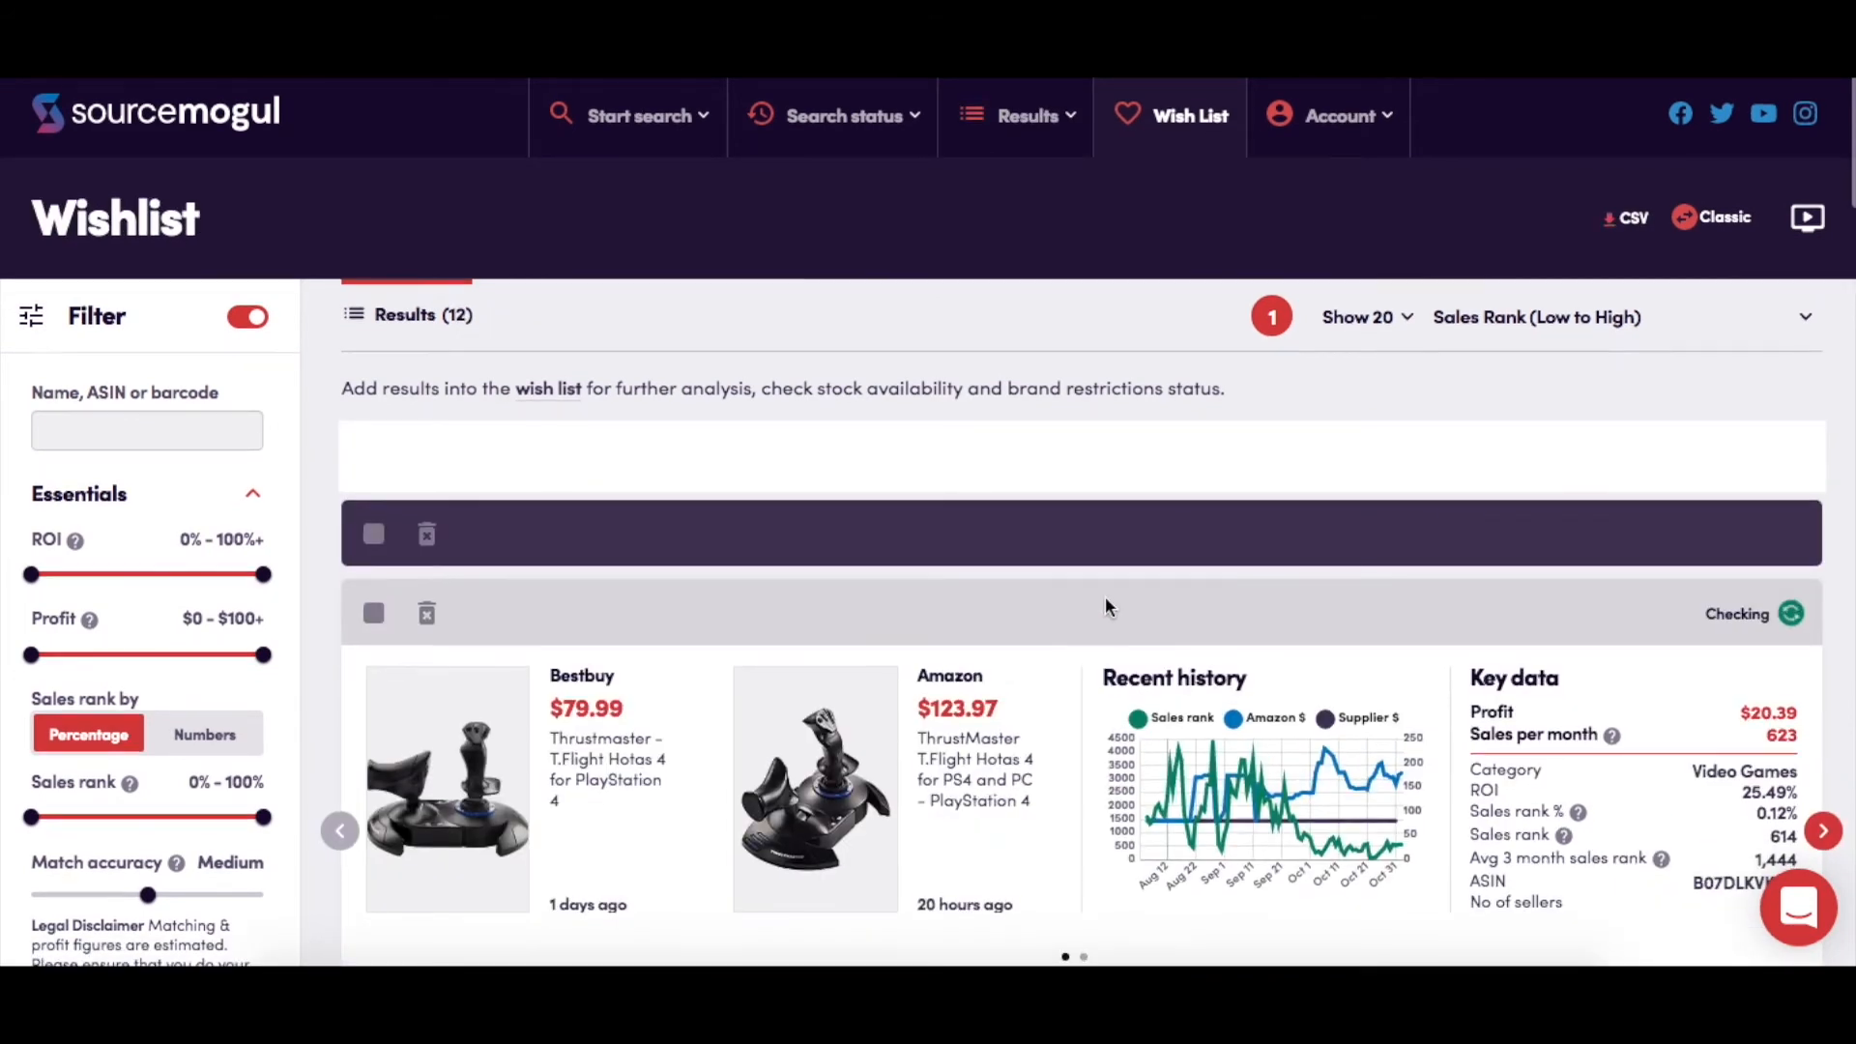
# Keep the Wishlist's 12 products sorted by Sales Rank (Low to High)
pyautogui.scroll(-3)
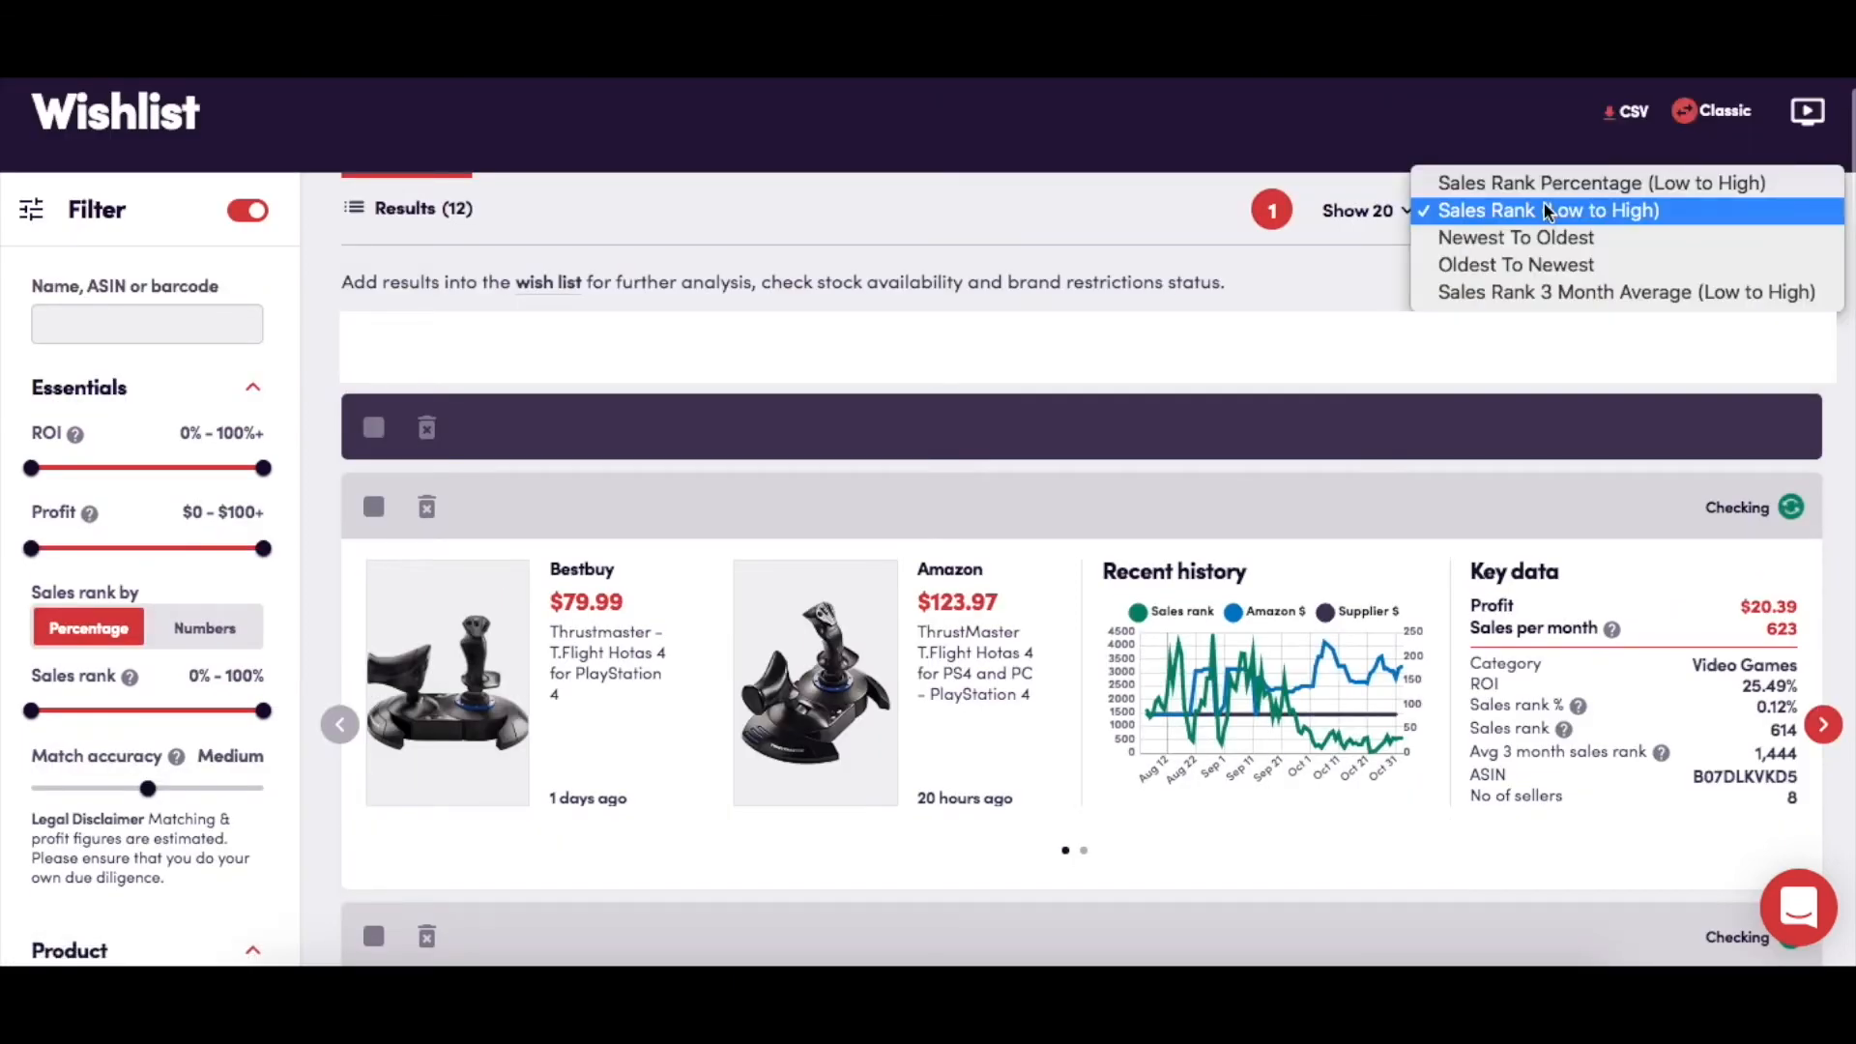
pyautogui.click(1549, 209)
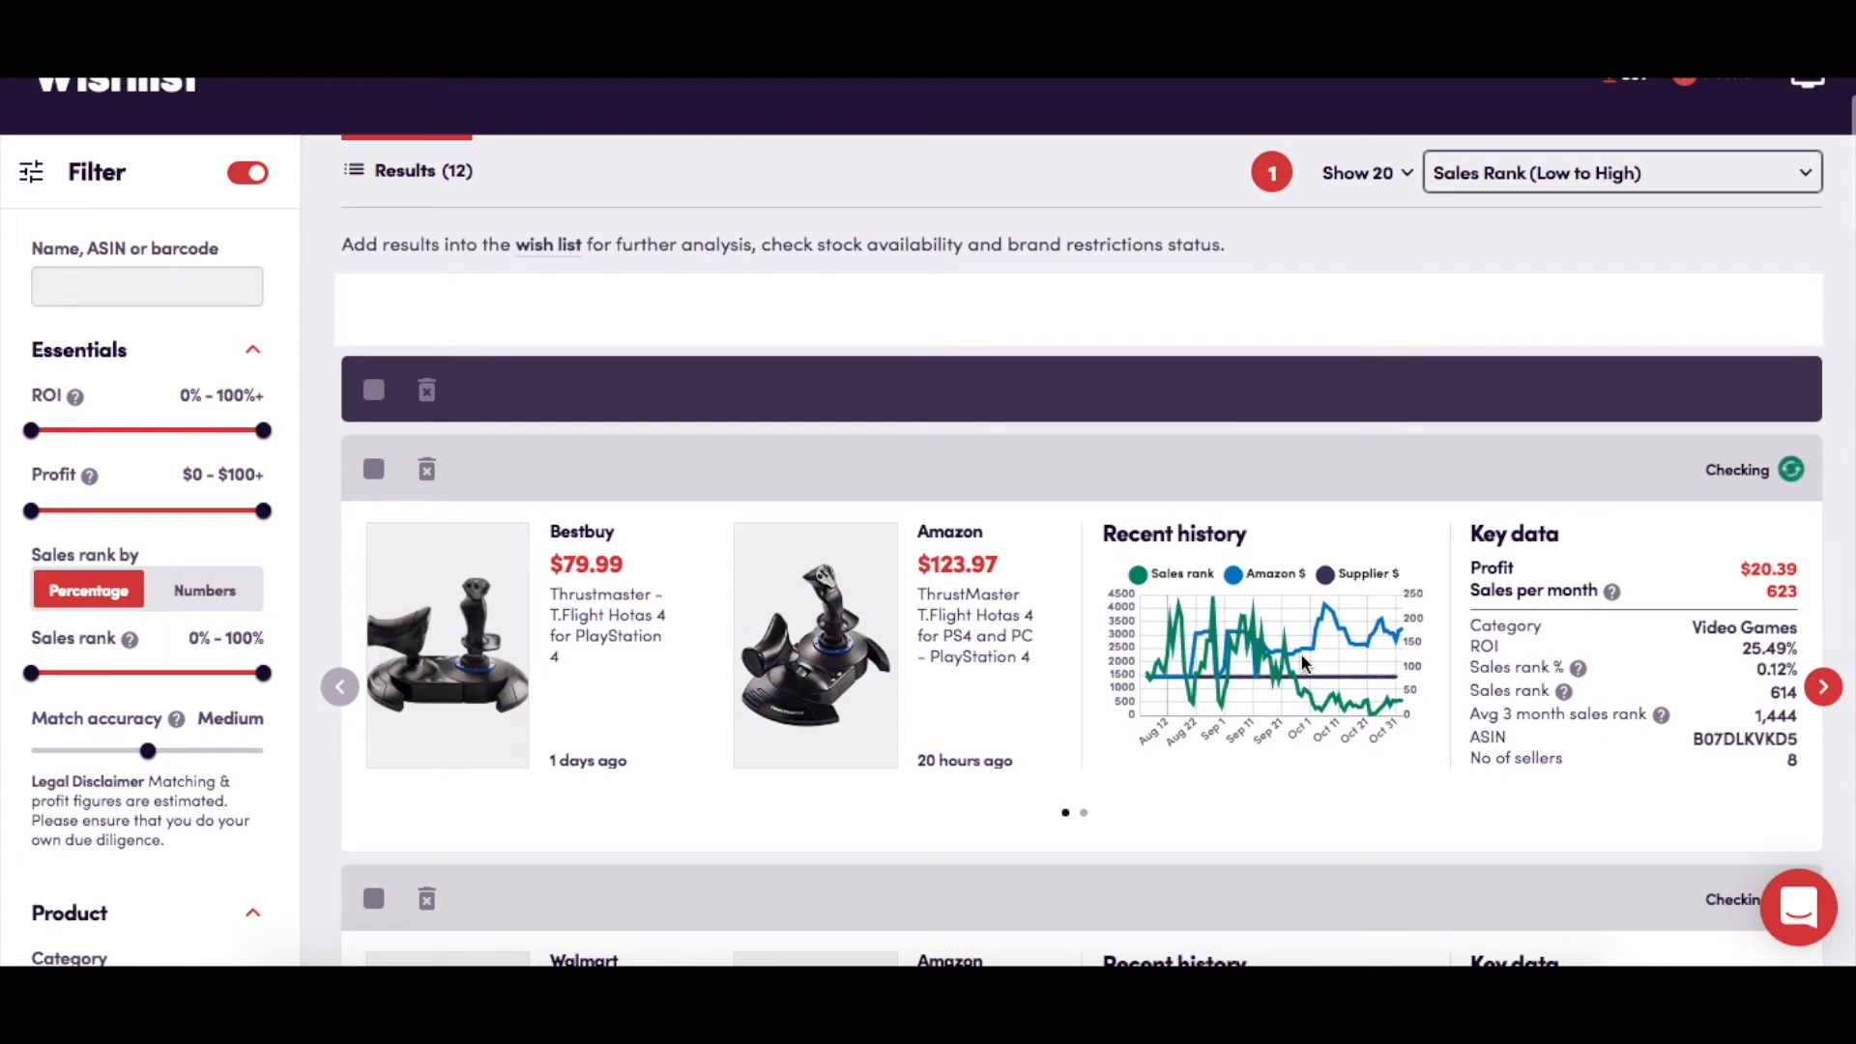
pyautogui.moveTo(1353, 768)
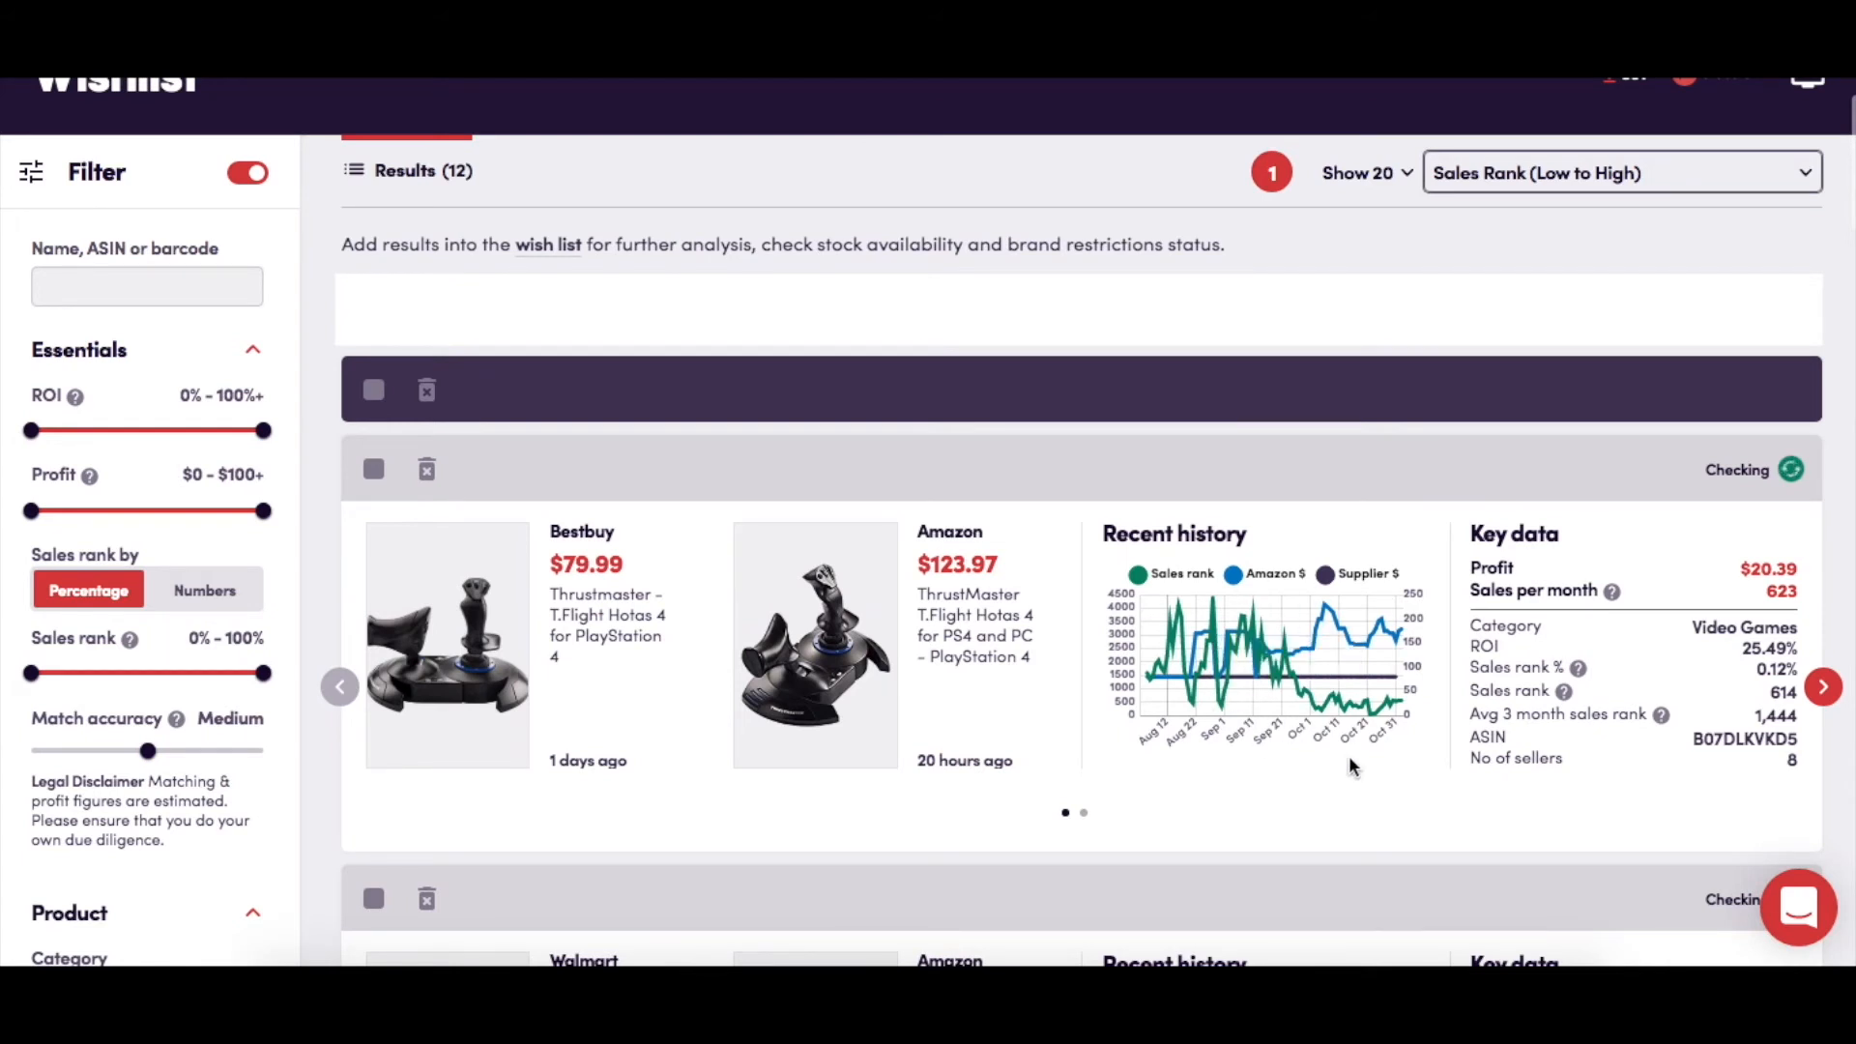
pyautogui.moveTo(1328, 752)
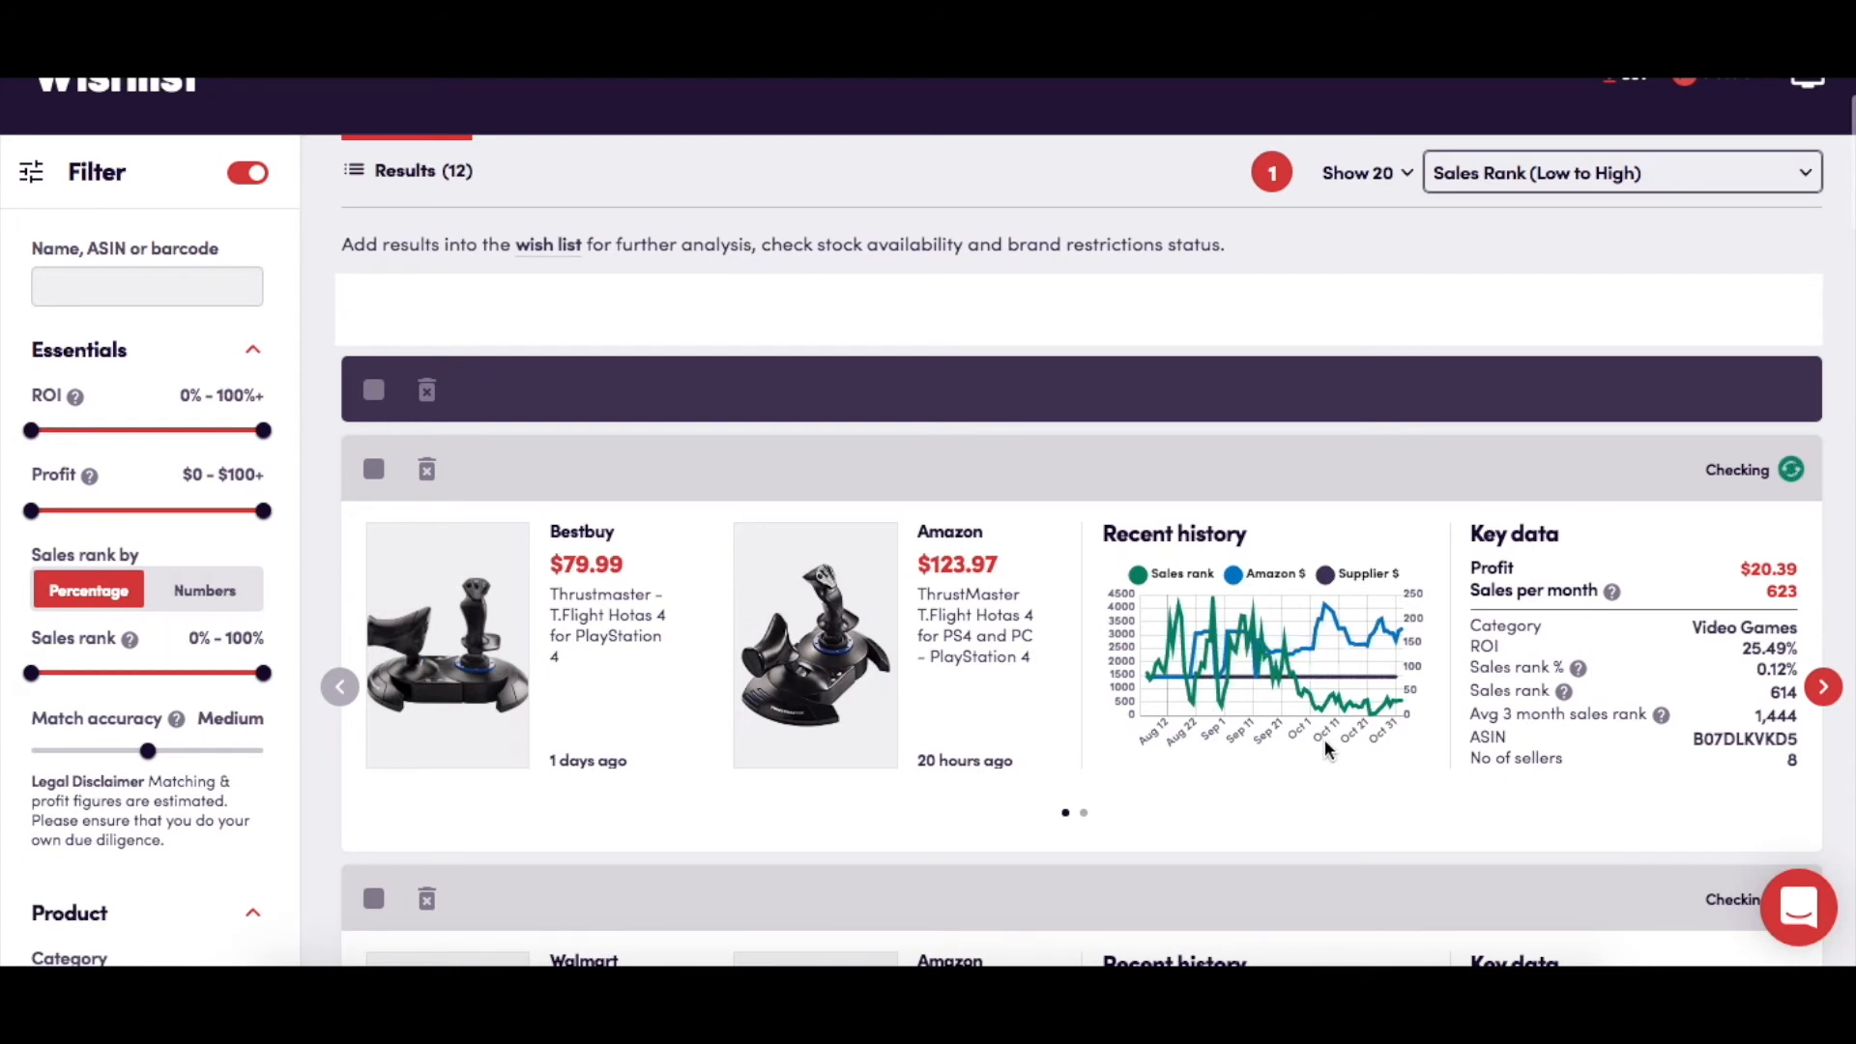
pyautogui.moveTo(1577, 667)
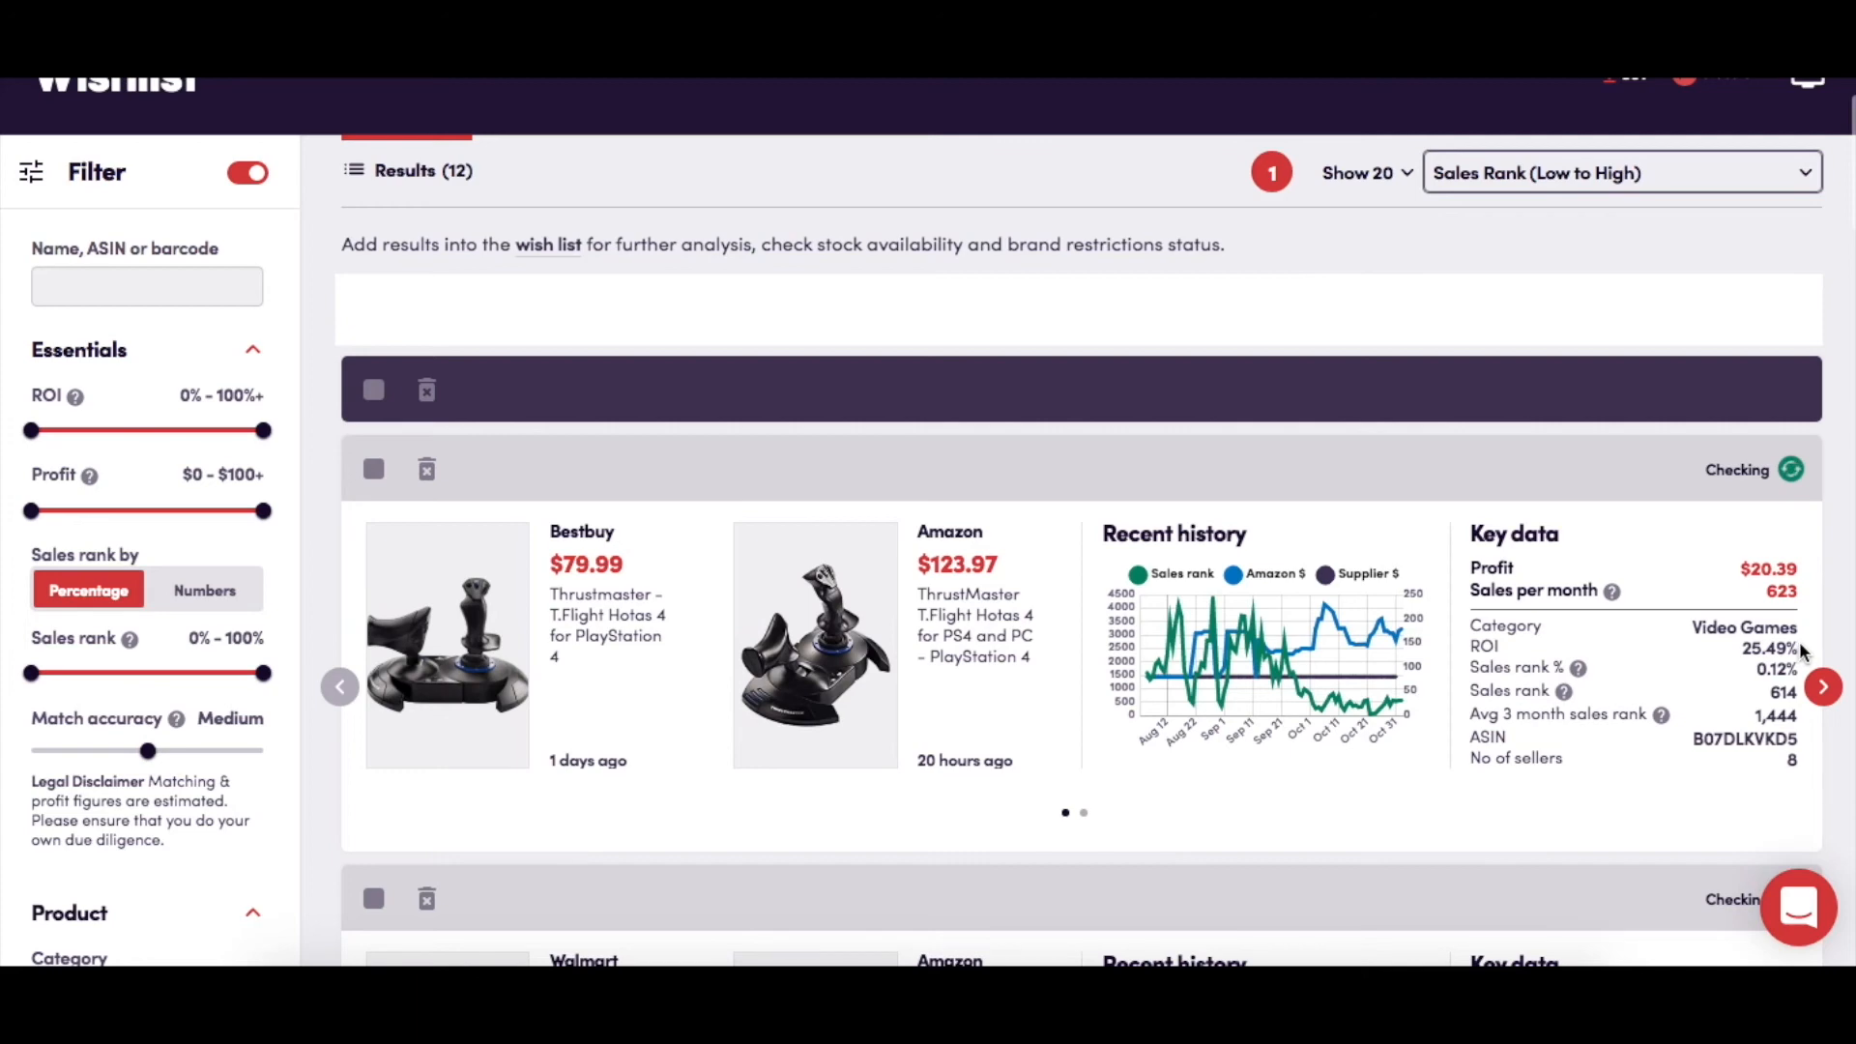
# Reveal the Thrustmaster joystick card's second panel with competition, specs and fees calculator
pyautogui.click(1823, 686)
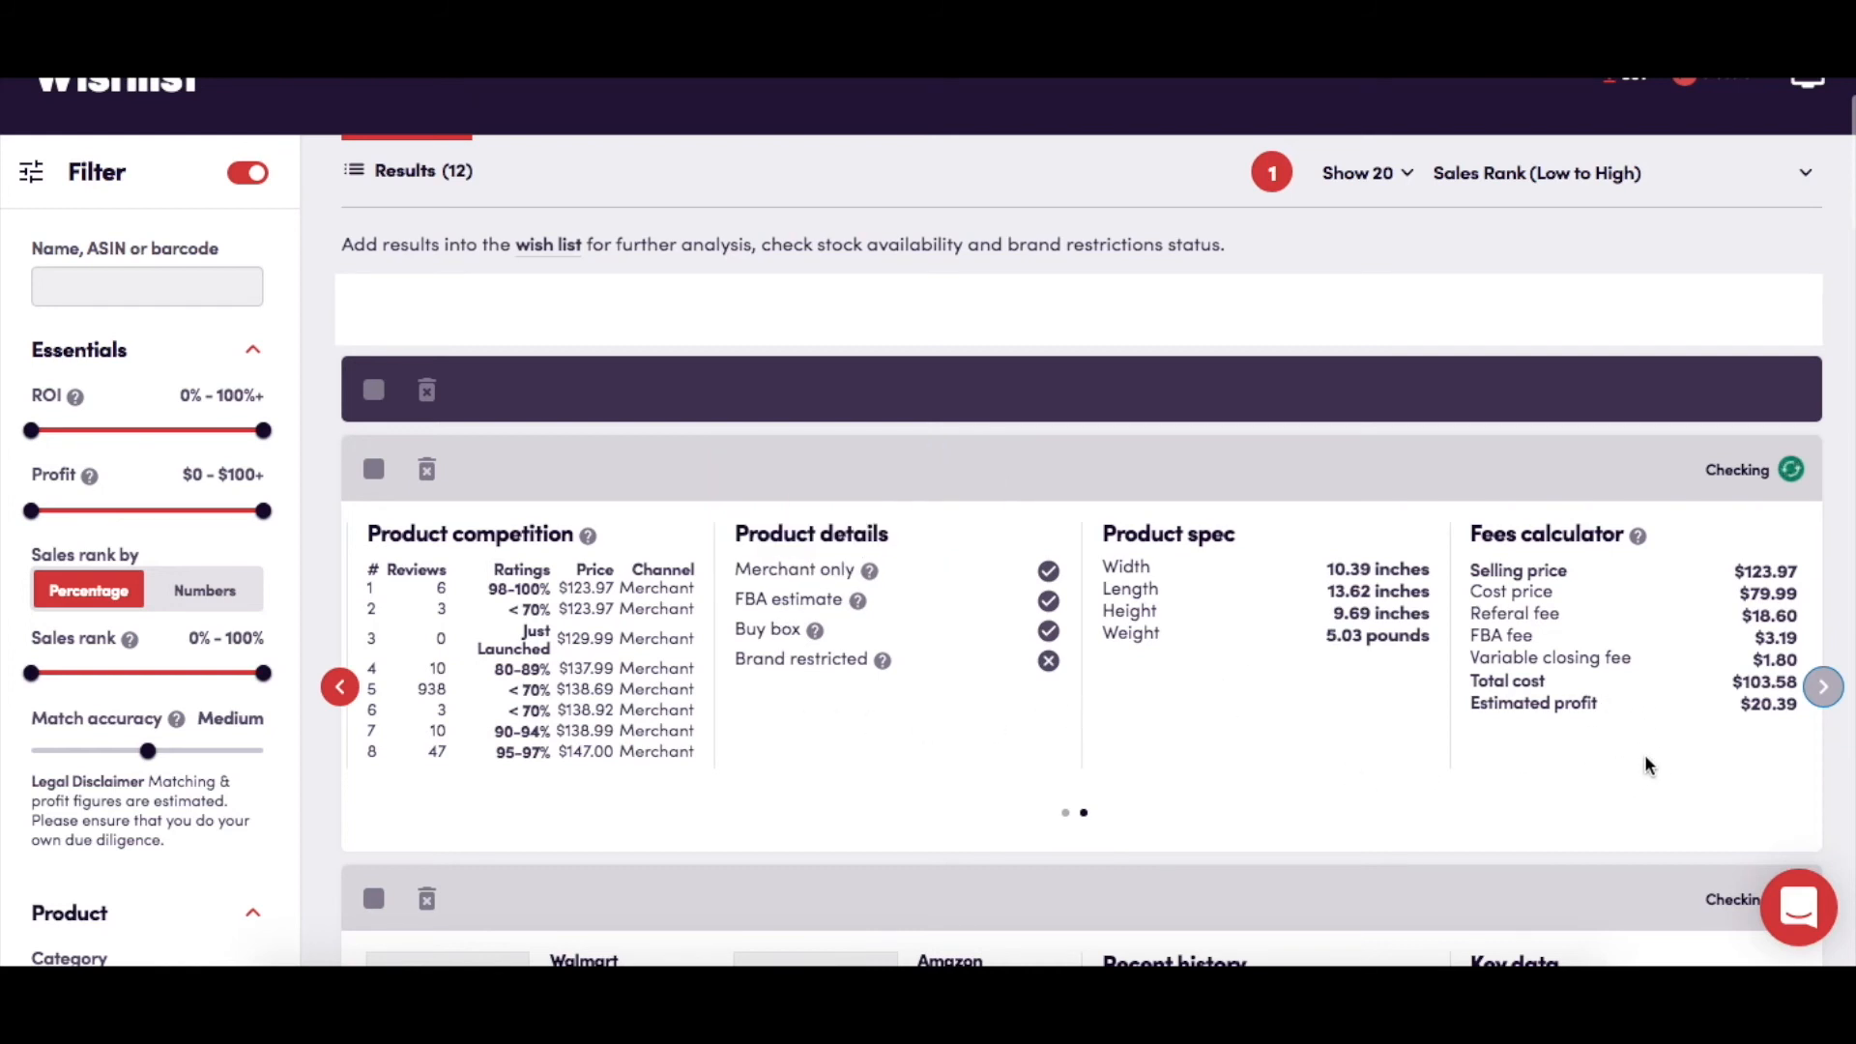
pyautogui.moveTo(1634, 764)
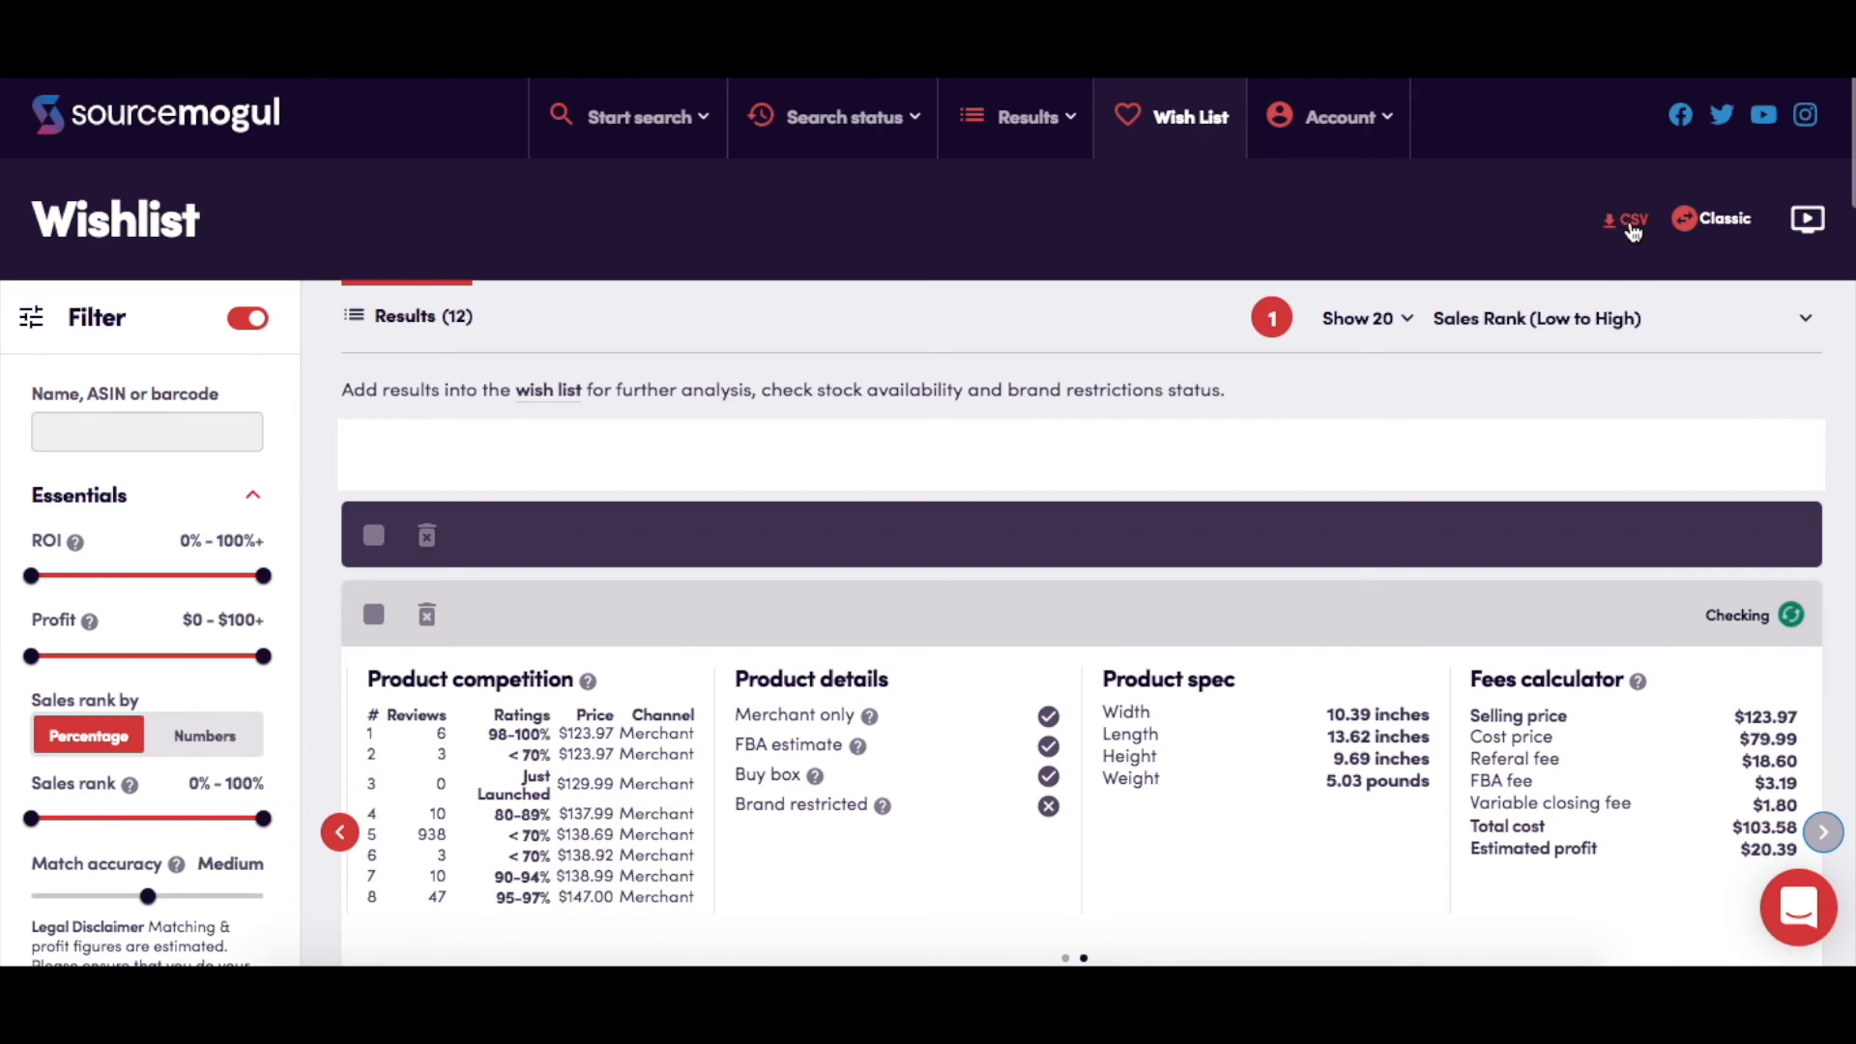
pyautogui.moveTo(1631, 250)
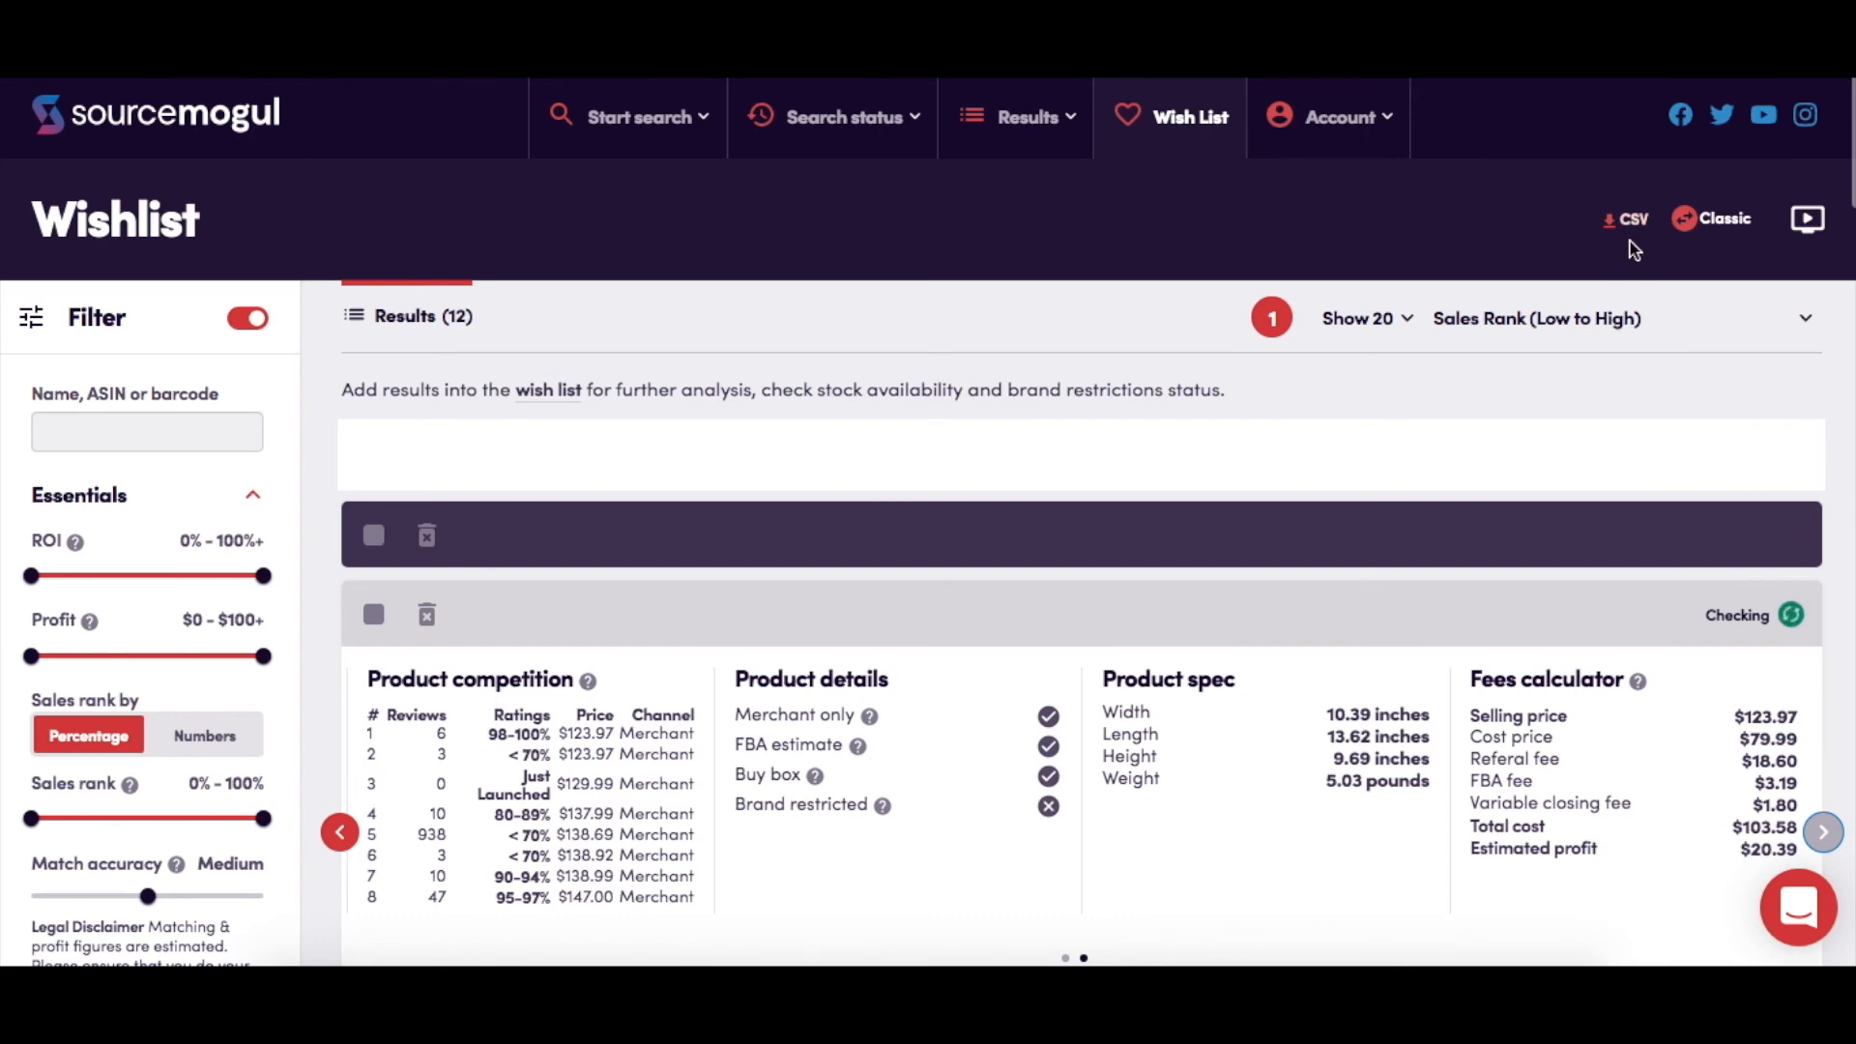